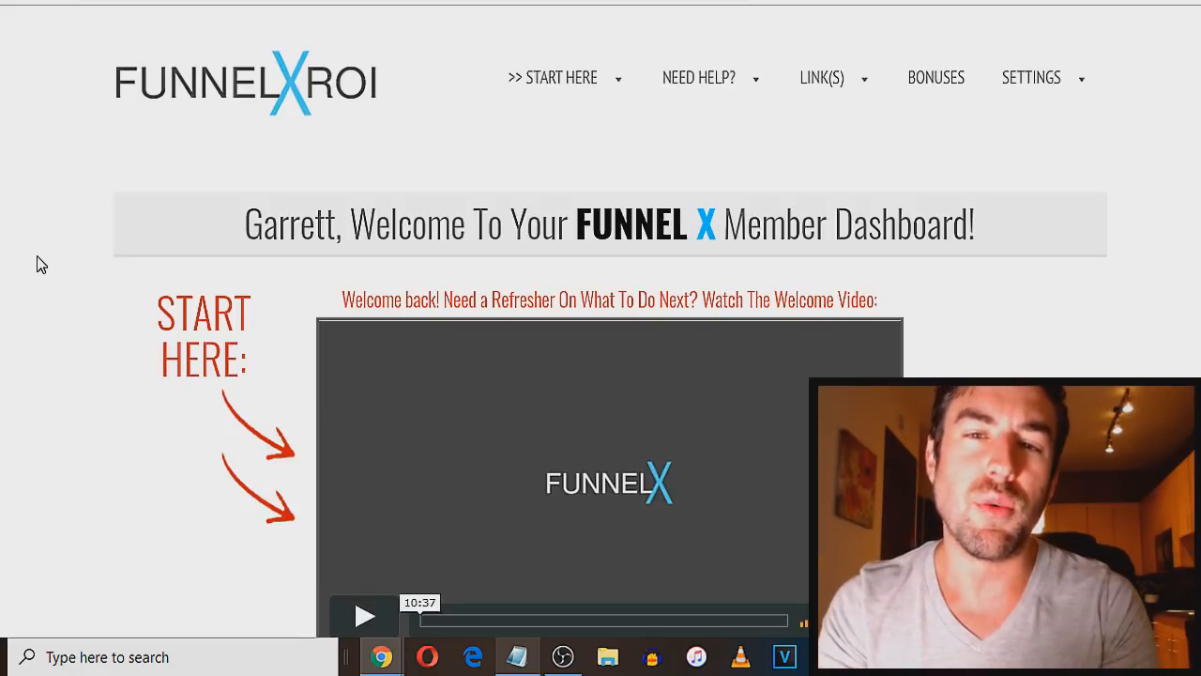
{"action": "mouse_move", "coordinate": [284, 172]}
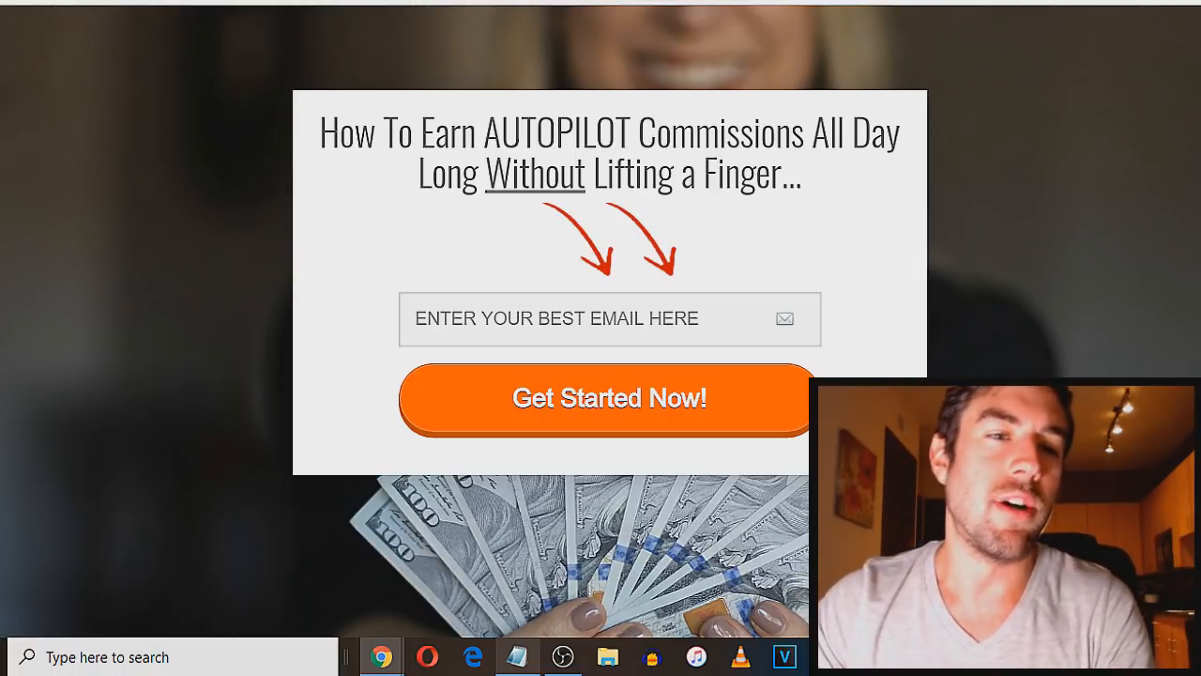
Go to the Easy 1 Up integration step from the START HERE setup menu
{"action": "left_click", "coordinate": [610, 398]}
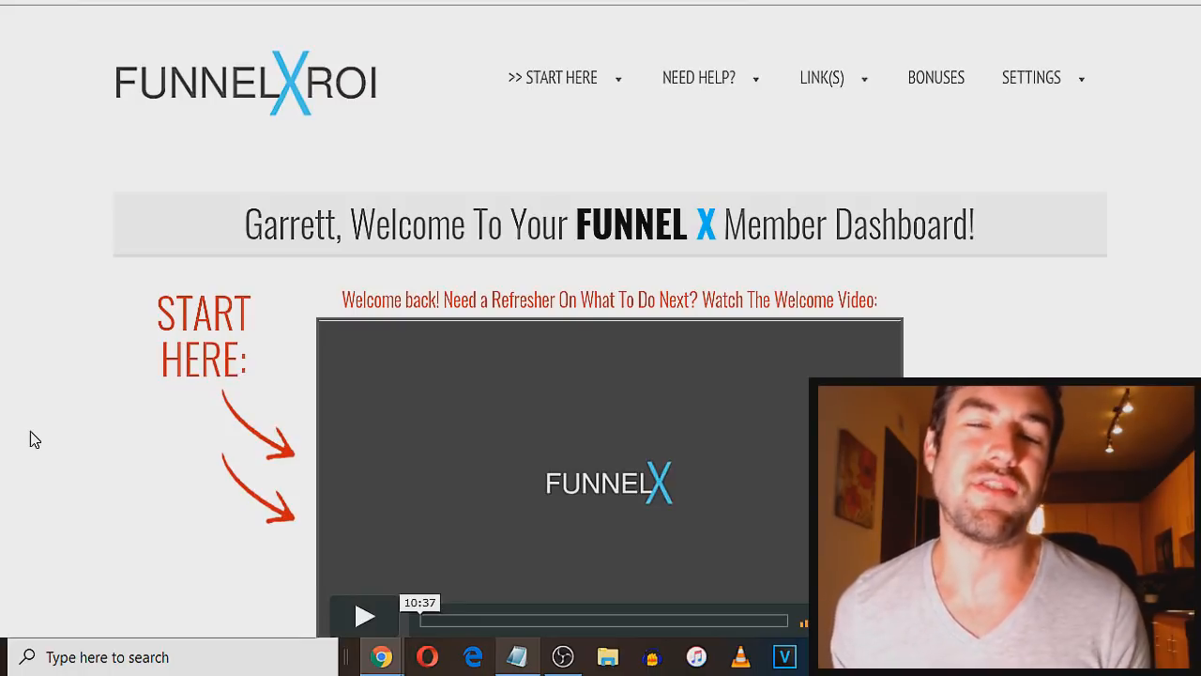
{"action": "mouse_move", "coordinate": [41, 319]}
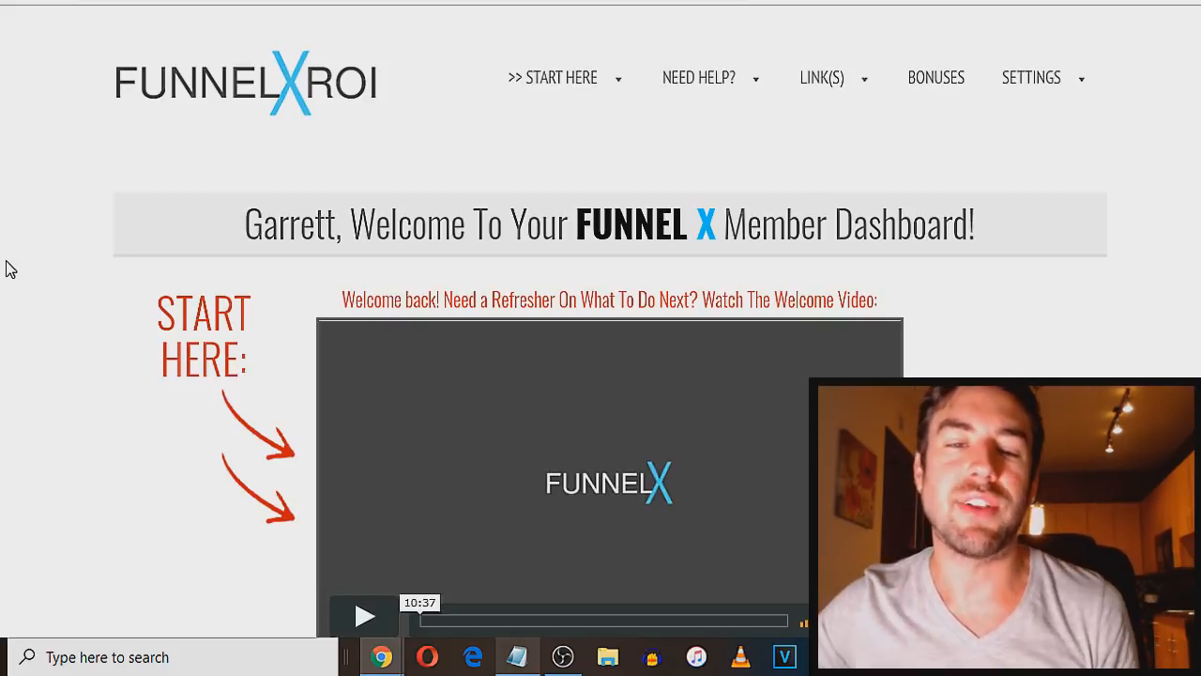
{"action": "left_click", "coordinate": [561, 77]}
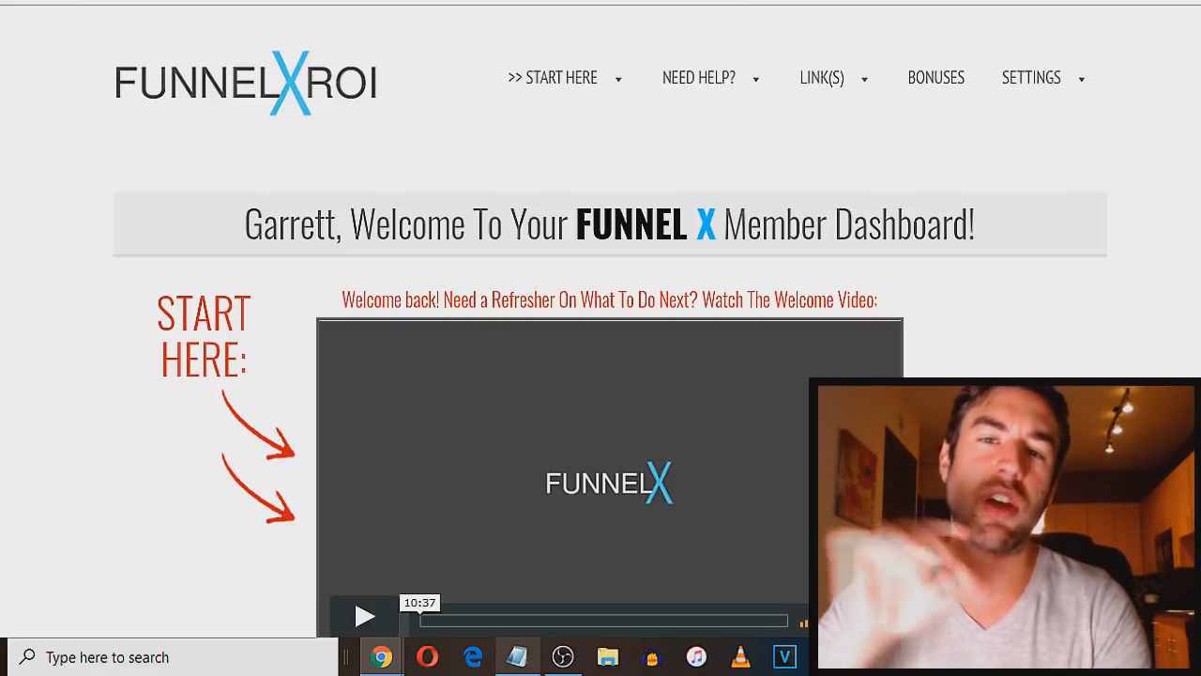
{"action": "mouse_move", "coordinate": [147, 343]}
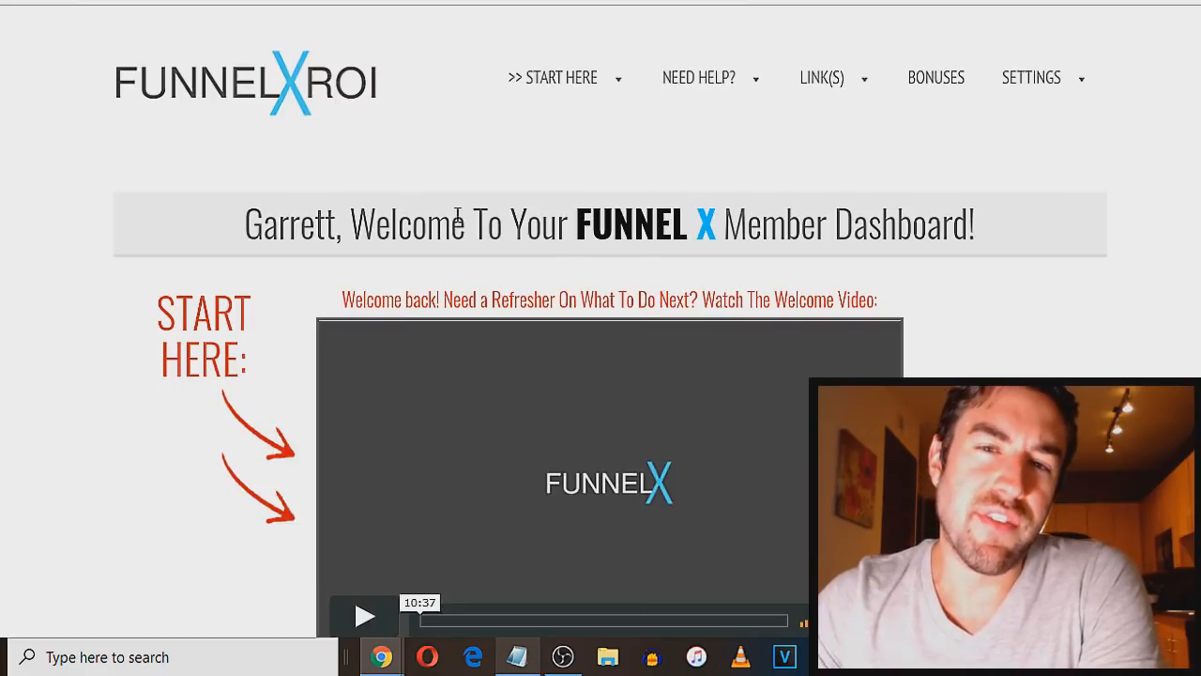
{"action": "mouse_move", "coordinate": [247, 333]}
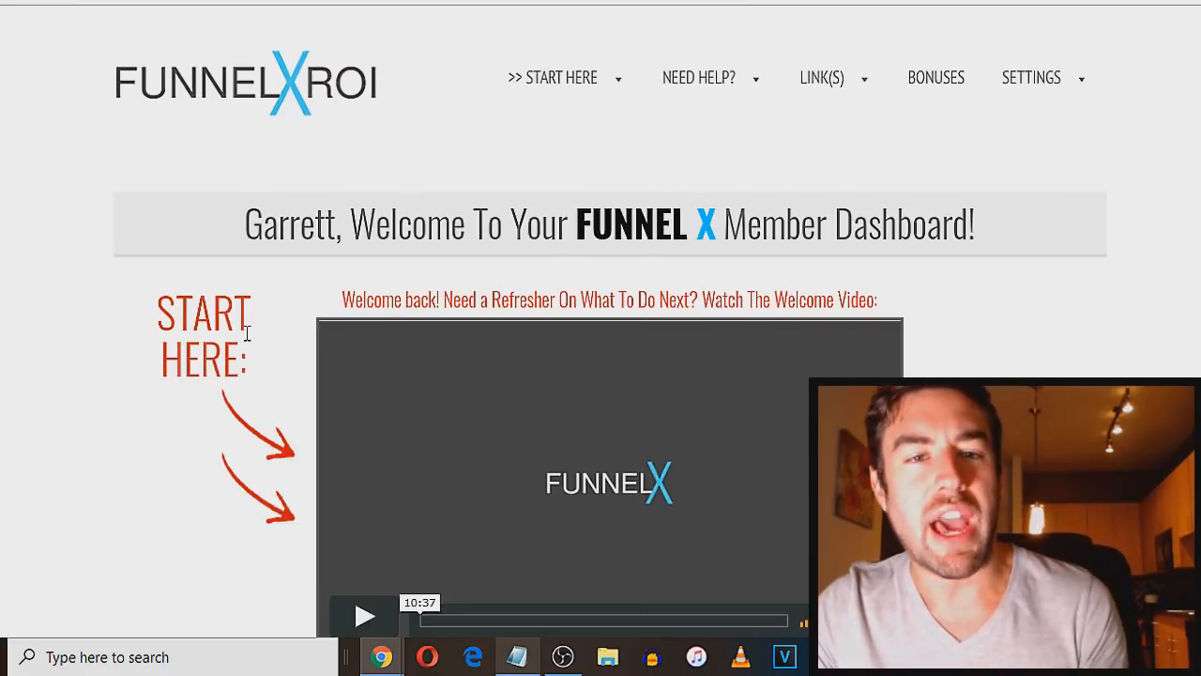
{"action": "mouse_move", "coordinate": [121, 232]}
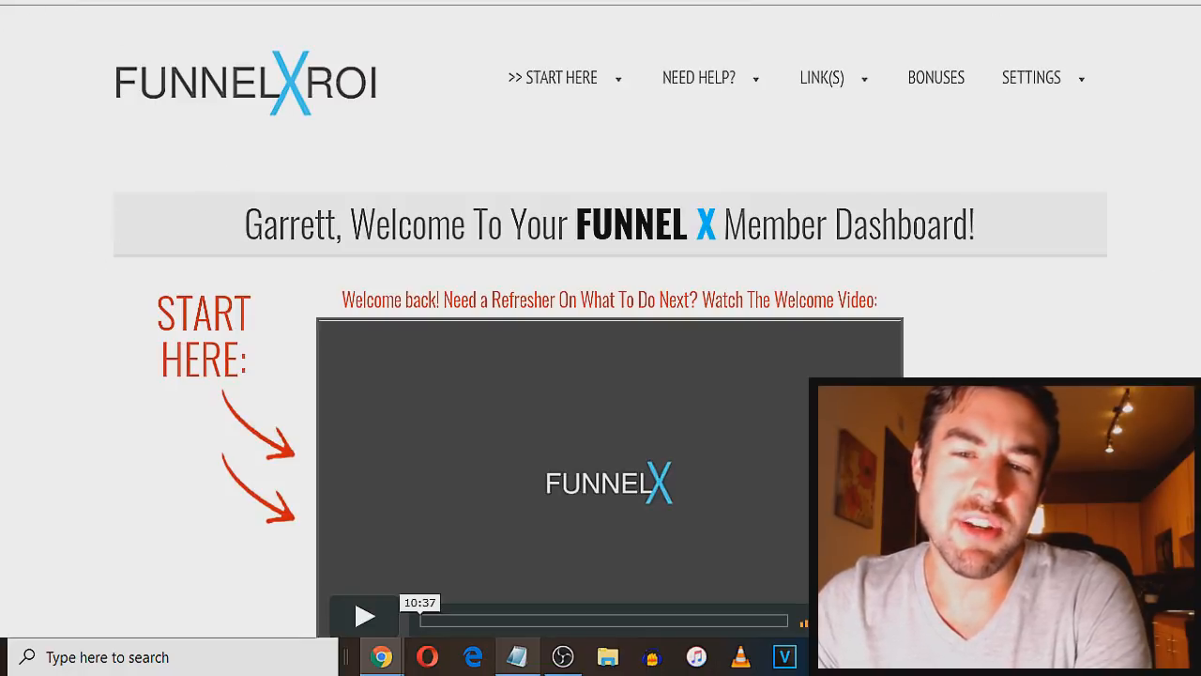
{"action": "mouse_move", "coordinate": [908, 256]}
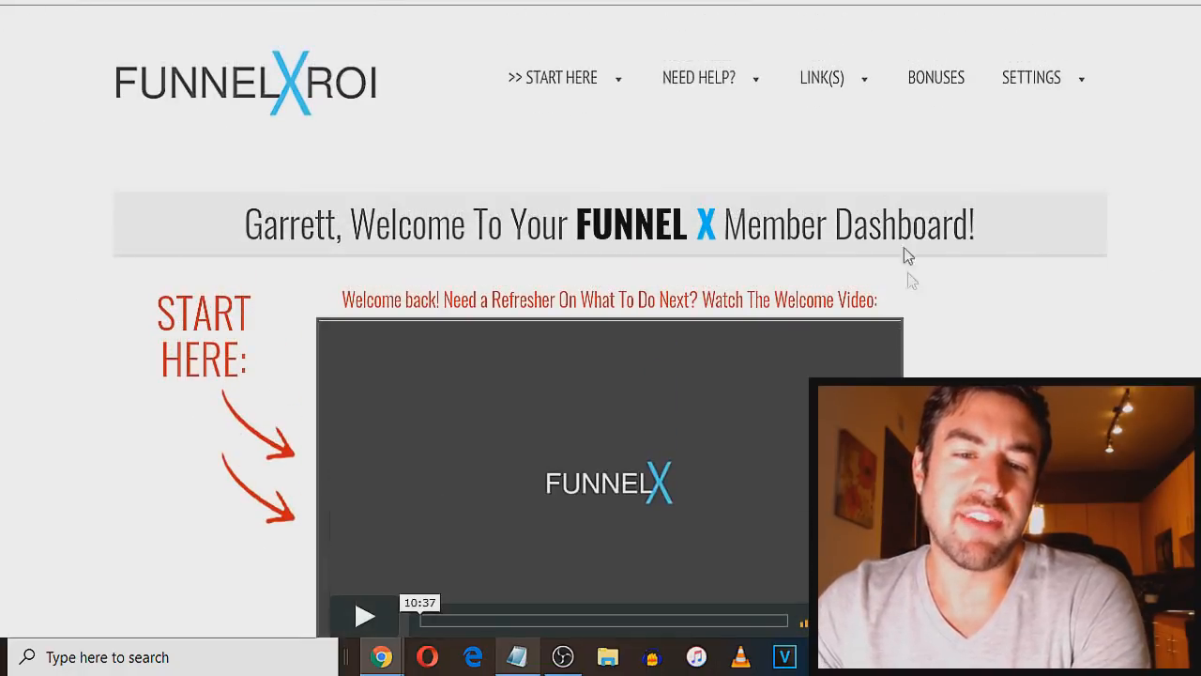
{"action": "scroll", "scroll_direction": "down", "scroll_amount": 3}
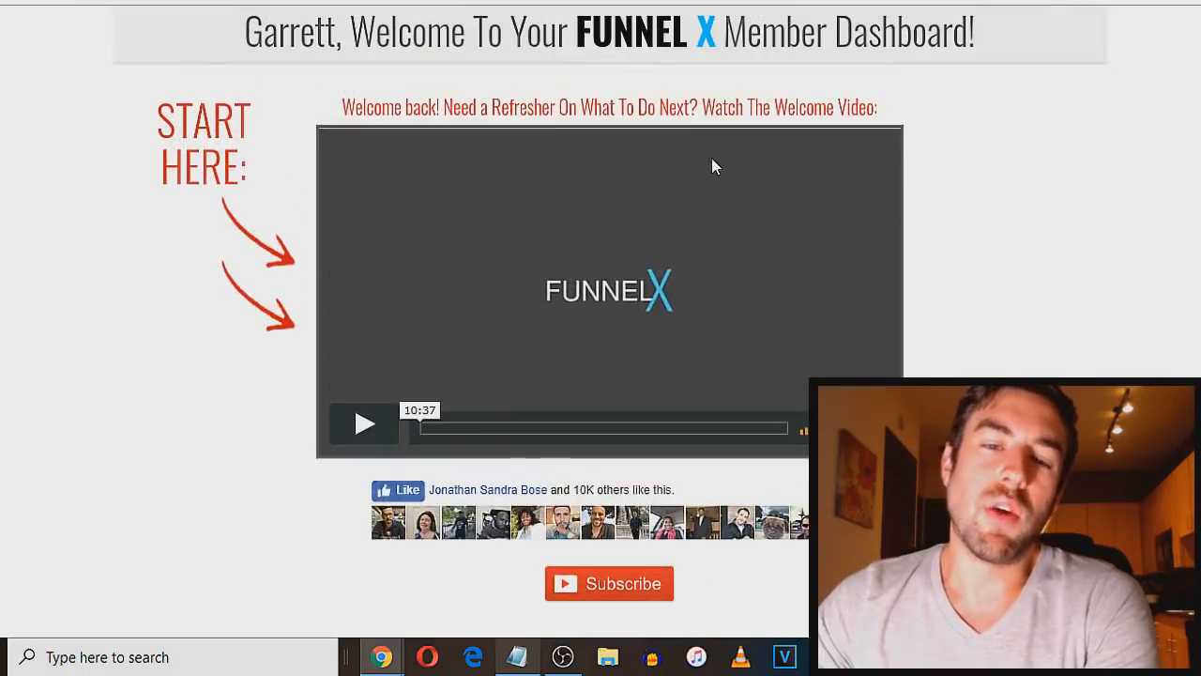
{"action": "mouse_move", "coordinate": [951, 287]}
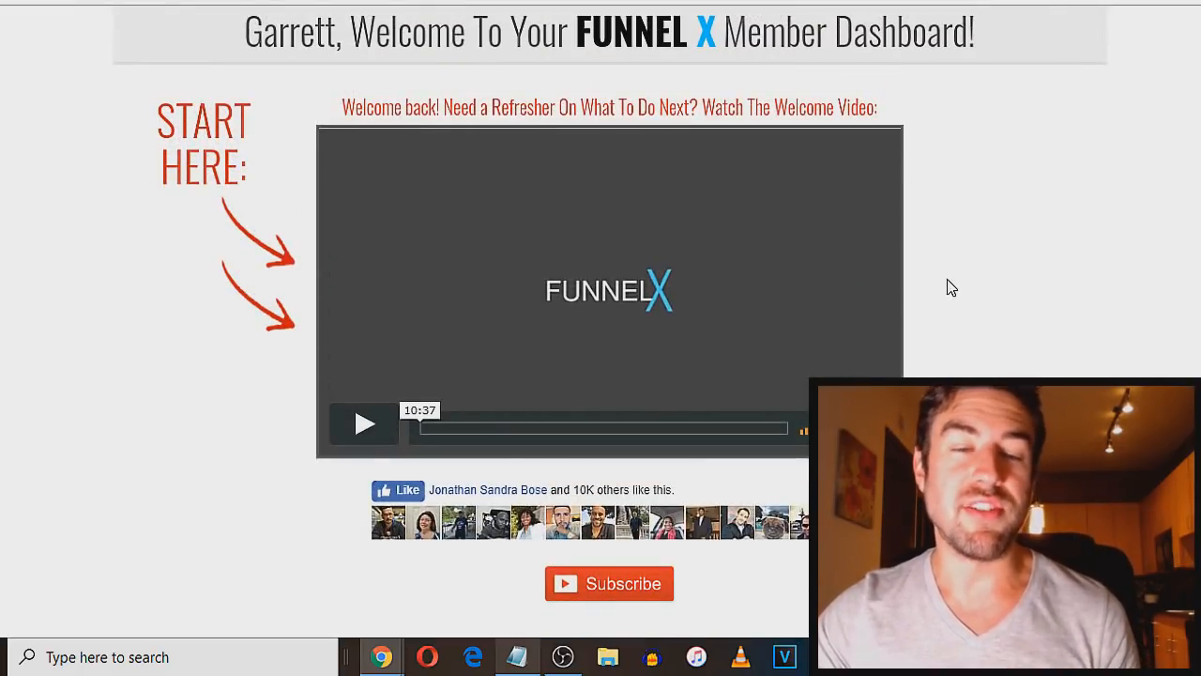
{"action": "mouse_move", "coordinate": [944, 287]}
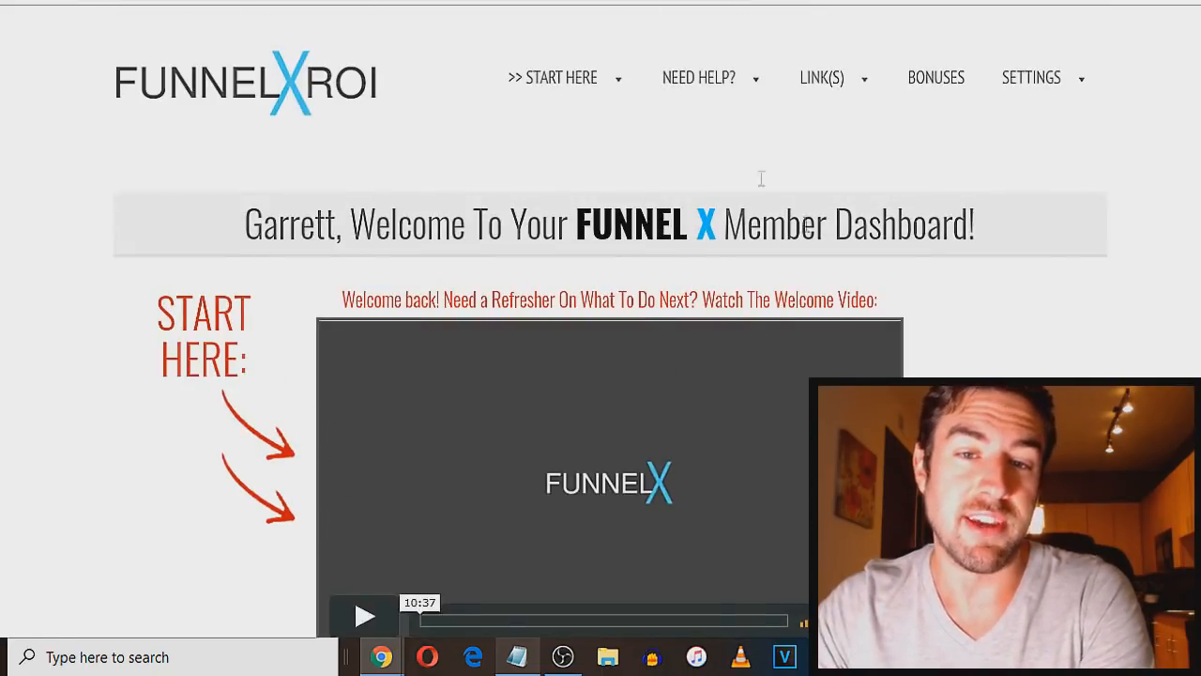
{"action": "left_click", "coordinate": [561, 77]}
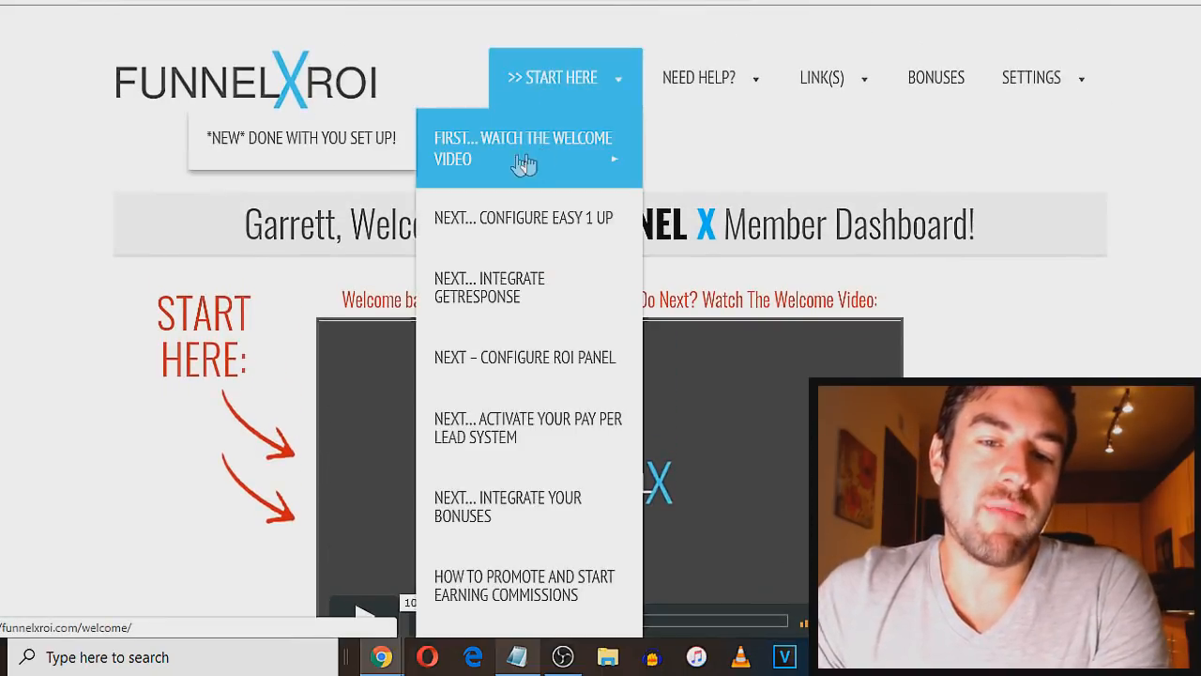
{"action": "mouse_move", "coordinate": [515, 166]}
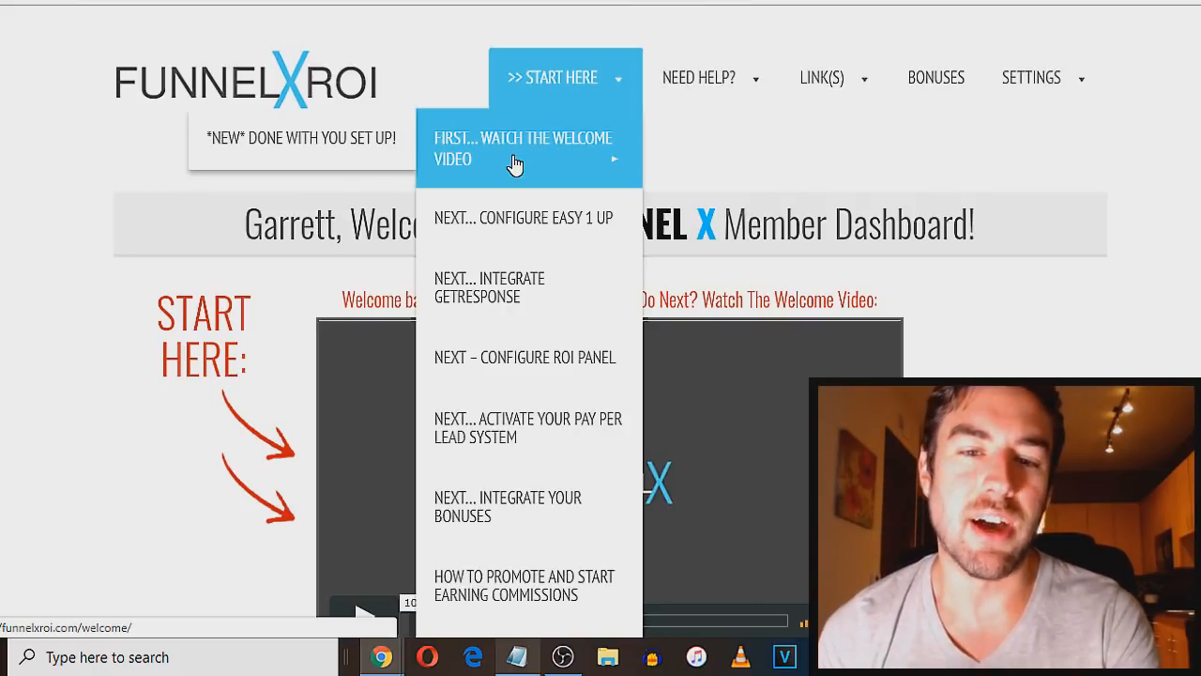
{"action": "mouse_move", "coordinate": [556, 148]}
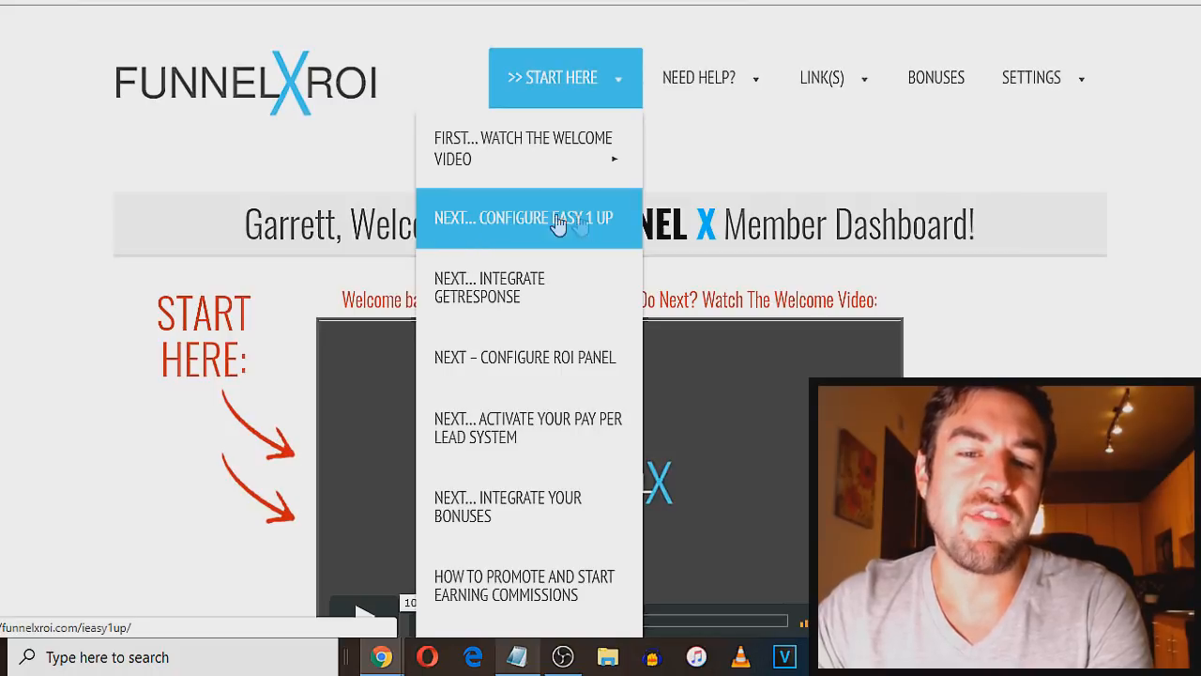
{"action": "mouse_move", "coordinate": [500, 224]}
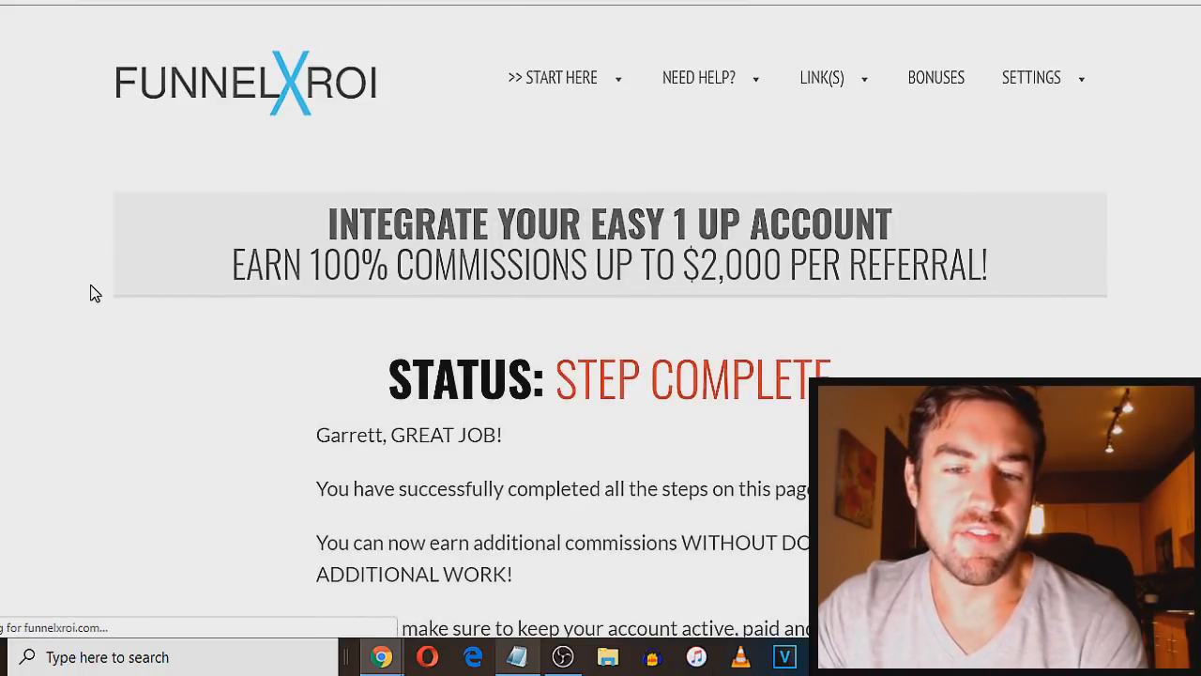
{"action": "scroll", "scroll_direction": "down", "scroll_amount": 3}
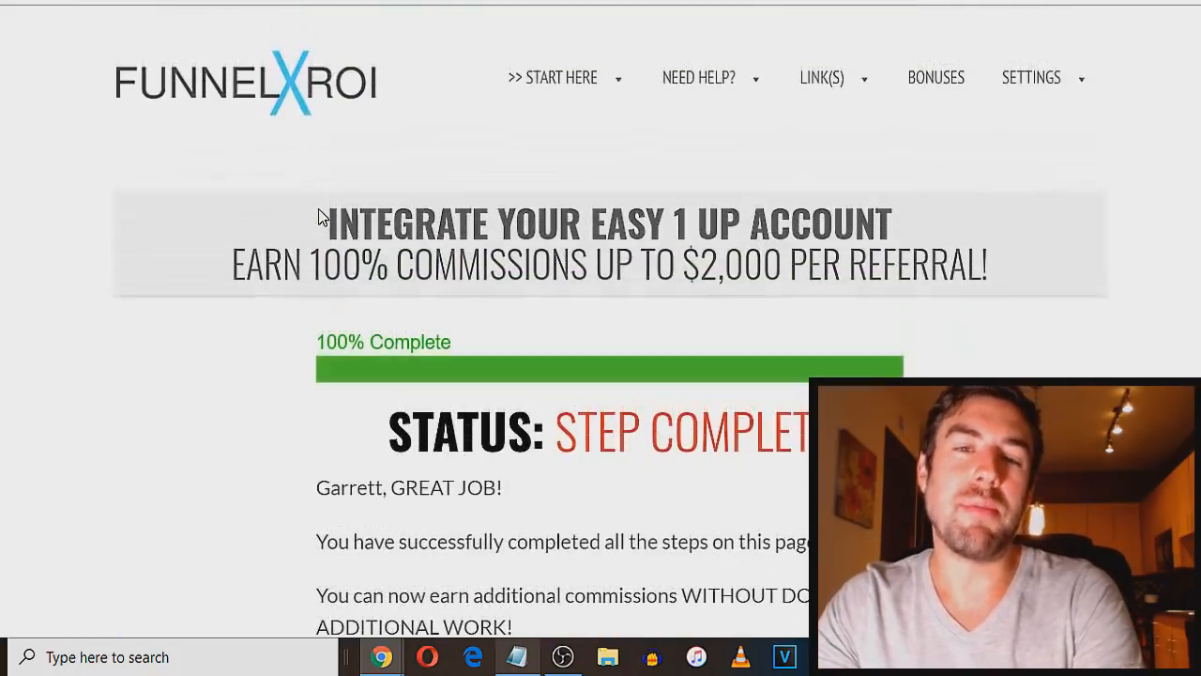
{"action": "mouse_move", "coordinate": [96, 445]}
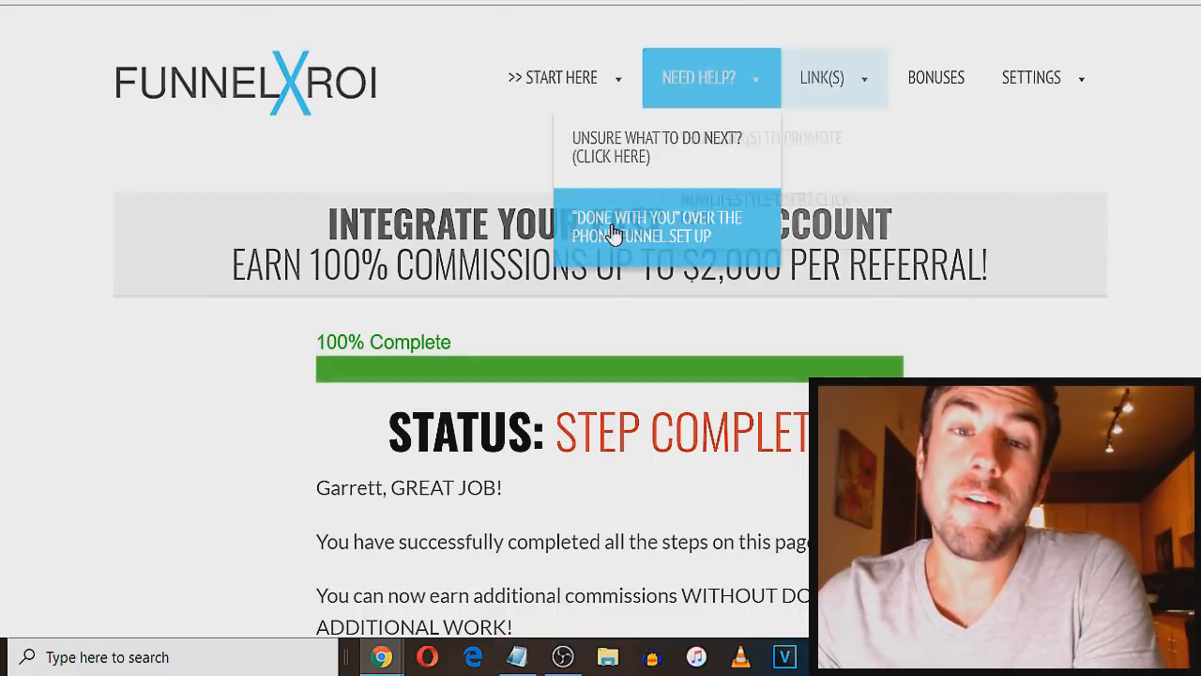
Scroll the completed Easy 1 Up page and continue to the $300 Per Day System page
{"action": "scroll", "scroll_direction": "down", "scroll_amount": 3}
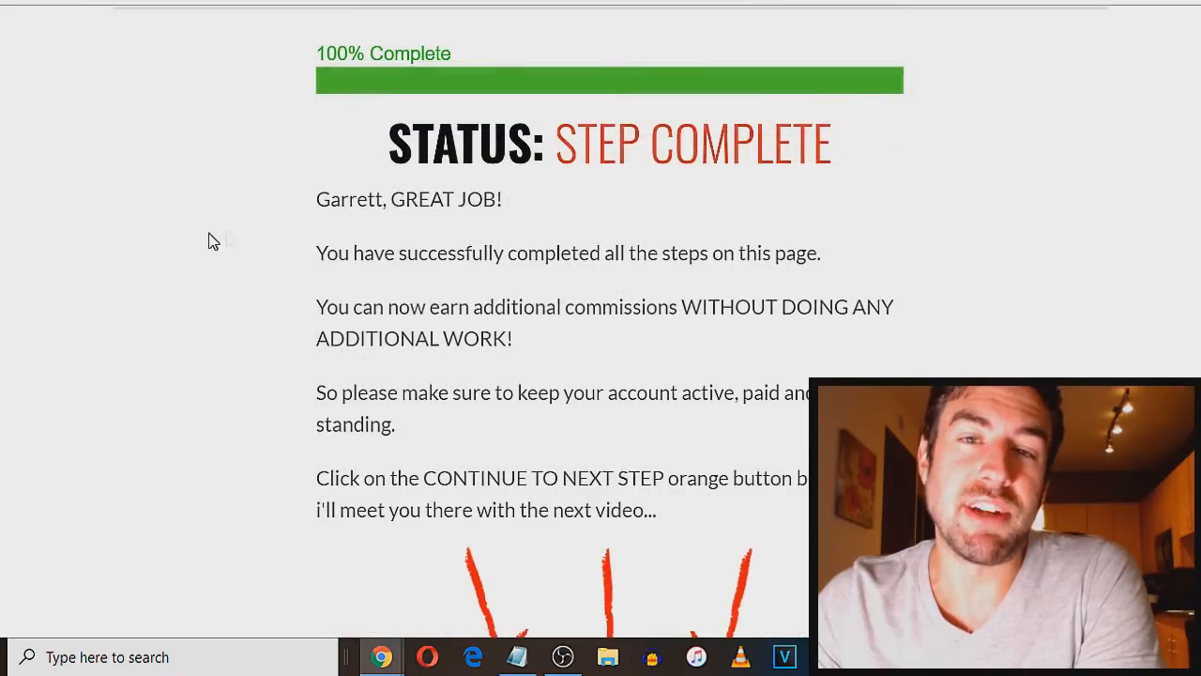
{"action": "scroll", "scroll_direction": "down", "scroll_amount": 3}
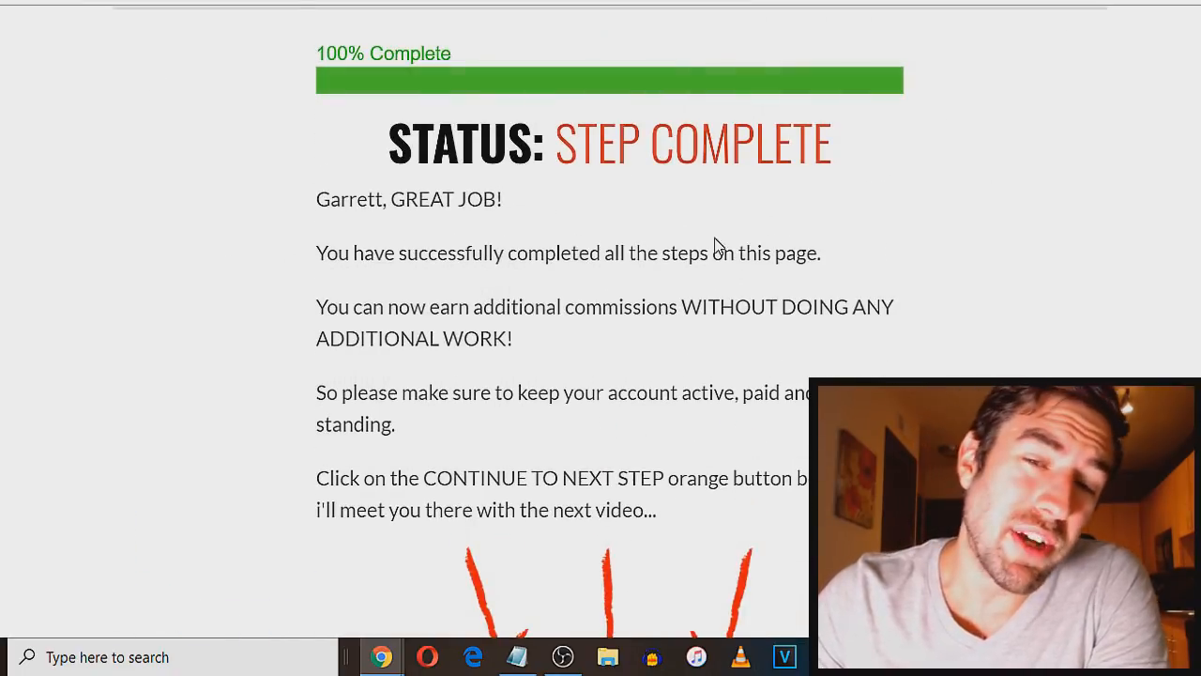
{"action": "scroll", "scroll_direction": "up", "scroll_amount": 3}
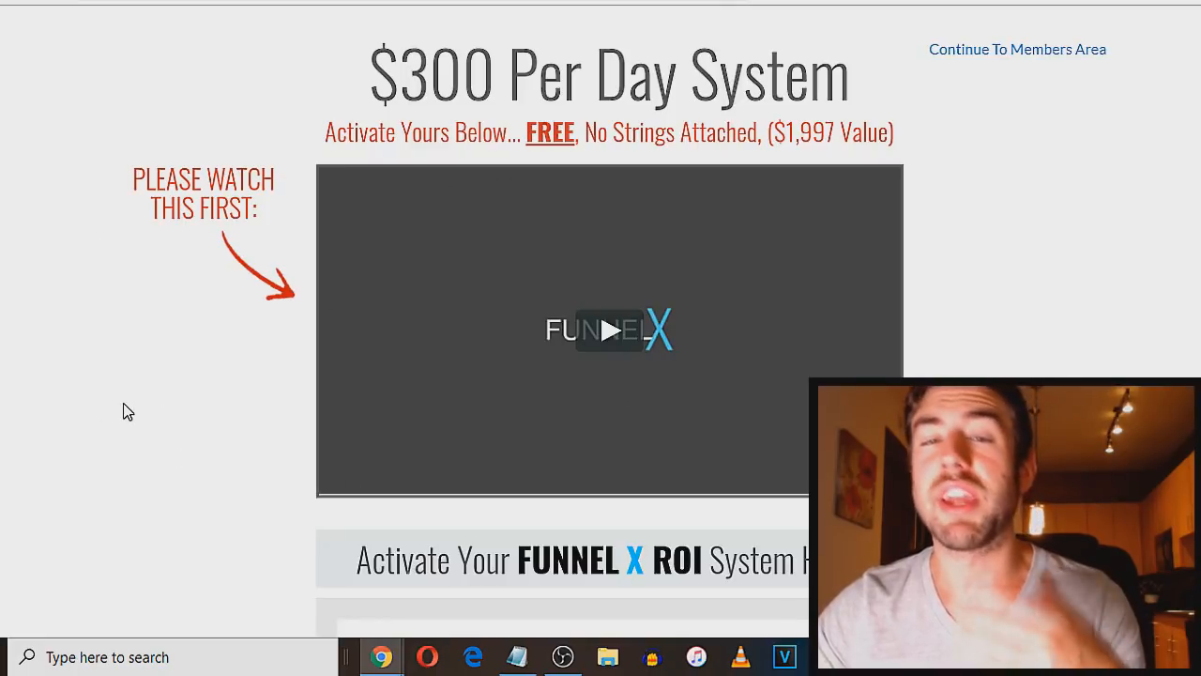
{"action": "scroll", "scroll_direction": "down", "scroll_amount": 3}
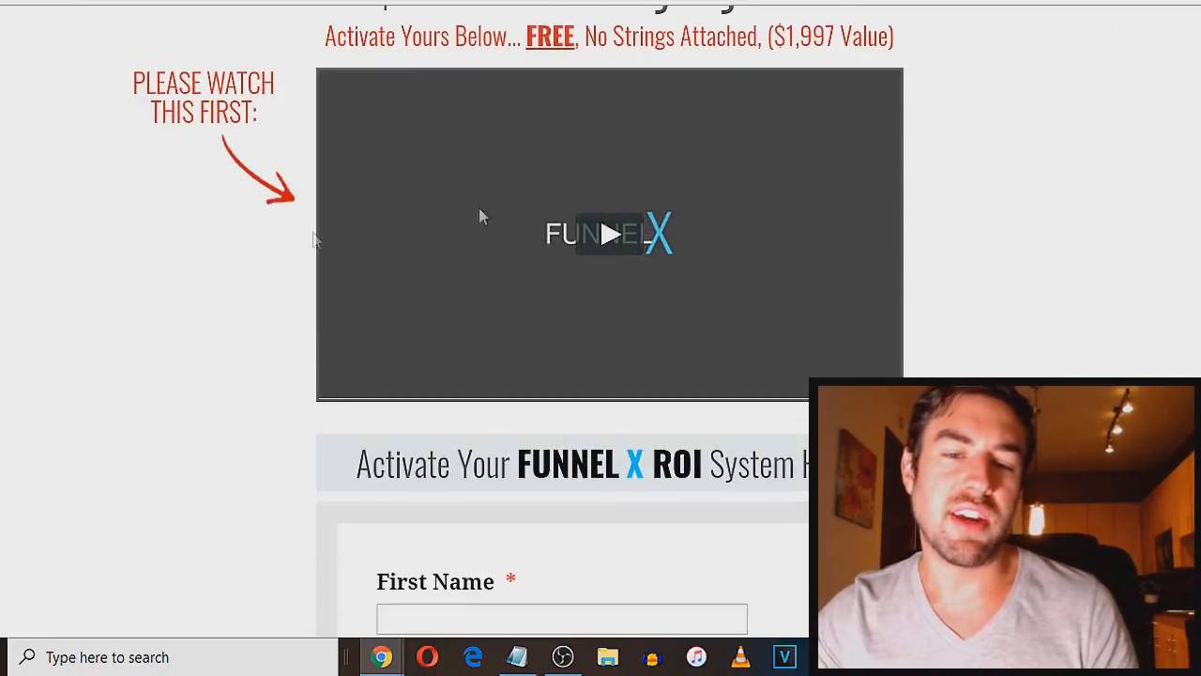
{"action": "scroll", "scroll_direction": "down", "scroll_amount": 3}
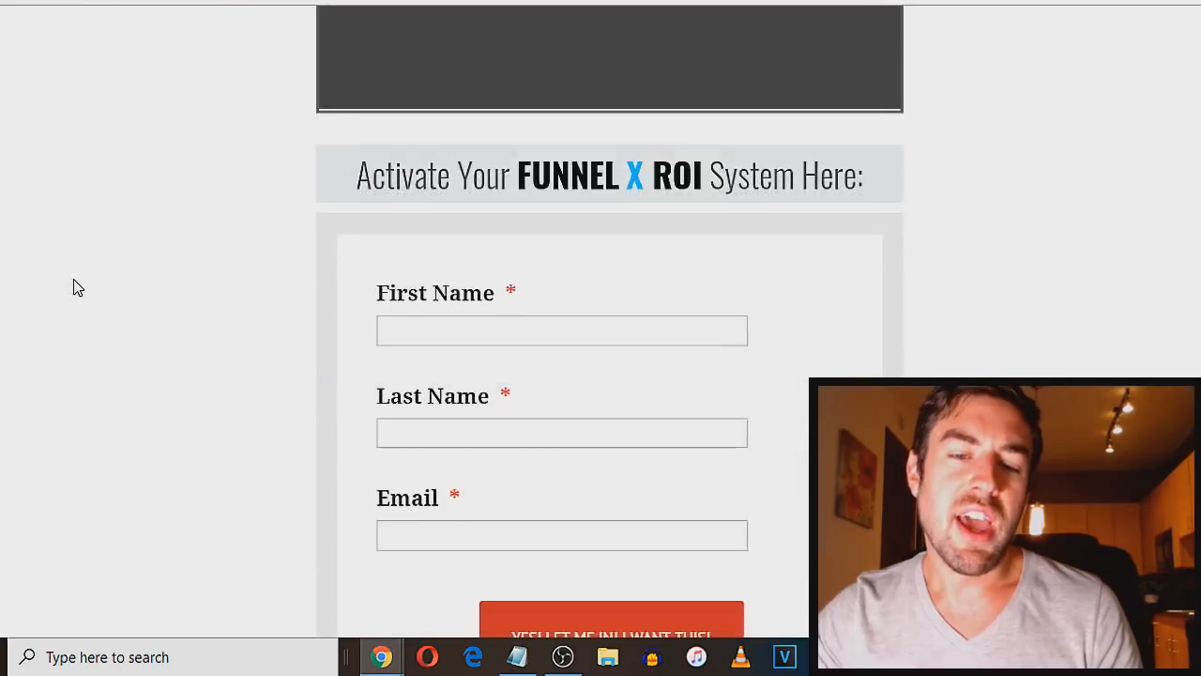
{"action": "scroll", "scroll_direction": "down", "scroll_amount": 3}
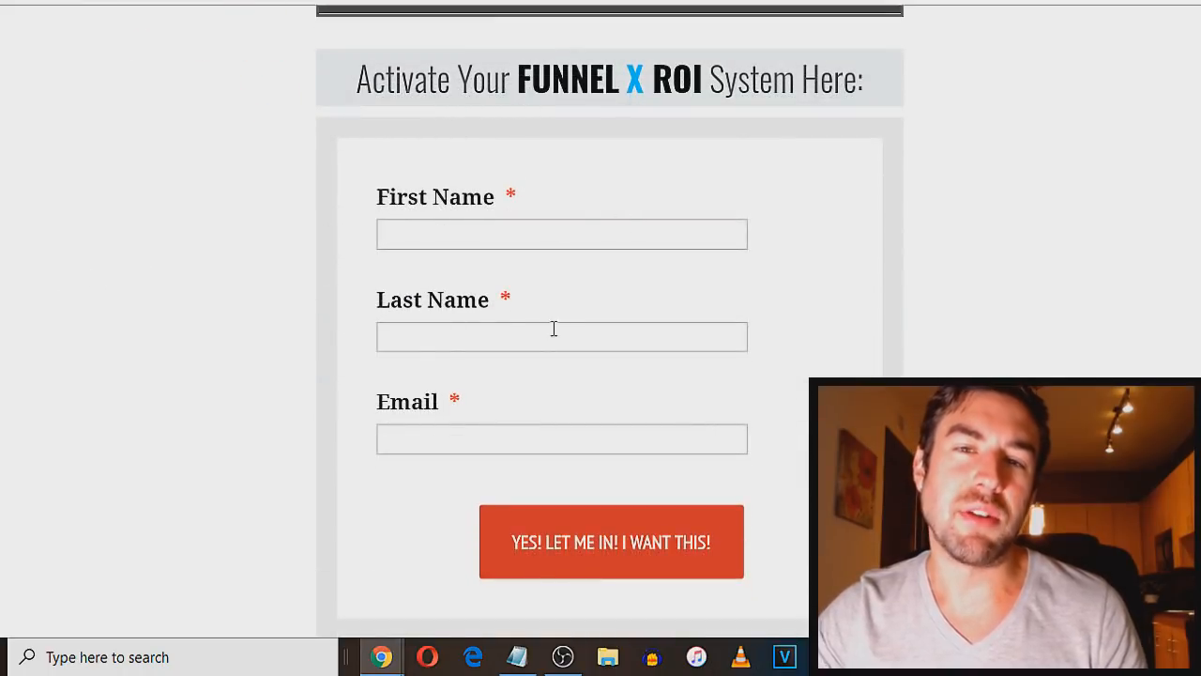
{"action": "left_click", "coordinate": [561, 234]}
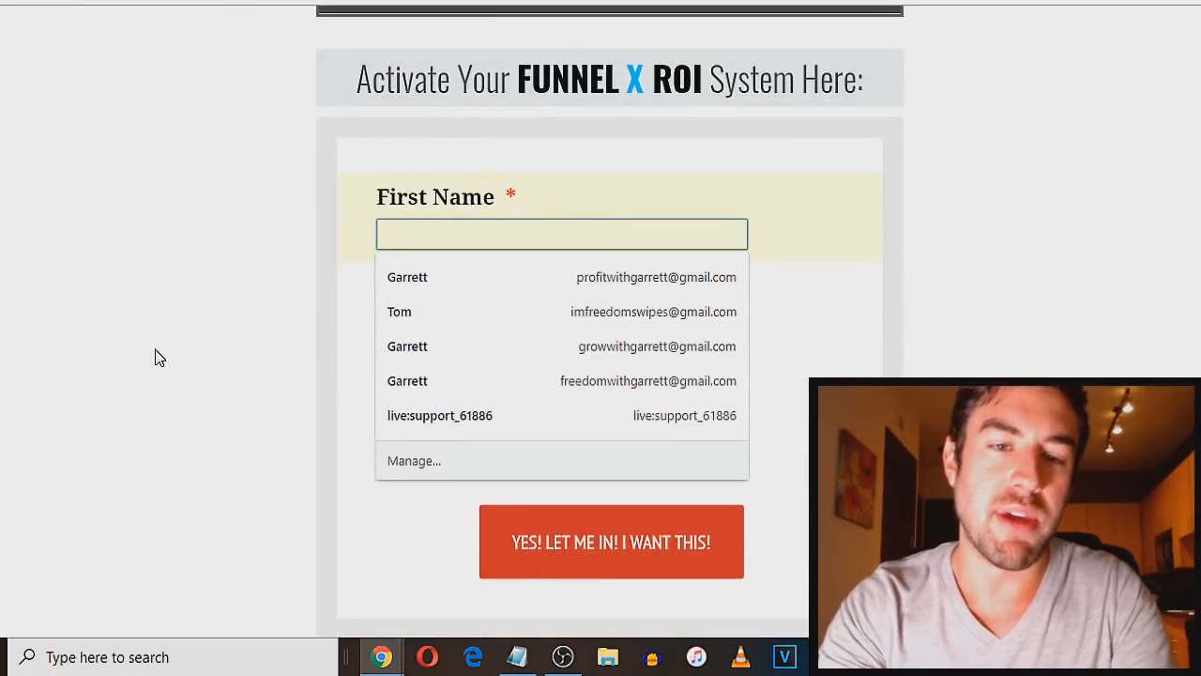
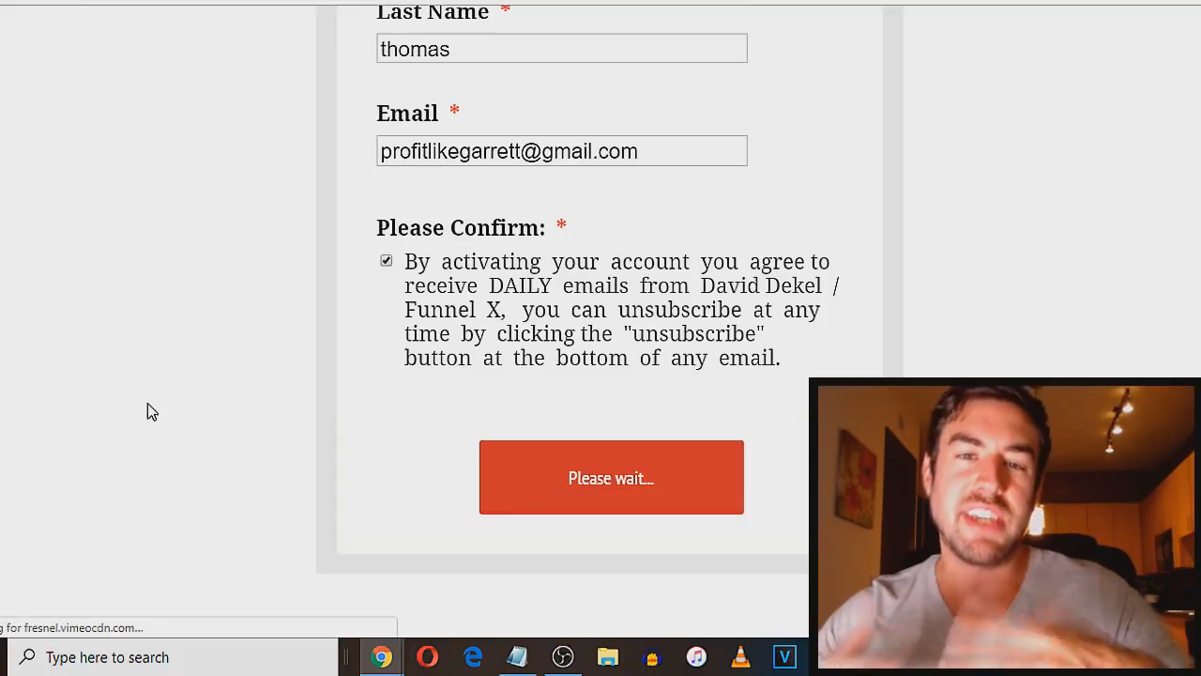
{"action": "left_click", "coordinate": [611, 477]}
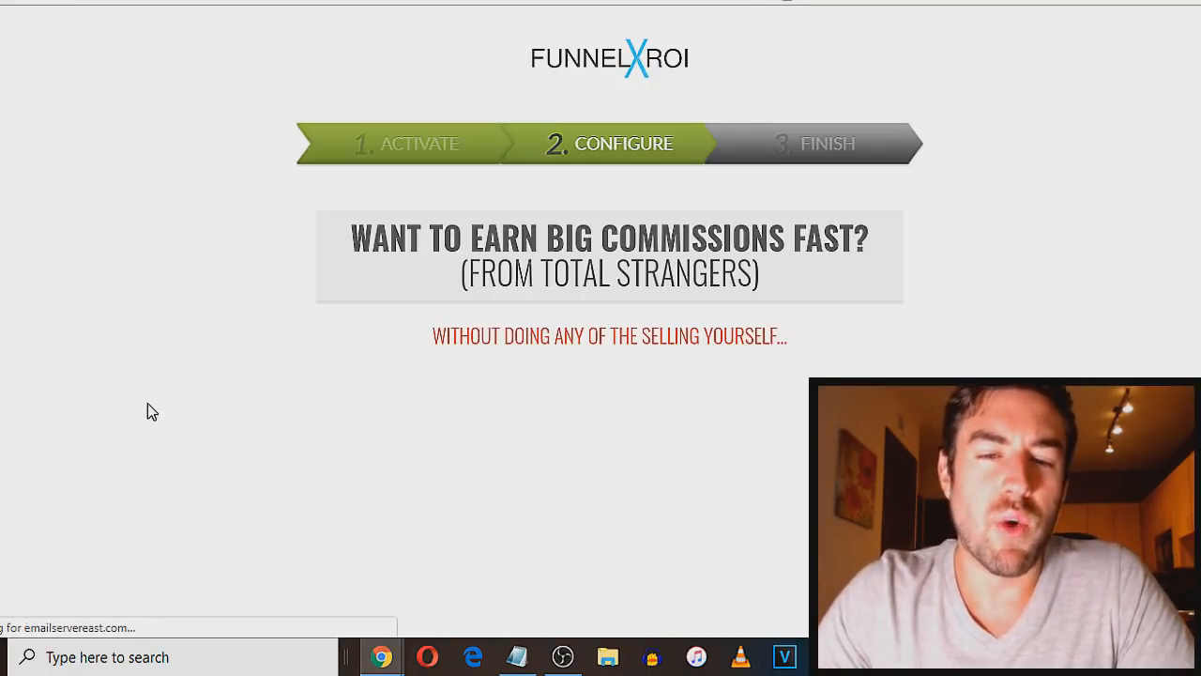
{"action": "scroll", "scroll_direction": "down", "scroll_amount": 3}
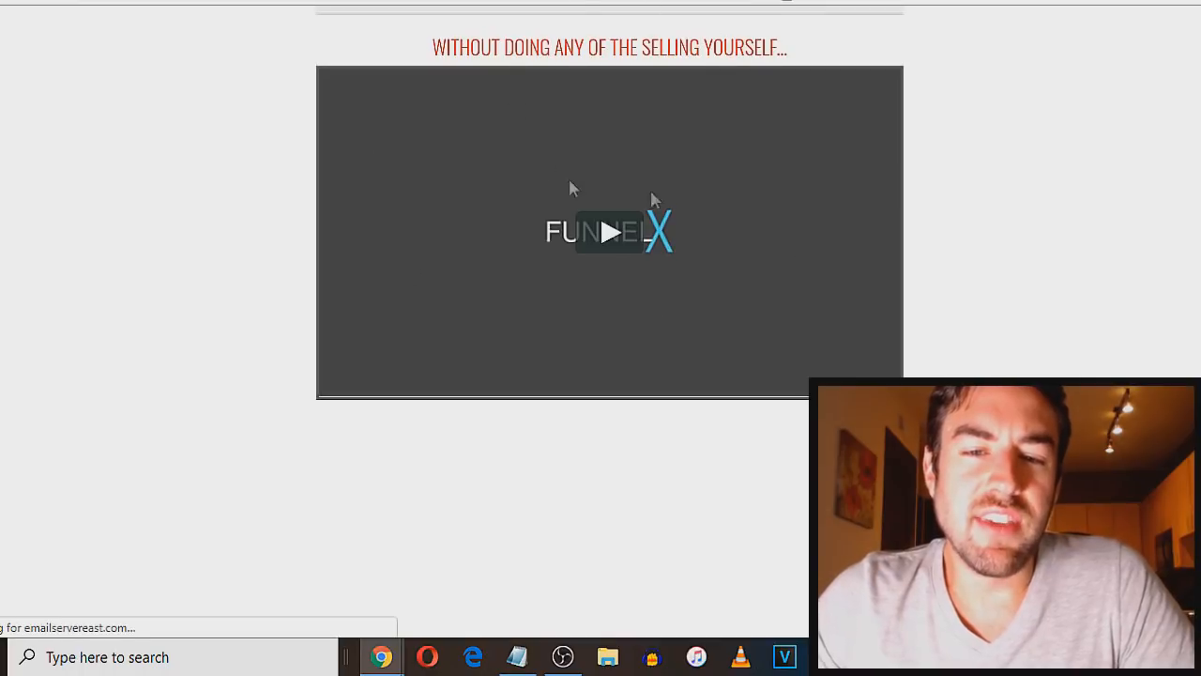
{"action": "scroll", "scroll_direction": "down", "scroll_amount": 3}
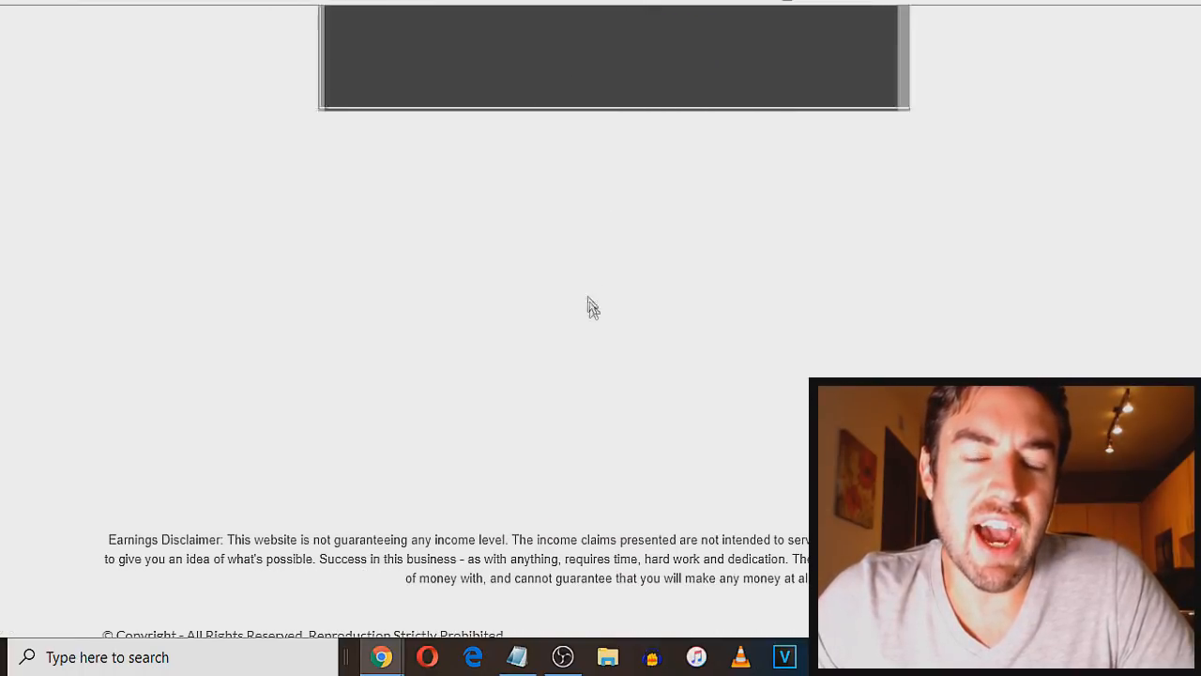
{"action": "scroll", "scroll_direction": "up", "scroll_amount": 3}
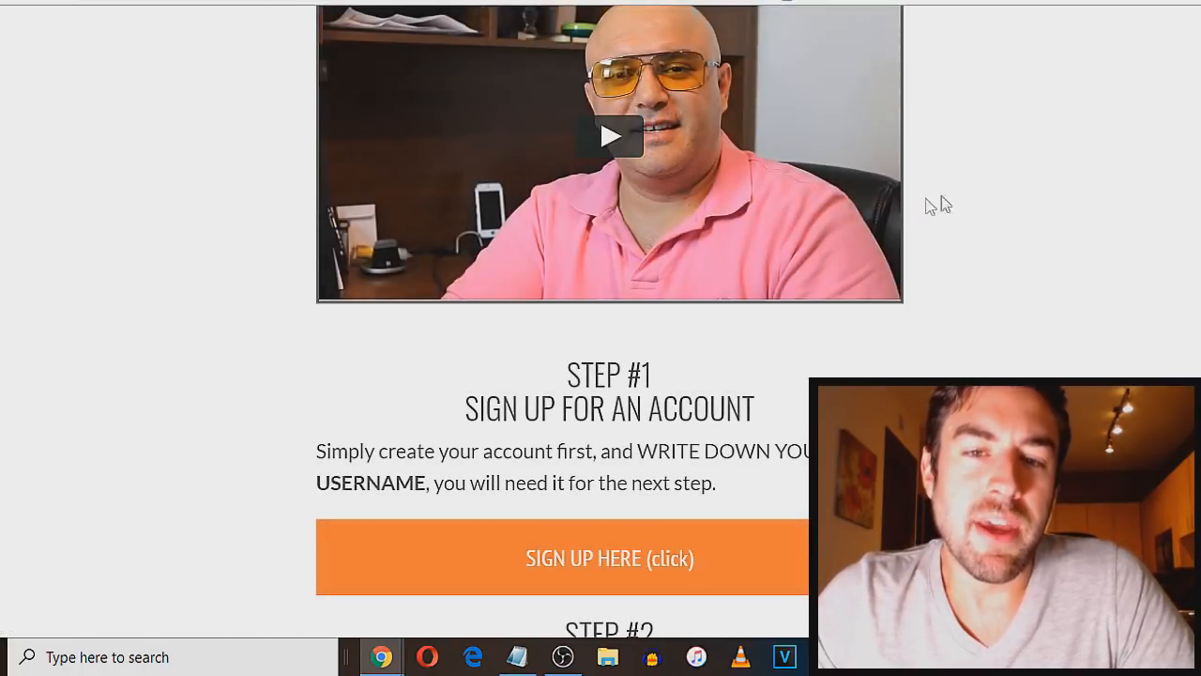
{"action": "scroll", "scroll_direction": "down", "scroll_amount": 3}
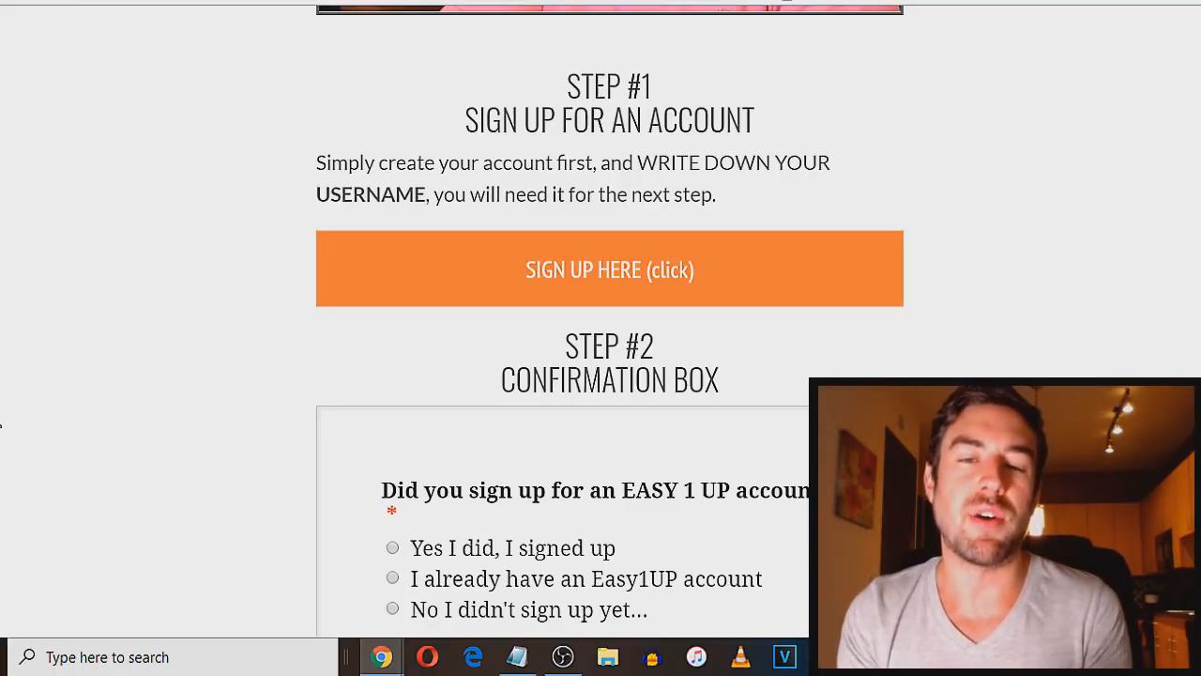
{"action": "scroll", "scroll_direction": "down", "scroll_amount": 3}
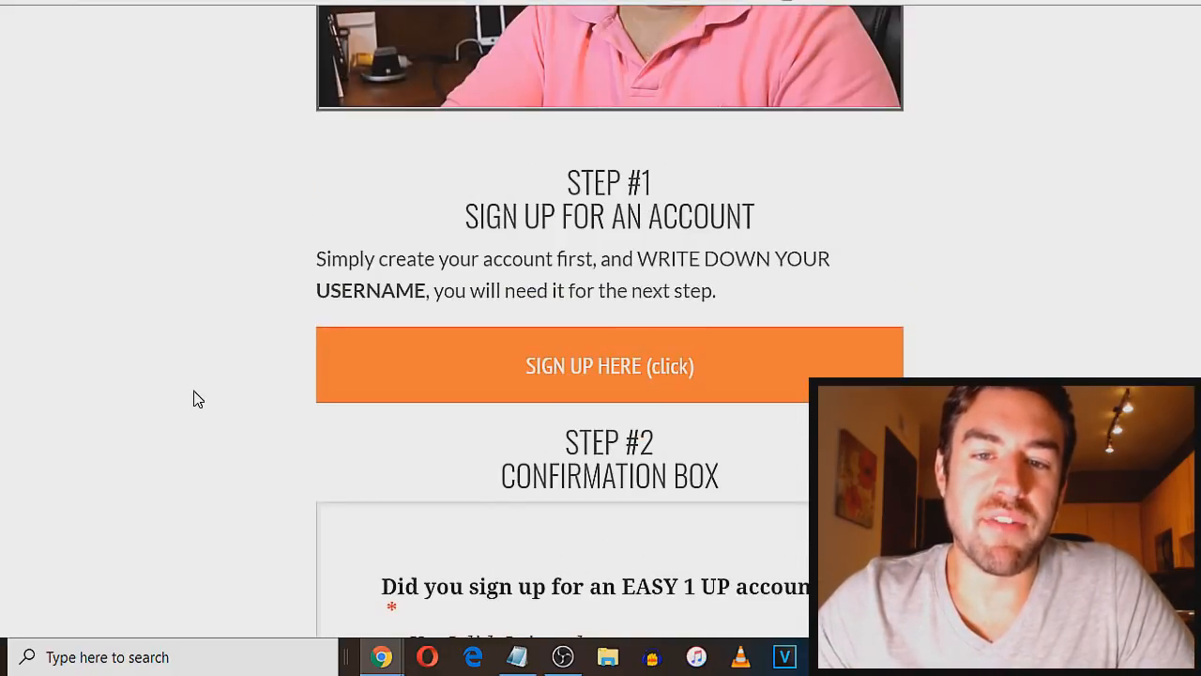
{"action": "mouse_move", "coordinate": [685, 384]}
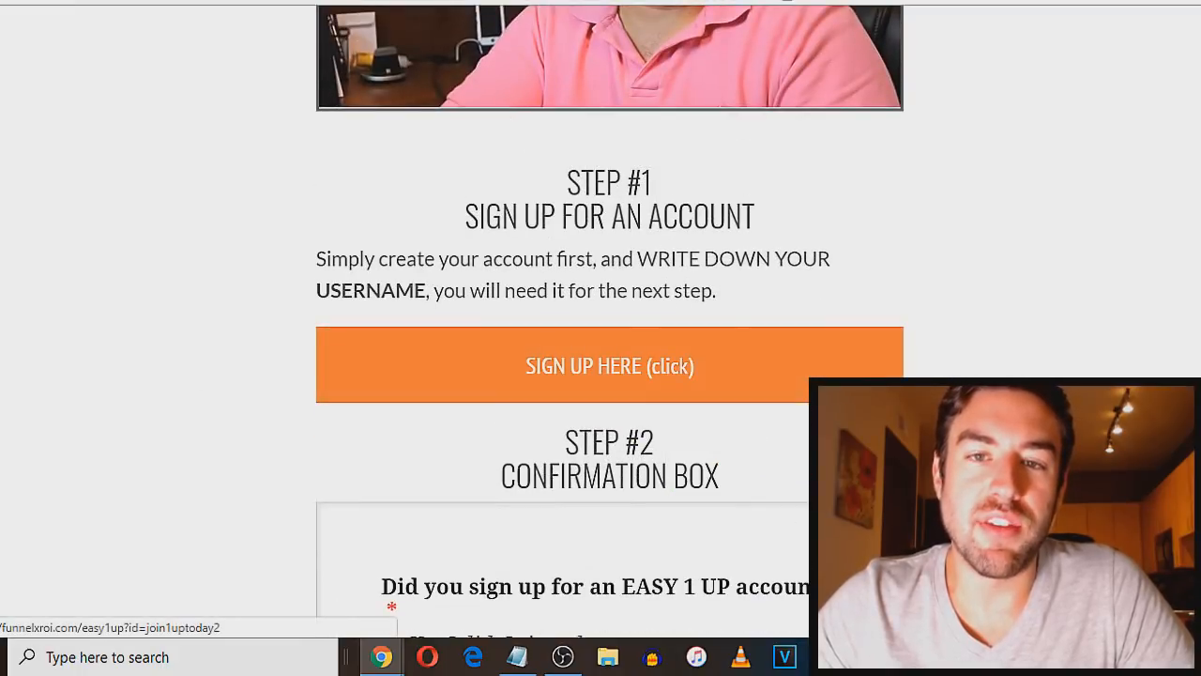
Open Easy1Up's Start Now join form via SIGN UP HERE and browse to program levels
{"action": "left_click", "coordinate": [610, 364]}
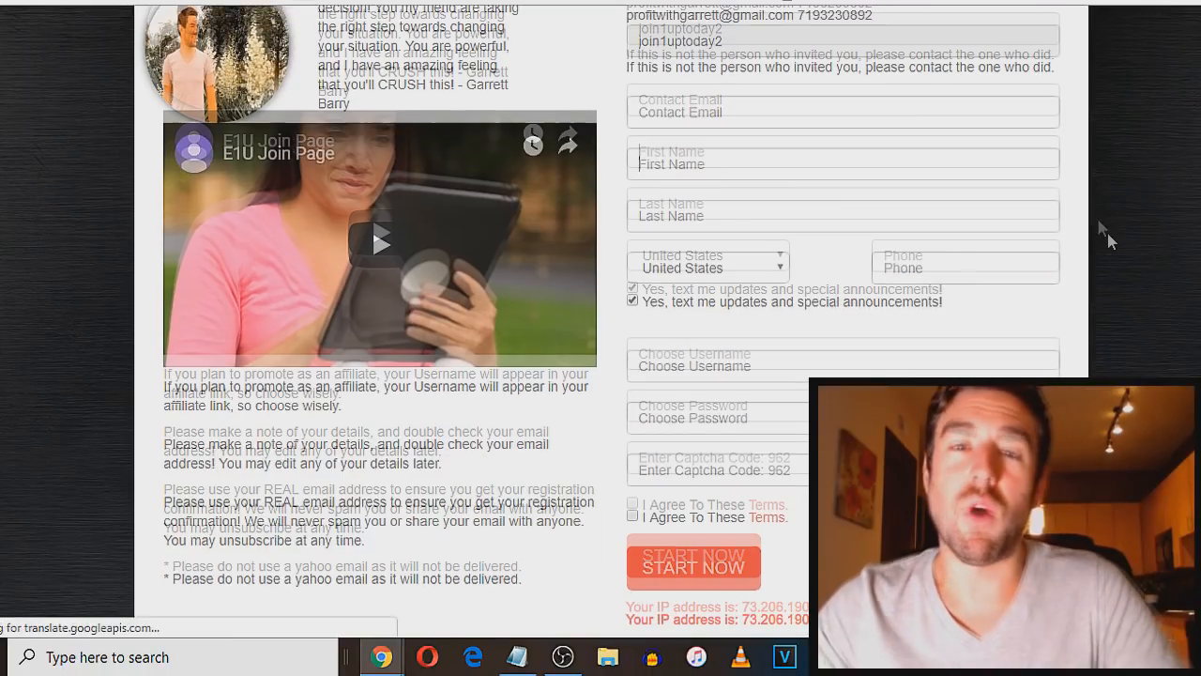
{"action": "scroll", "scroll_direction": "up", "scroll_amount": 3}
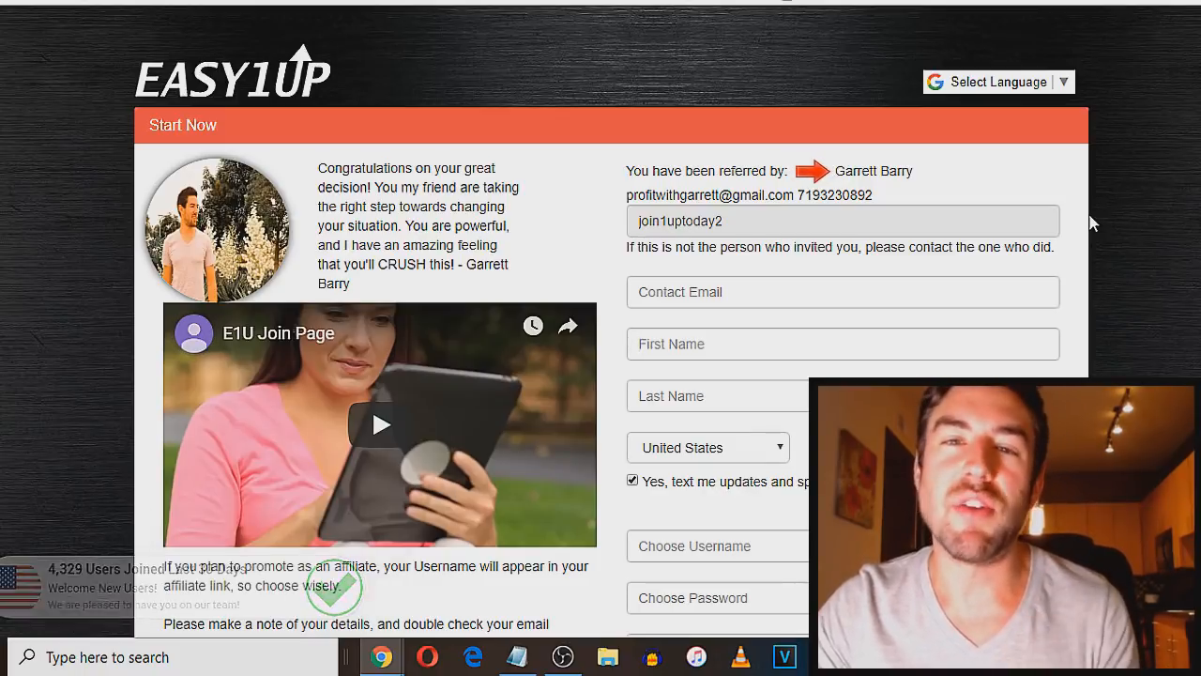
{"action": "scroll", "scroll_direction": "down", "scroll_amount": 3}
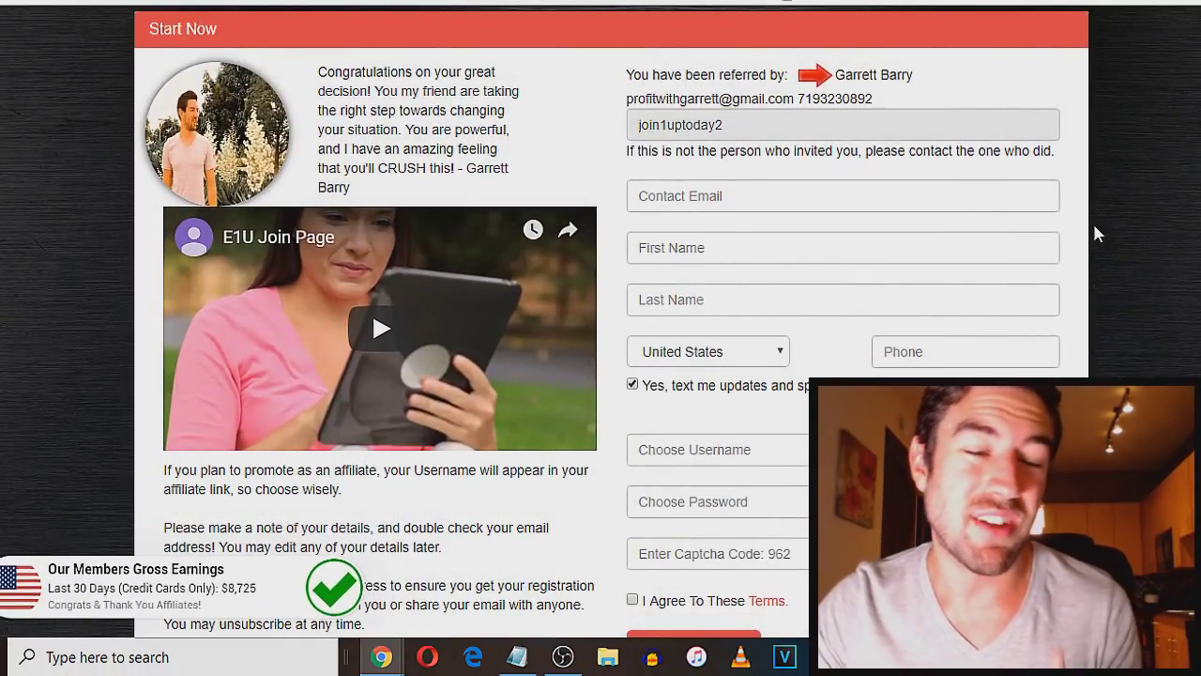
{"action": "left_click", "coordinate": [777, 196]}
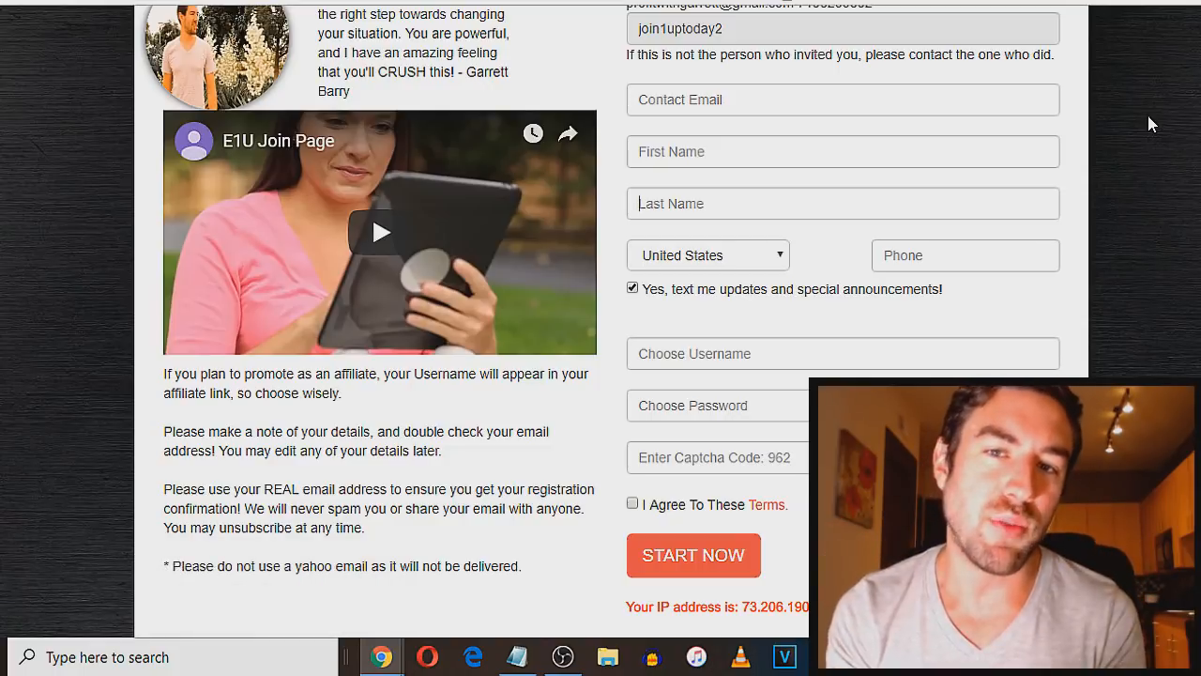
{"action": "scroll", "scroll_direction": "down", "scroll_amount": 3}
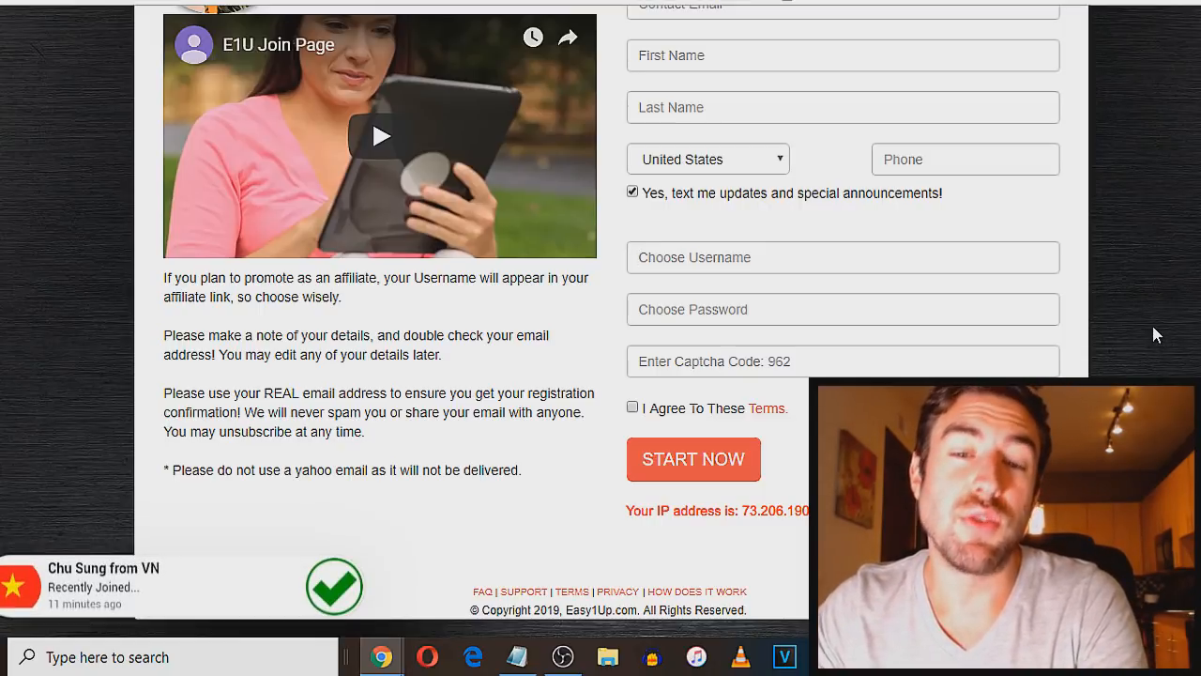
{"action": "left_click", "coordinate": [842, 361]}
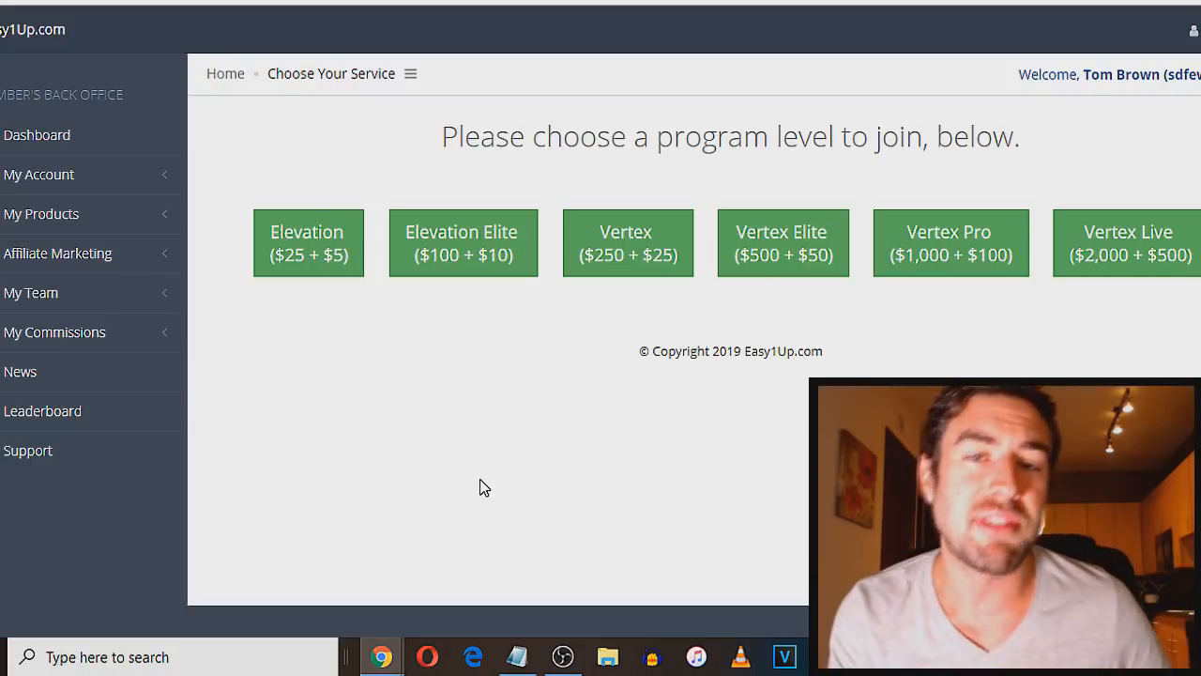
{"action": "mouse_move", "coordinate": [357, 524]}
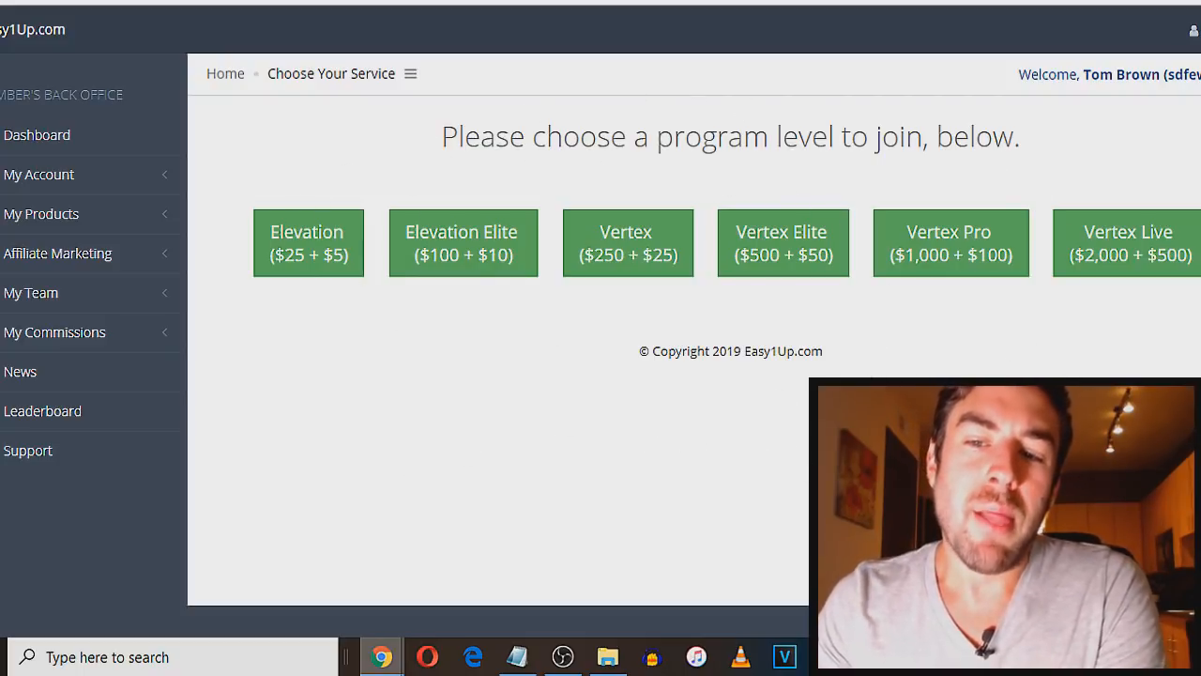
{"action": "mouse_move", "coordinate": [1001, 278]}
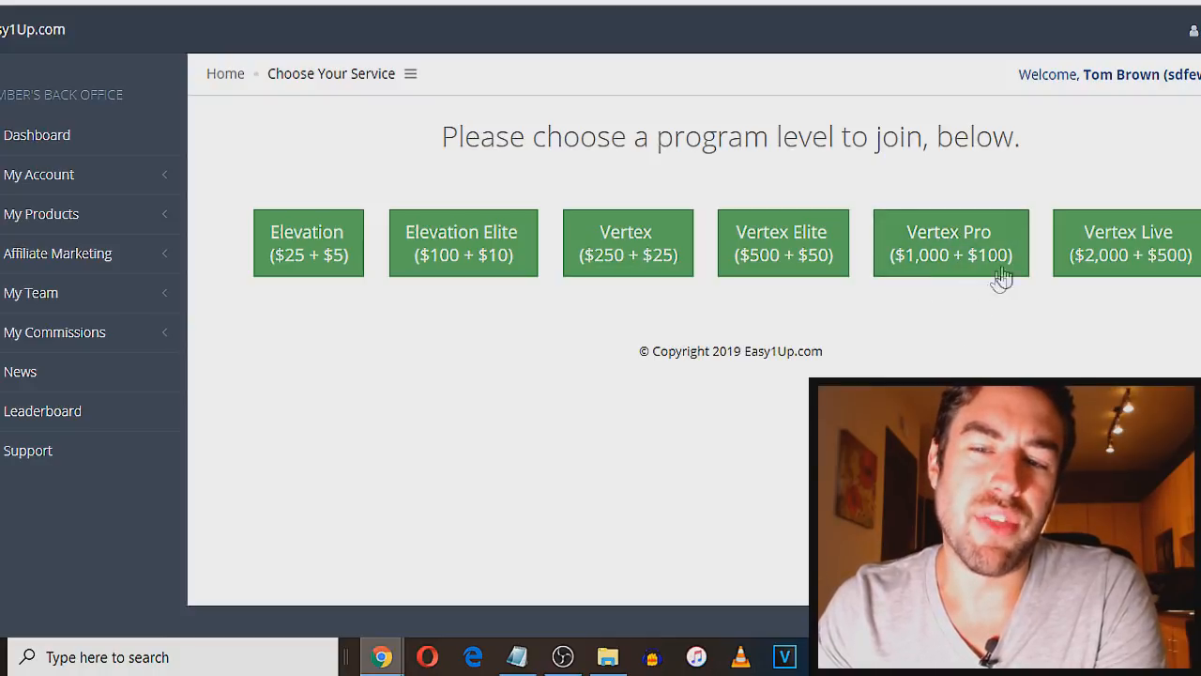
{"action": "mouse_move", "coordinate": [981, 248]}
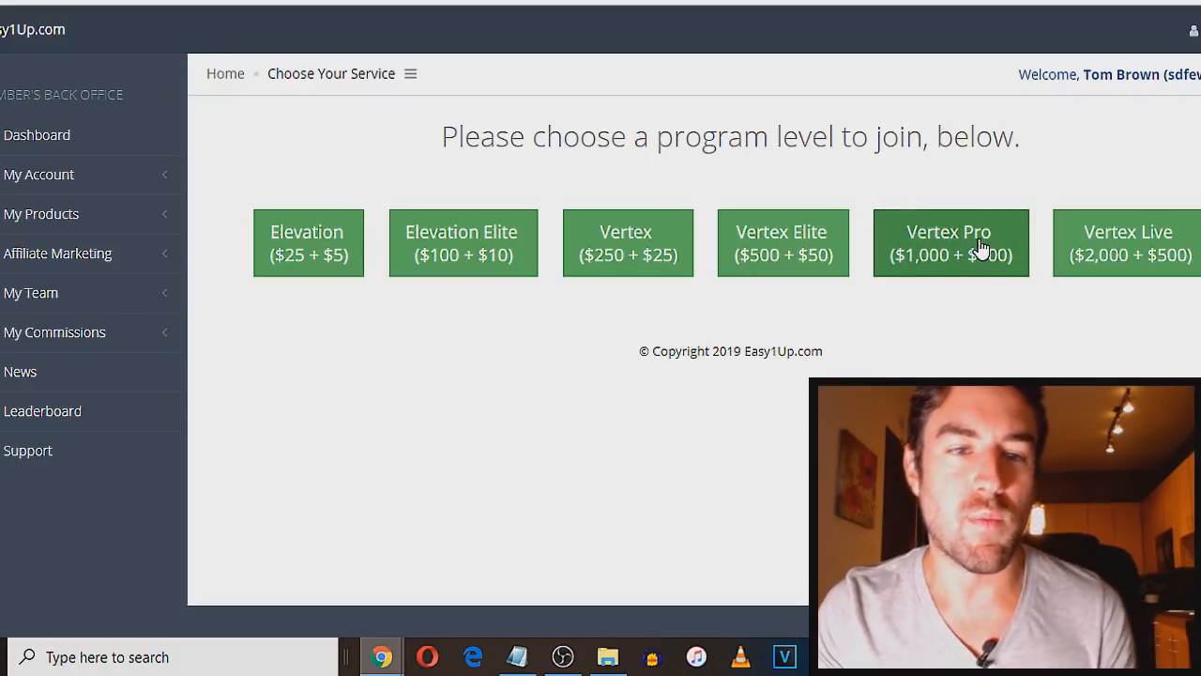
{"action": "mouse_move", "coordinate": [981, 294]}
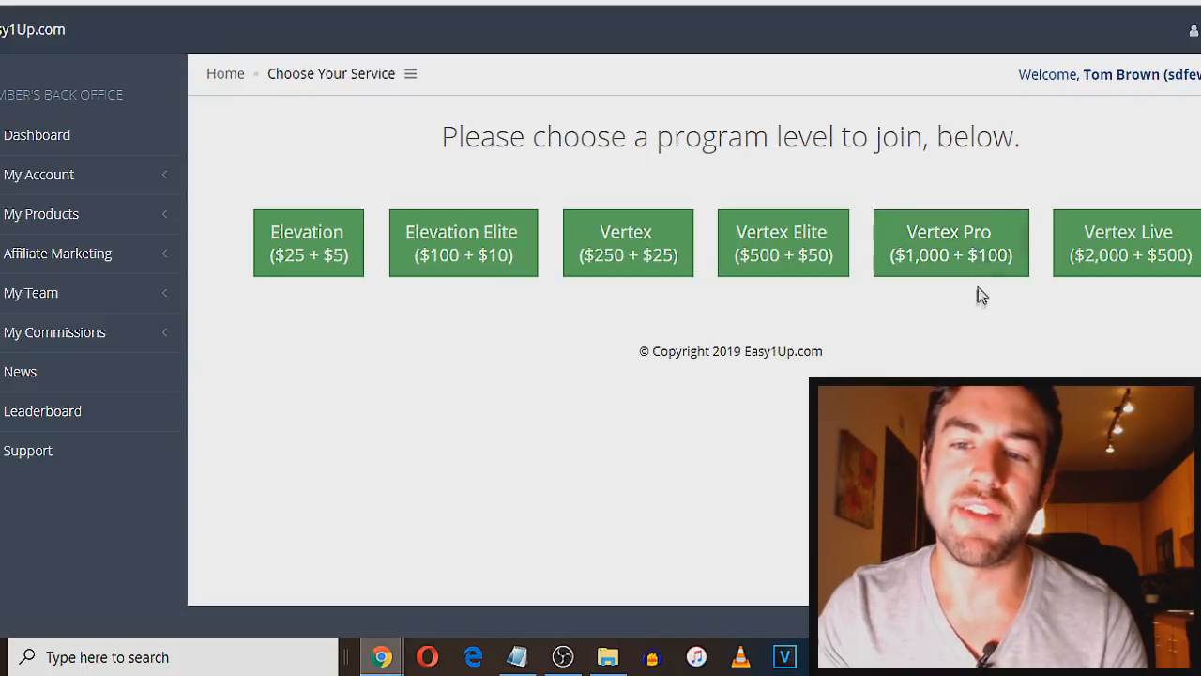
{"action": "mouse_move", "coordinate": [943, 316]}
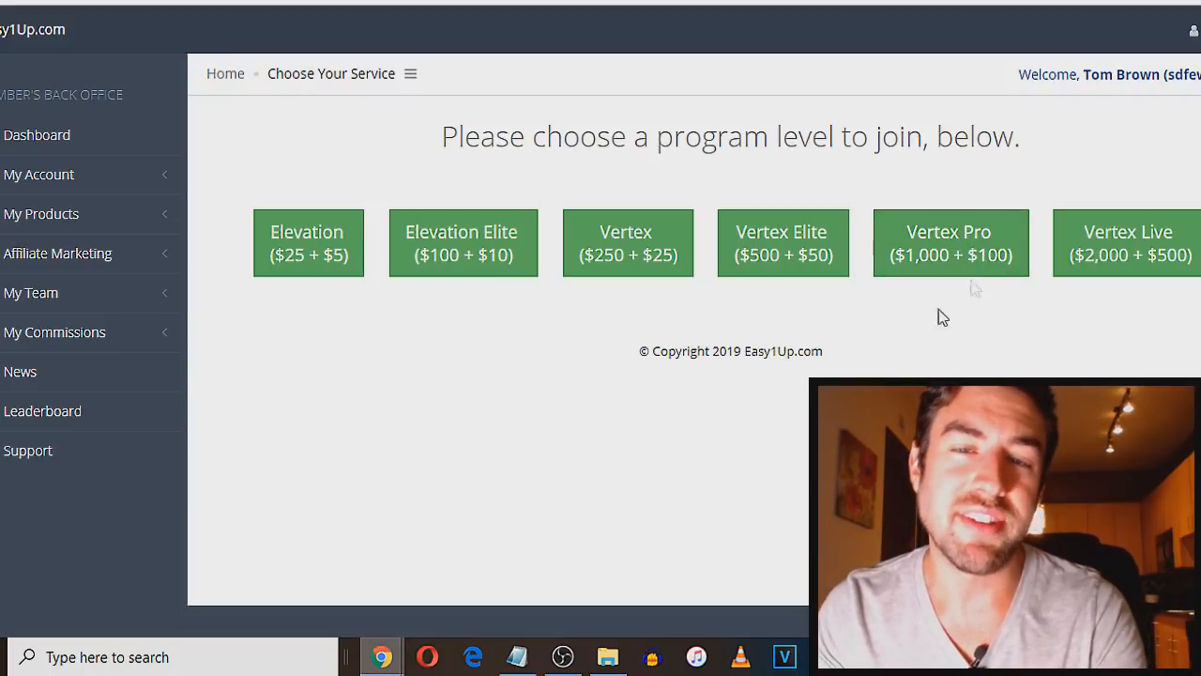
{"action": "mouse_move", "coordinate": [429, 492]}
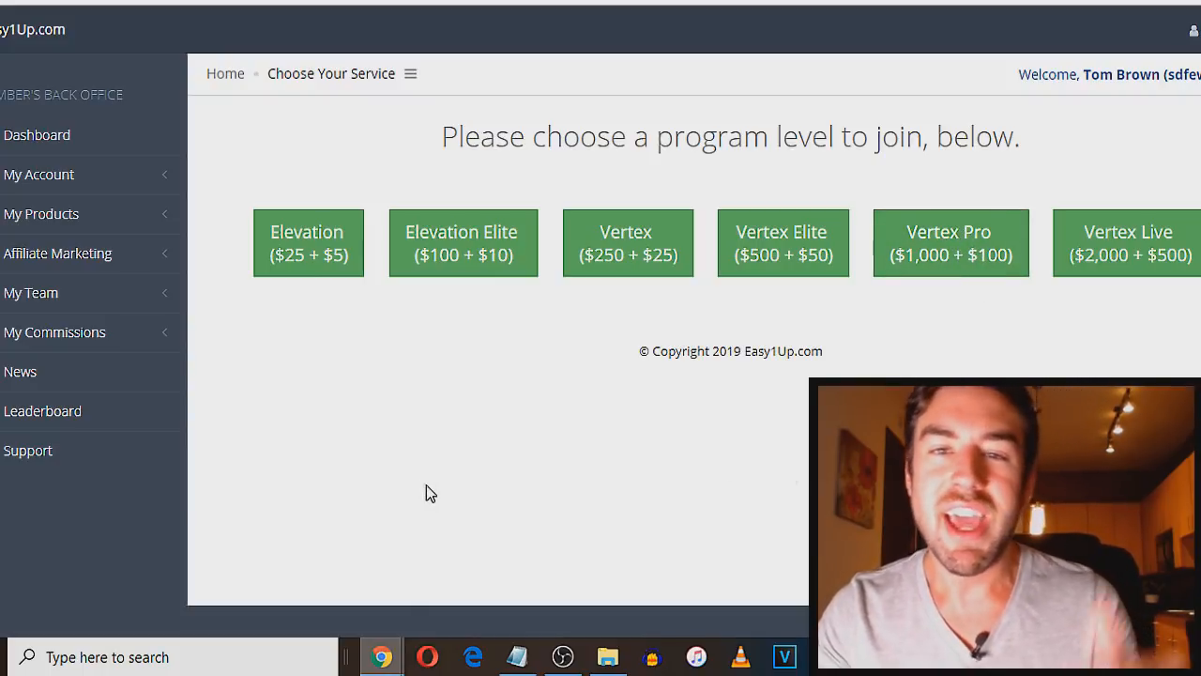
{"action": "mouse_move", "coordinate": [442, 513]}
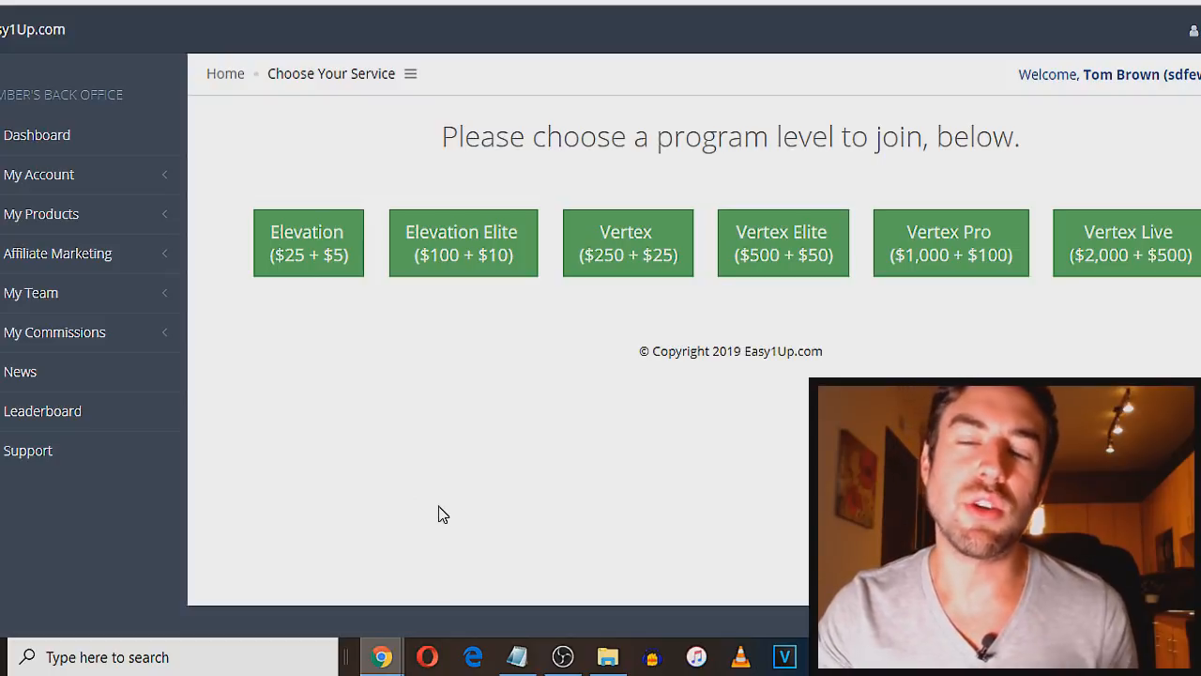
{"action": "mouse_move", "coordinate": [518, 344]}
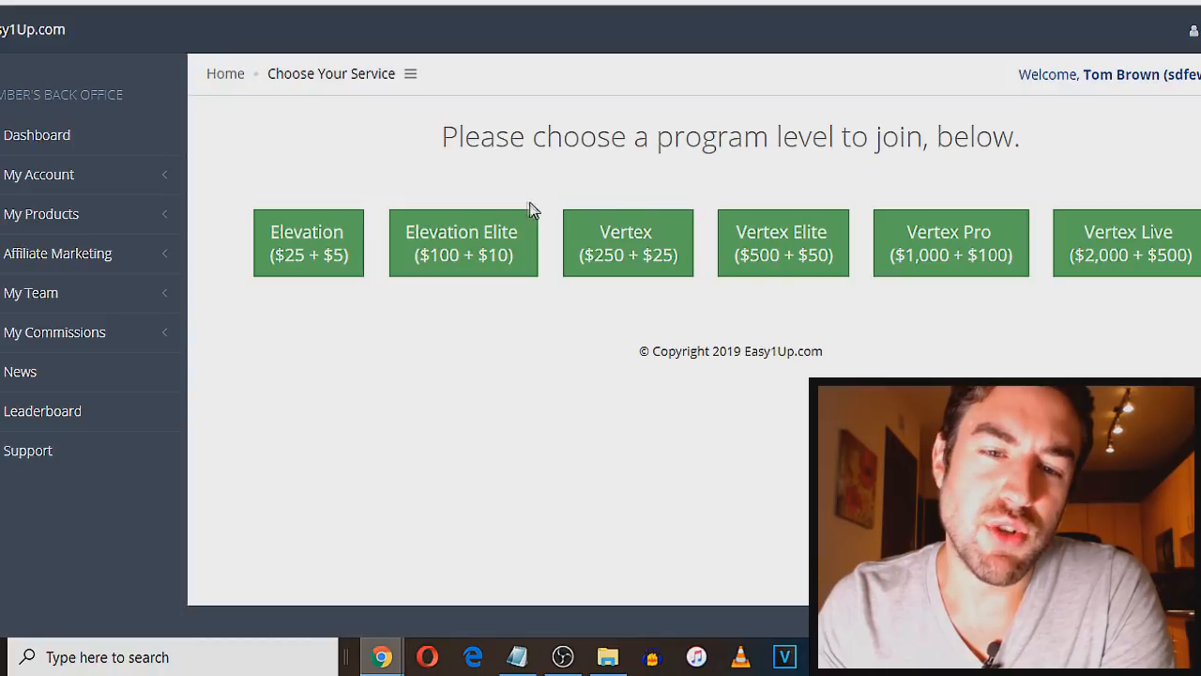
{"action": "mouse_move", "coordinate": [605, 251]}
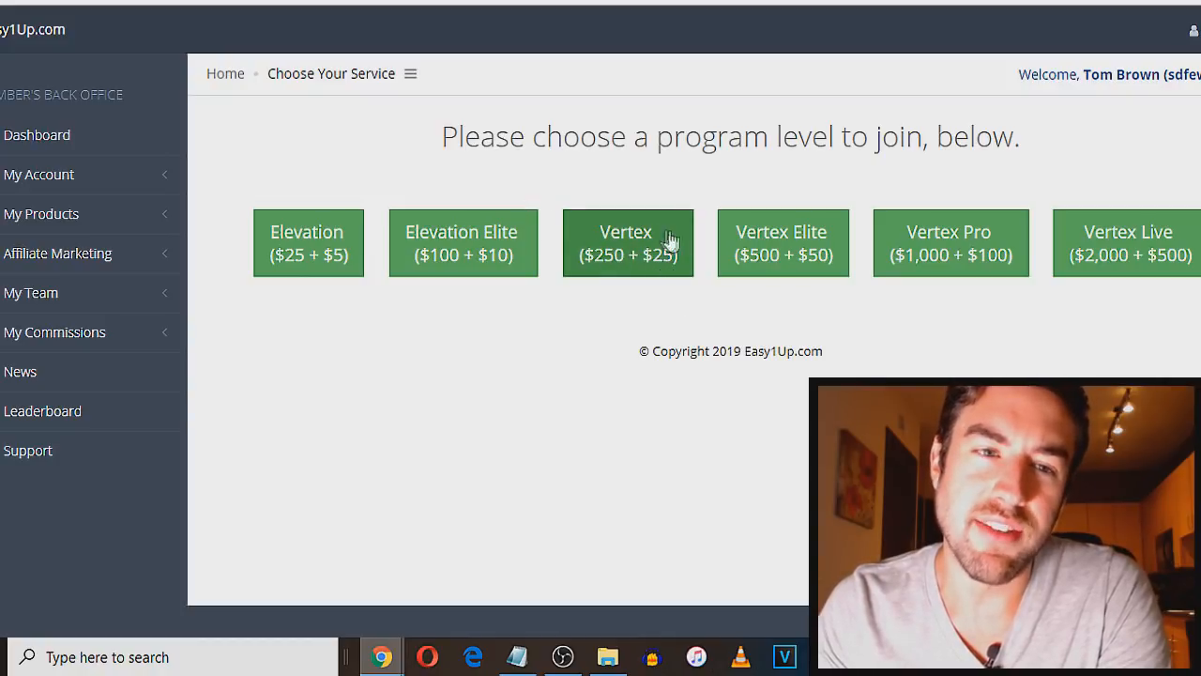
{"action": "mouse_move", "coordinate": [634, 278]}
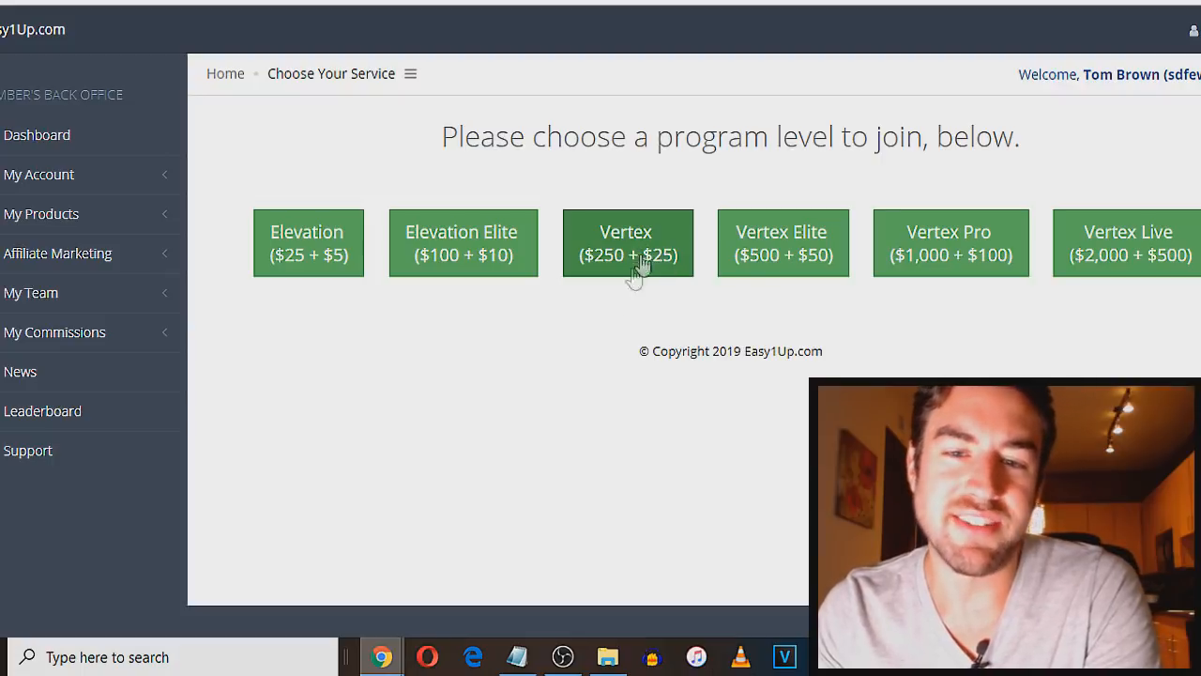
{"action": "mouse_move", "coordinate": [619, 237]}
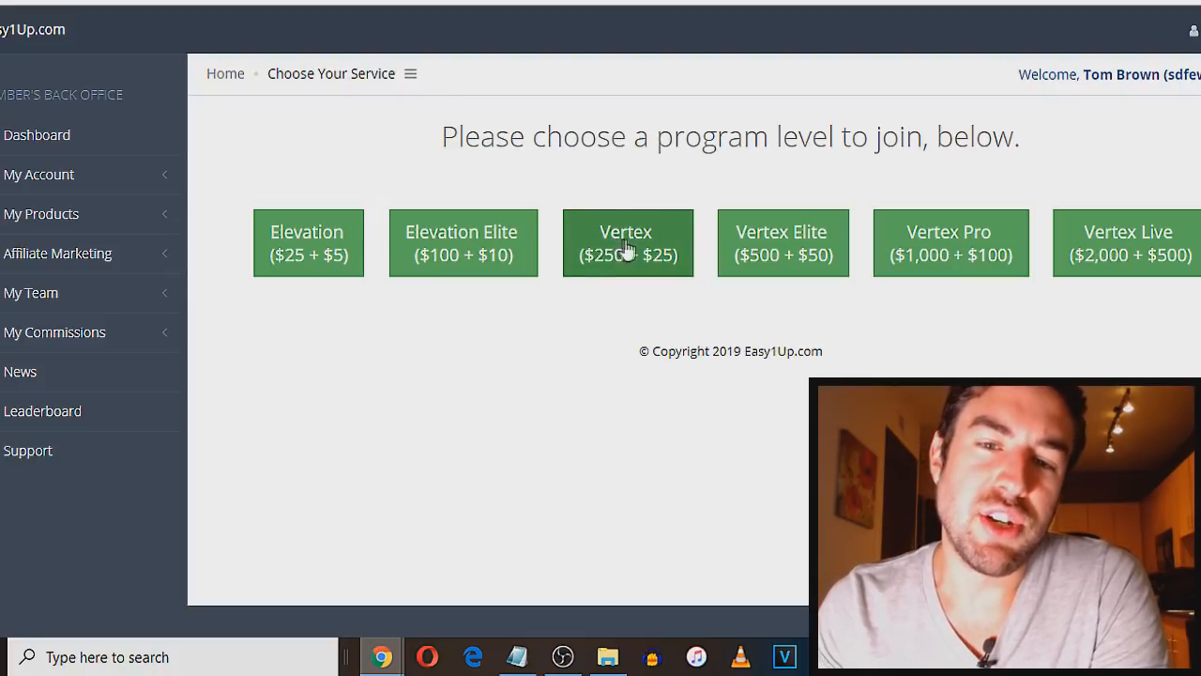
{"action": "mouse_move", "coordinate": [927, 250]}
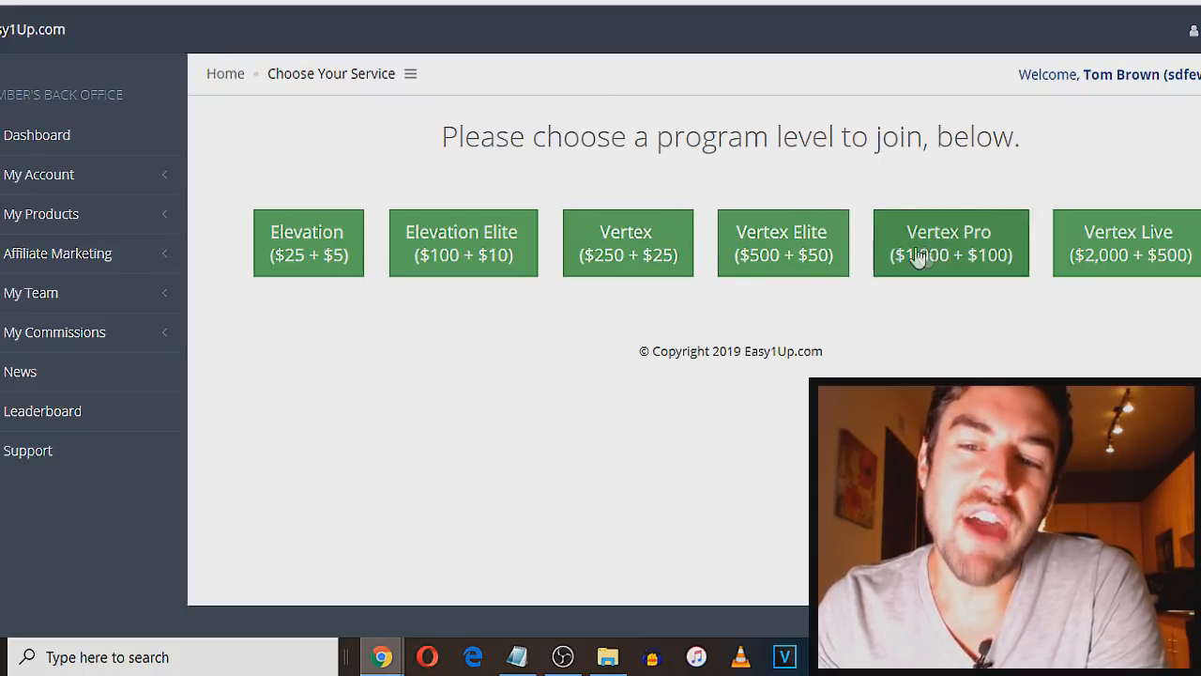
{"action": "mouse_move", "coordinate": [618, 242]}
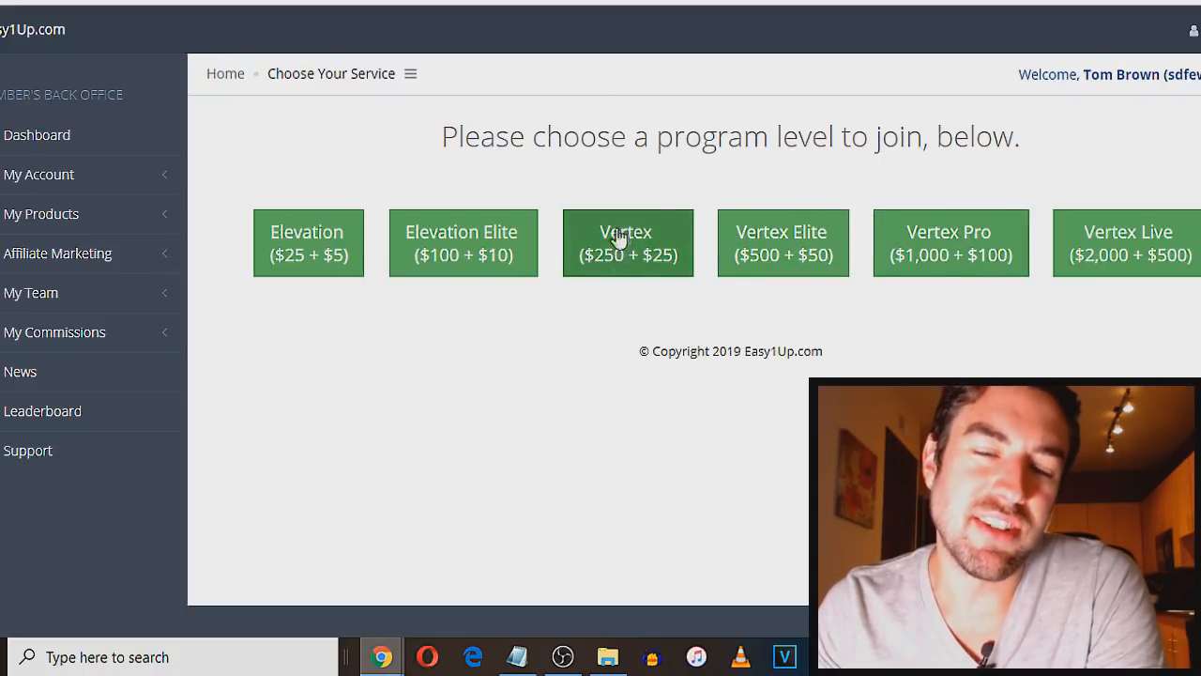
{"action": "mouse_move", "coordinate": [636, 255]}
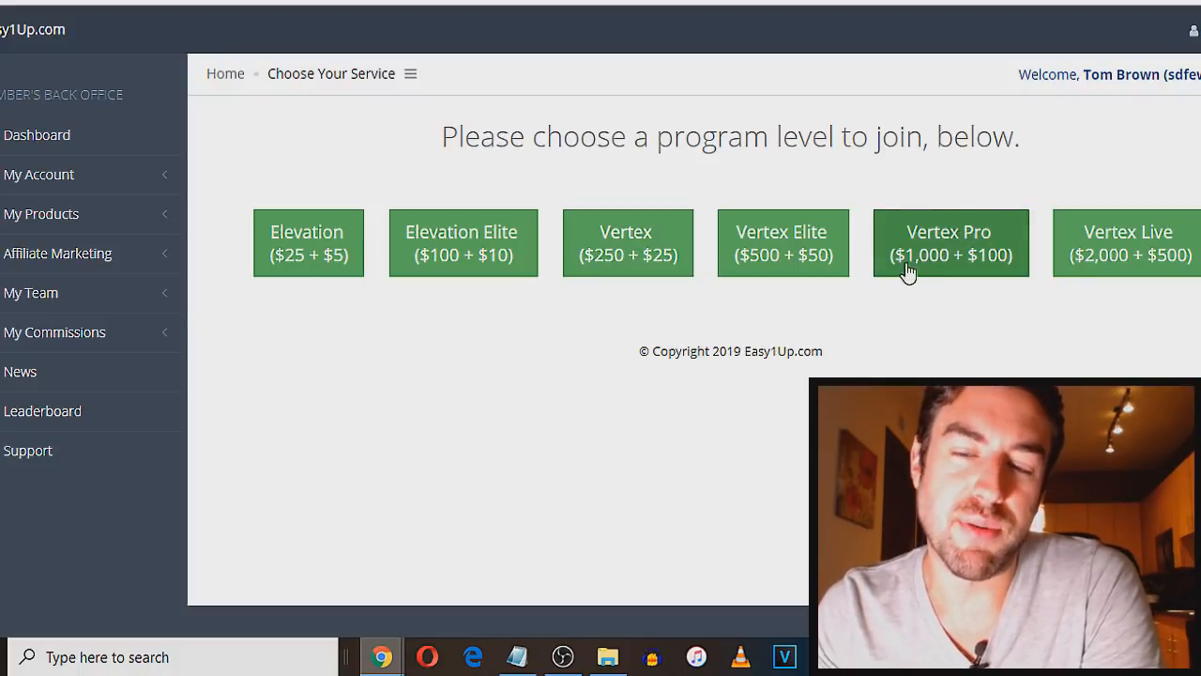
{"action": "mouse_move", "coordinate": [643, 265]}
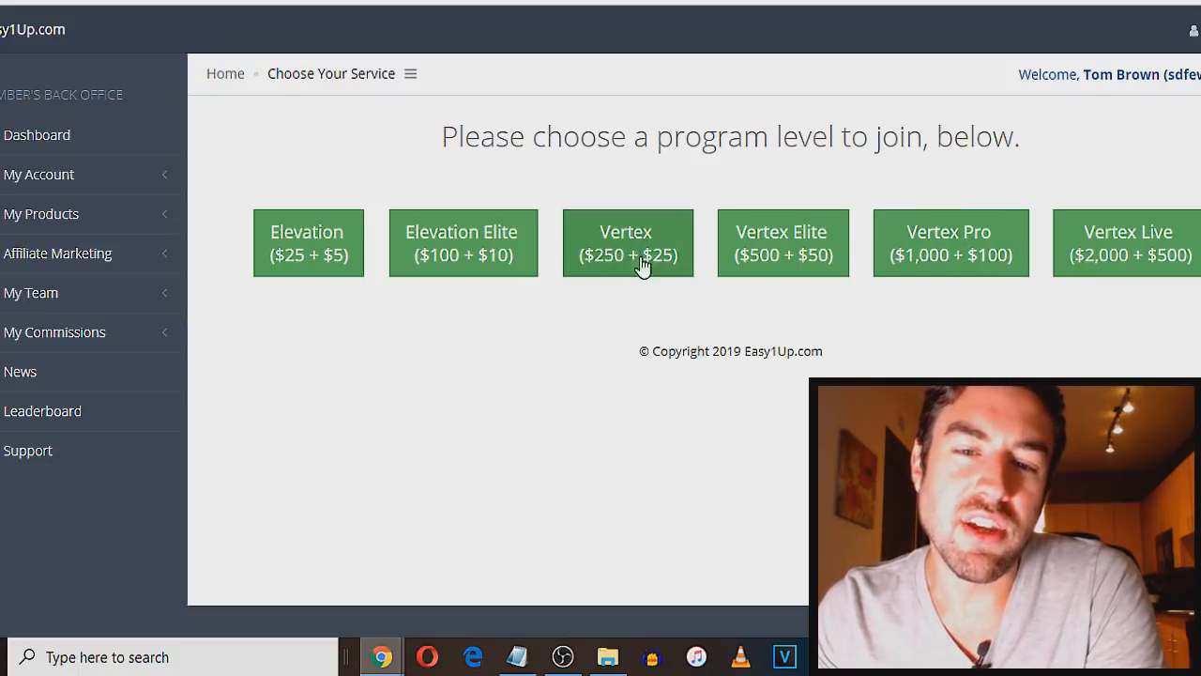
{"action": "mouse_move", "coordinate": [933, 288]}
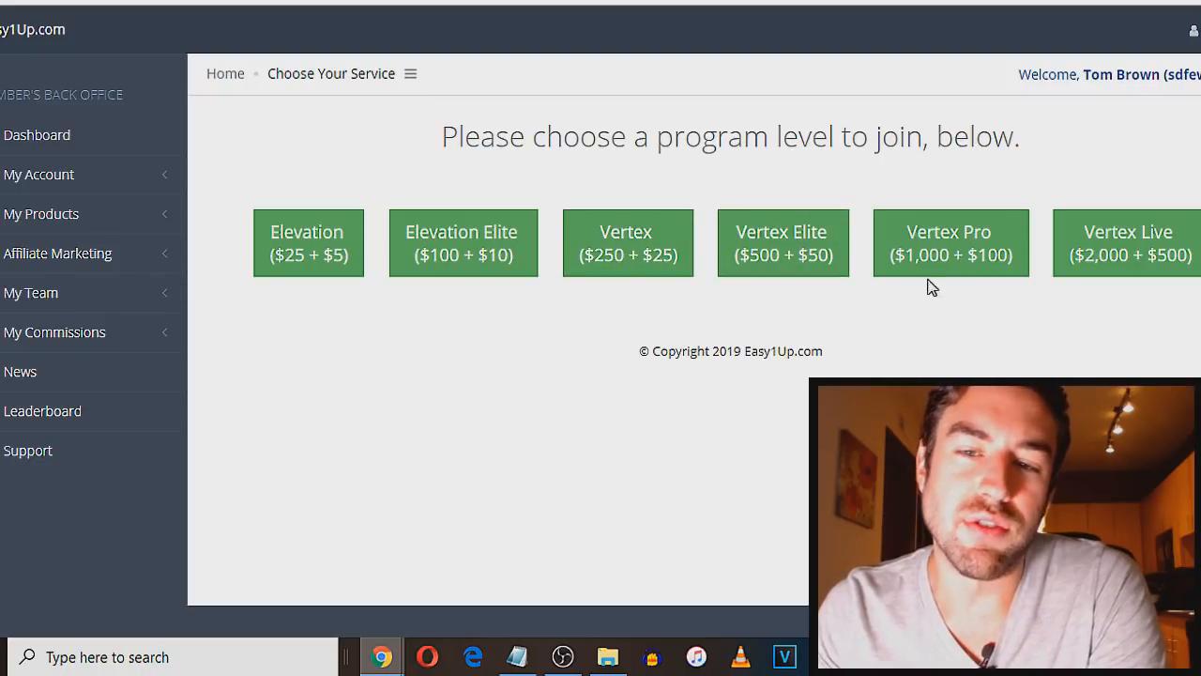
{"action": "mouse_move", "coordinate": [771, 289]}
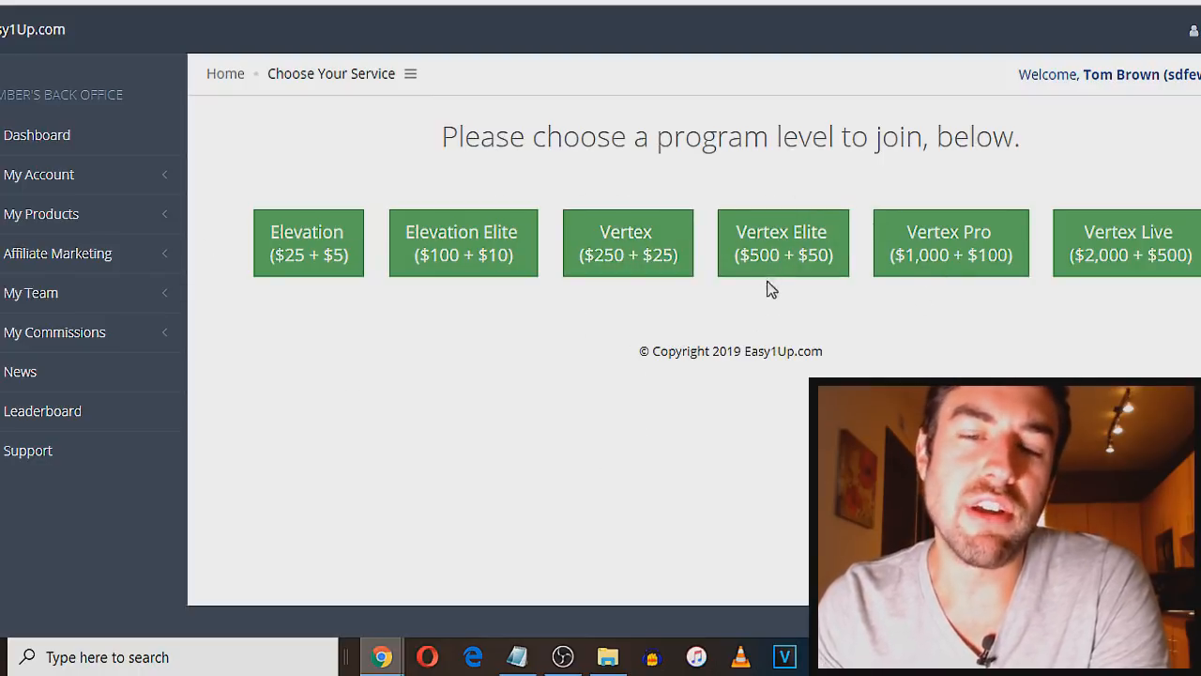
{"action": "mouse_move", "coordinate": [576, 469]}
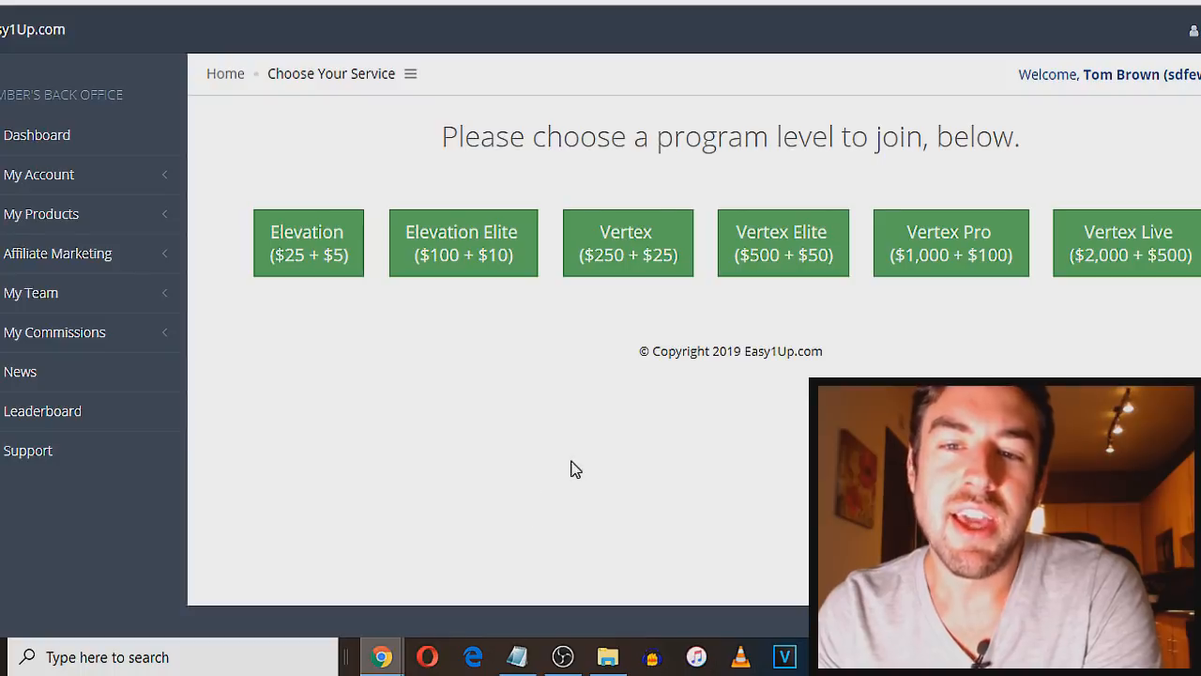
{"action": "mouse_move", "coordinate": [398, 439]}
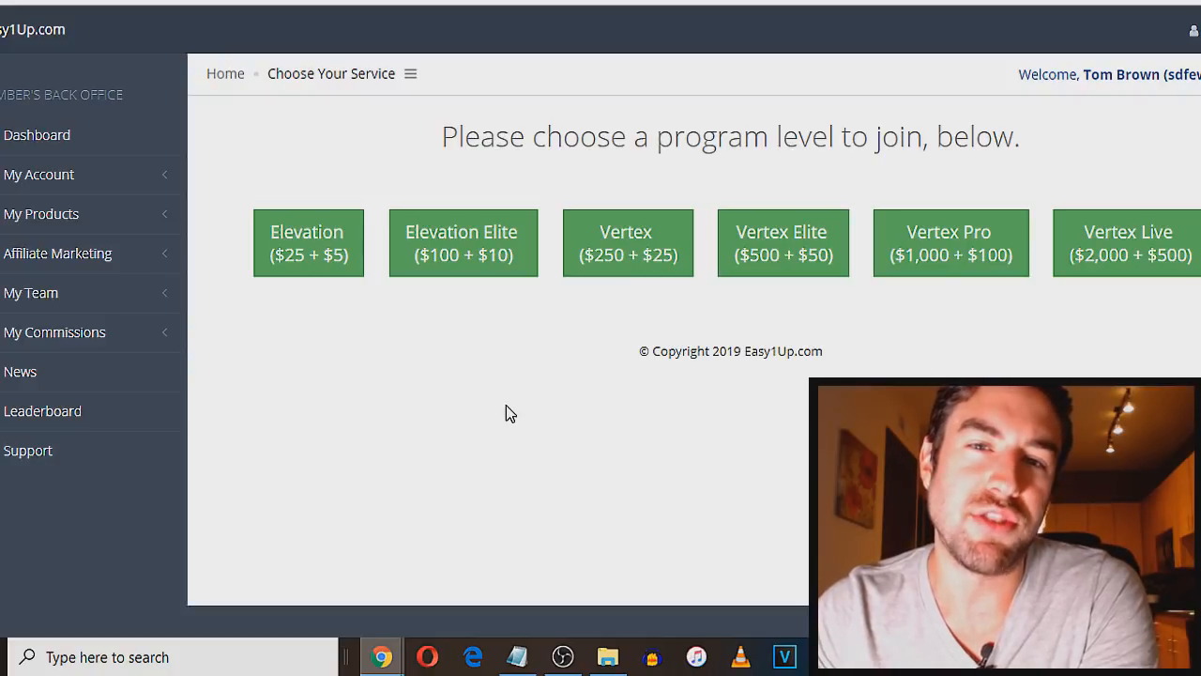
{"action": "mouse_move", "coordinate": [801, 248]}
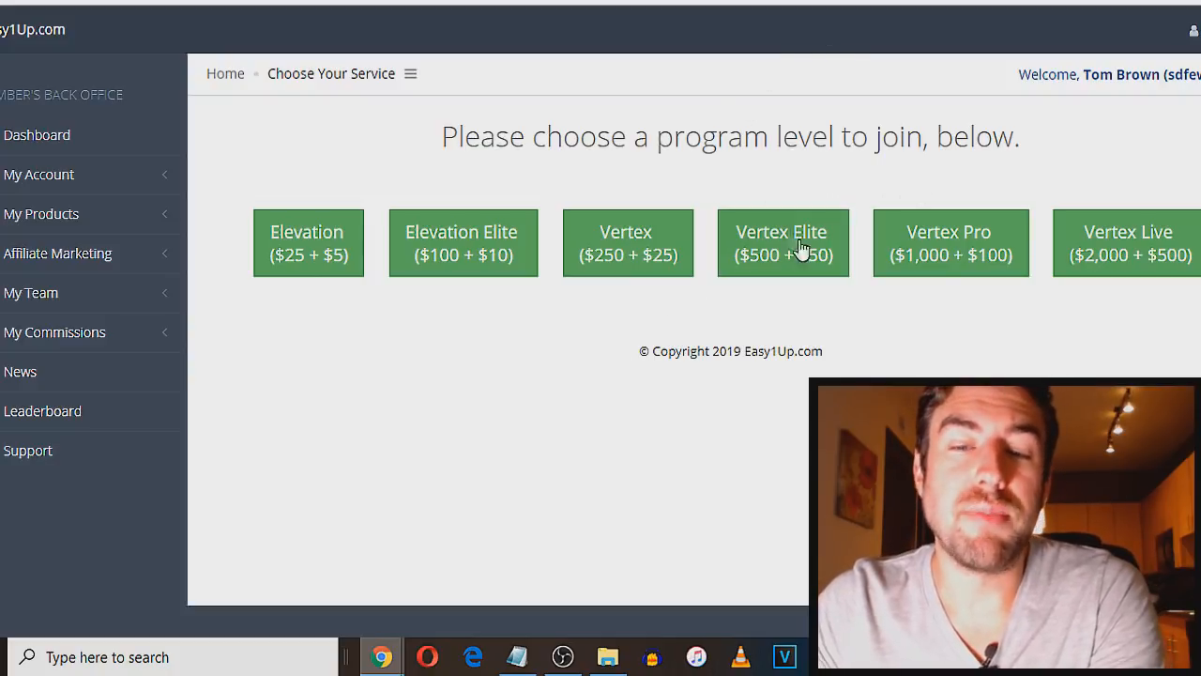
{"action": "mouse_move", "coordinate": [557, 461]}
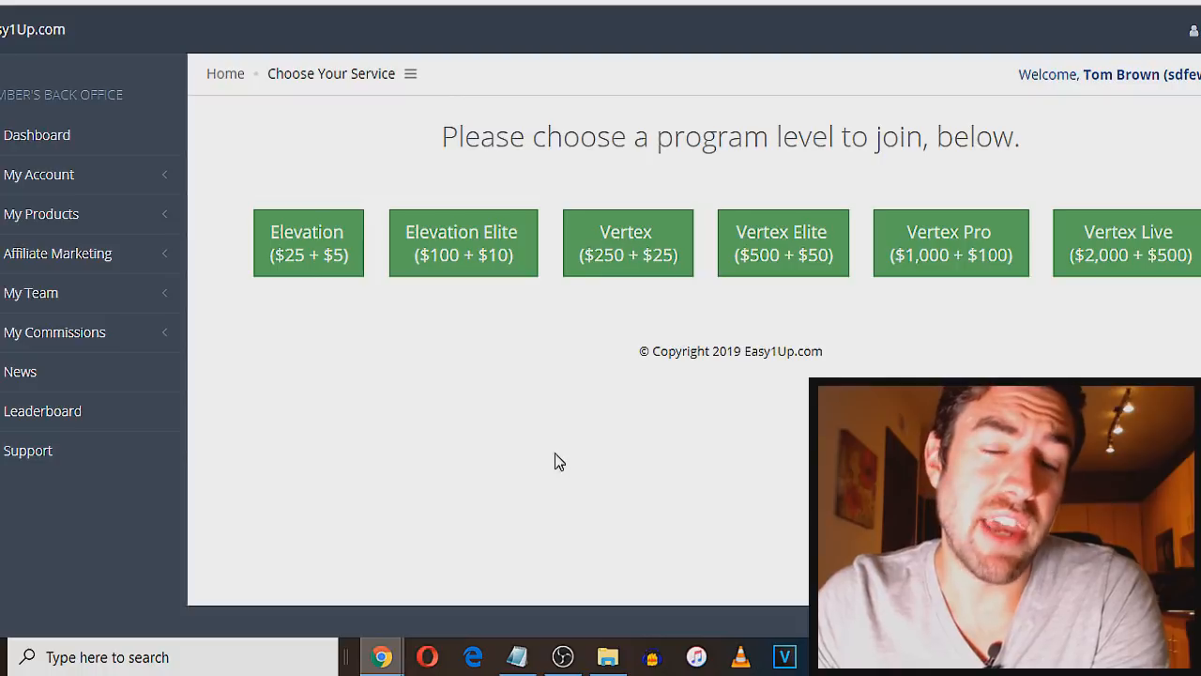
{"action": "mouse_move", "coordinate": [975, 198]}
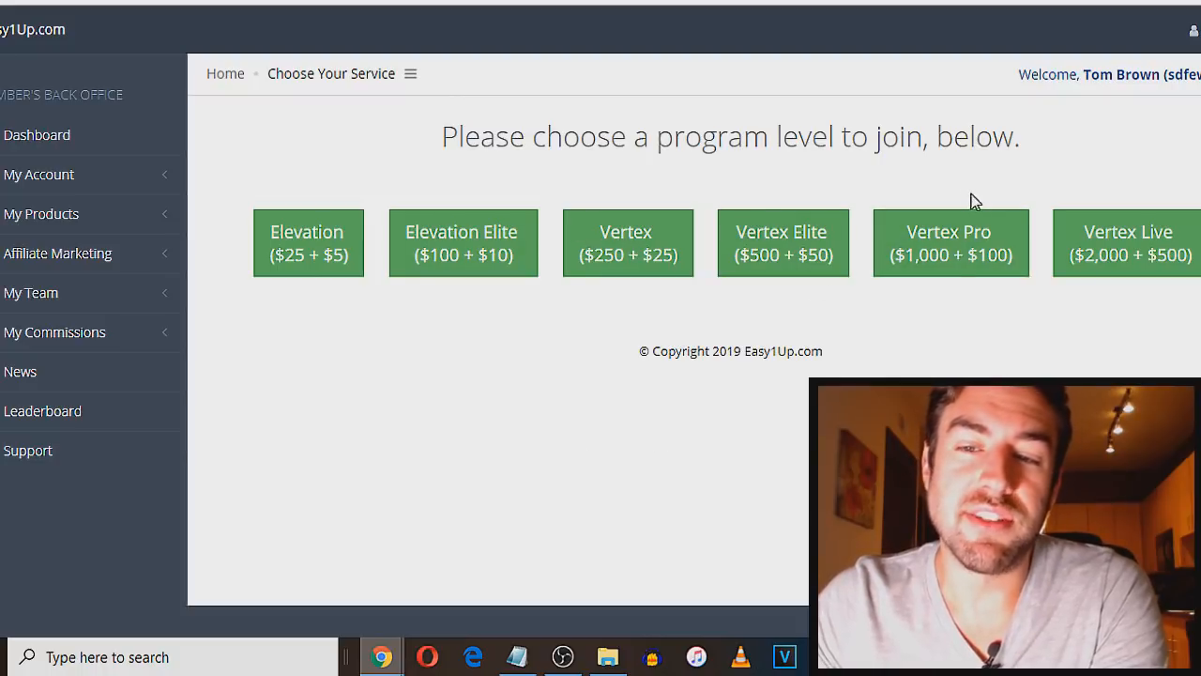
{"action": "mouse_move", "coordinate": [995, 188]}
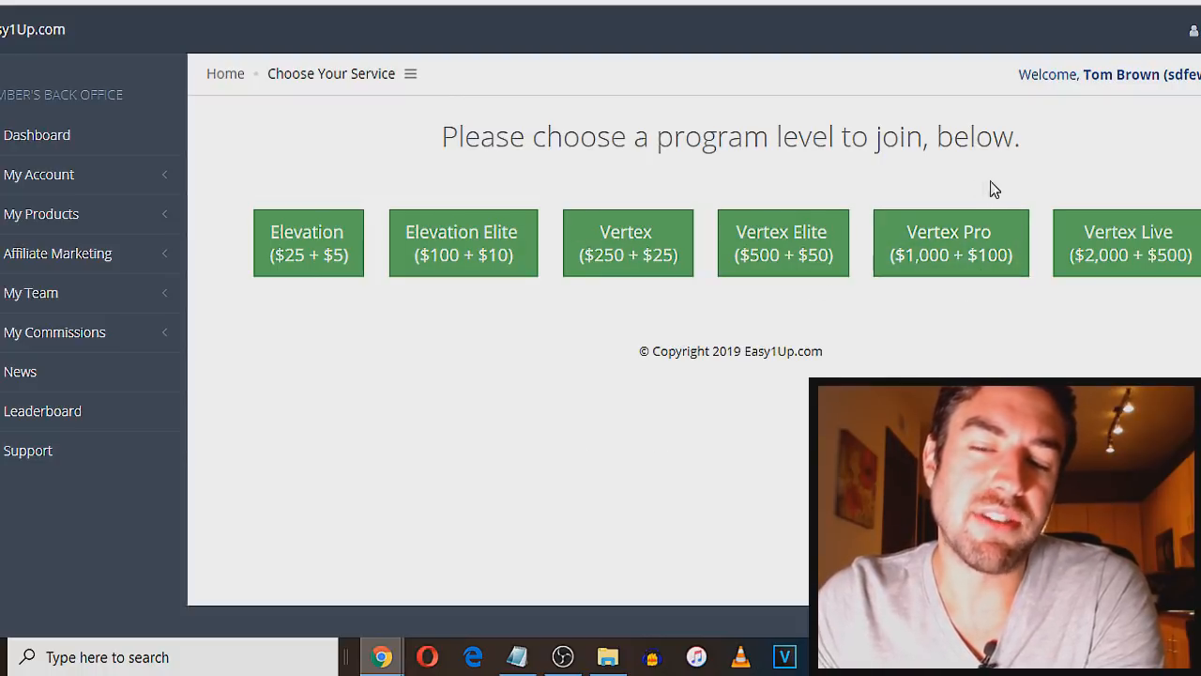
{"action": "mouse_move", "coordinate": [994, 211]}
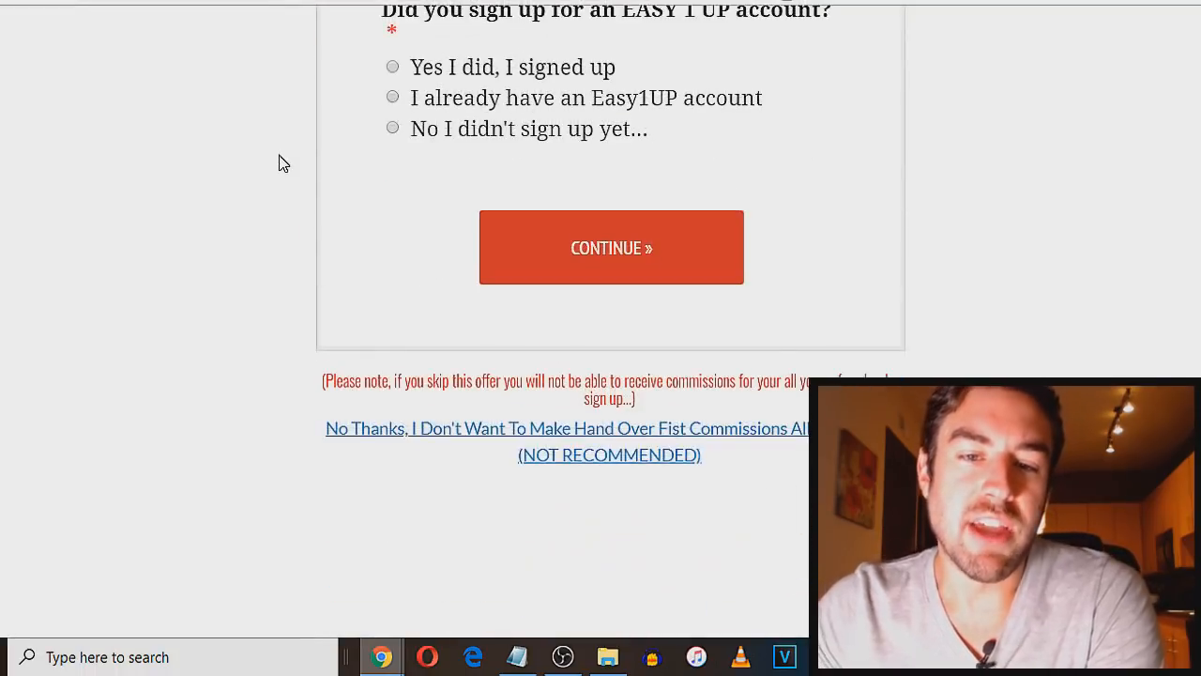
Choose the $1,000 Vertex Pro plan, confirm payment, and submit the integration form
{"action": "scroll", "scroll_direction": "up", "scroll_amount": 3}
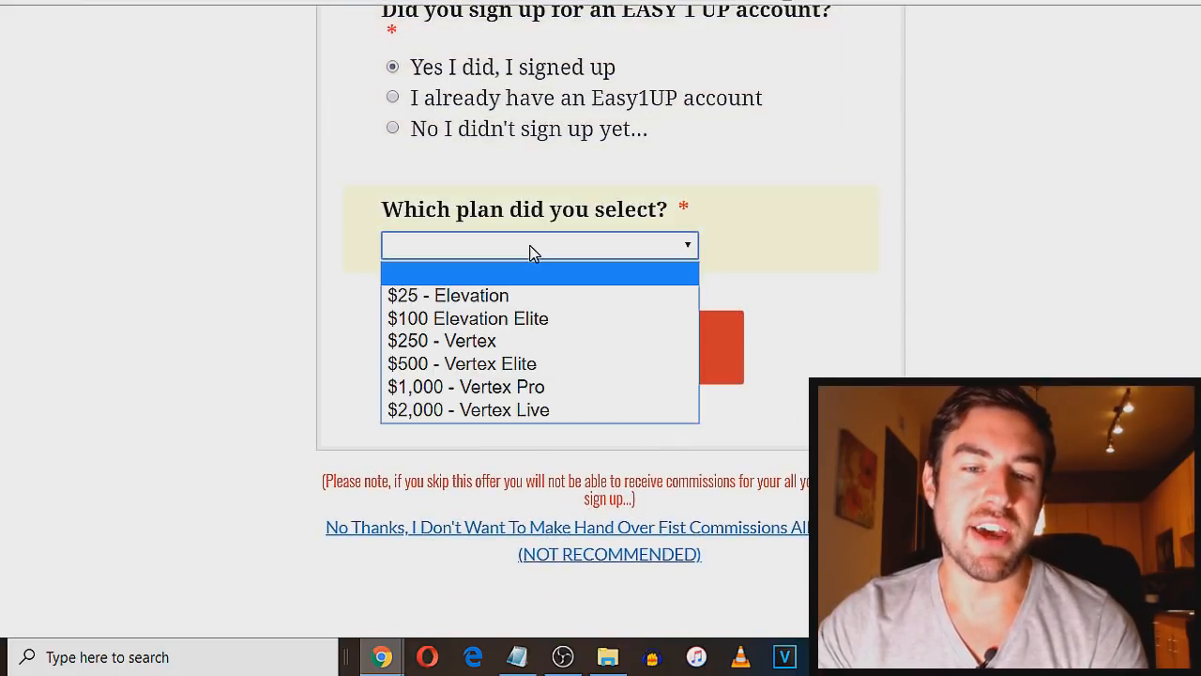
{"action": "left_click", "coordinate": [465, 387]}
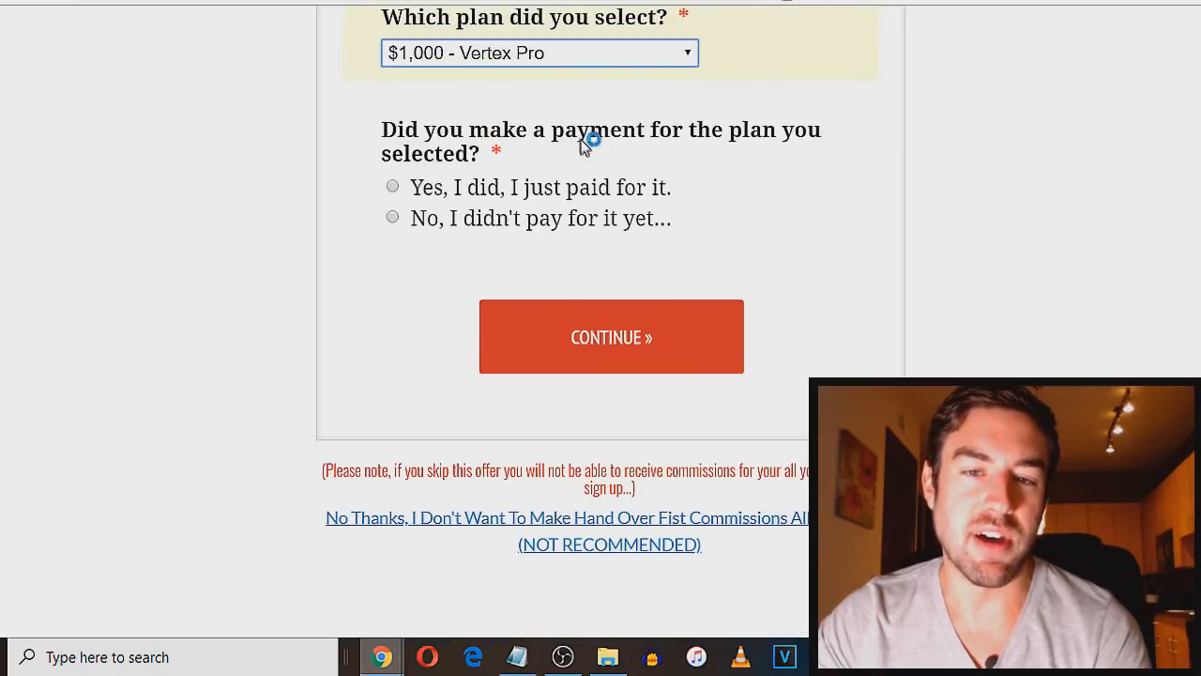
{"action": "left_click", "coordinate": [393, 186]}
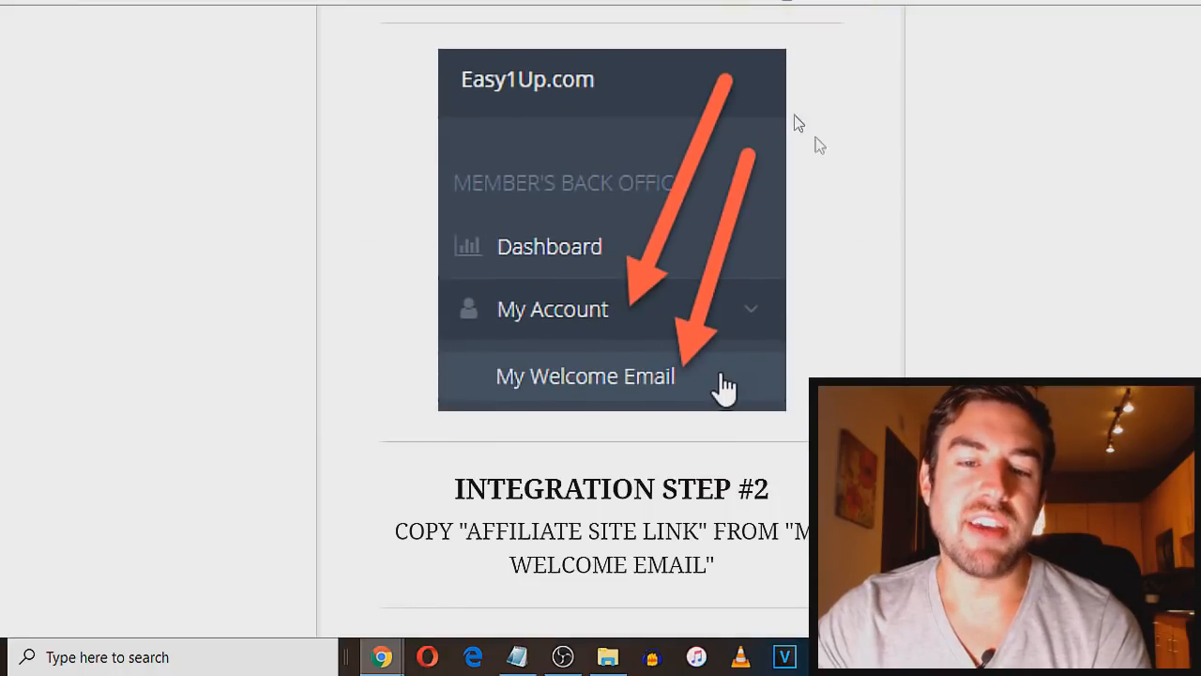
{"action": "scroll", "scroll_direction": "down", "scroll_amount": 3}
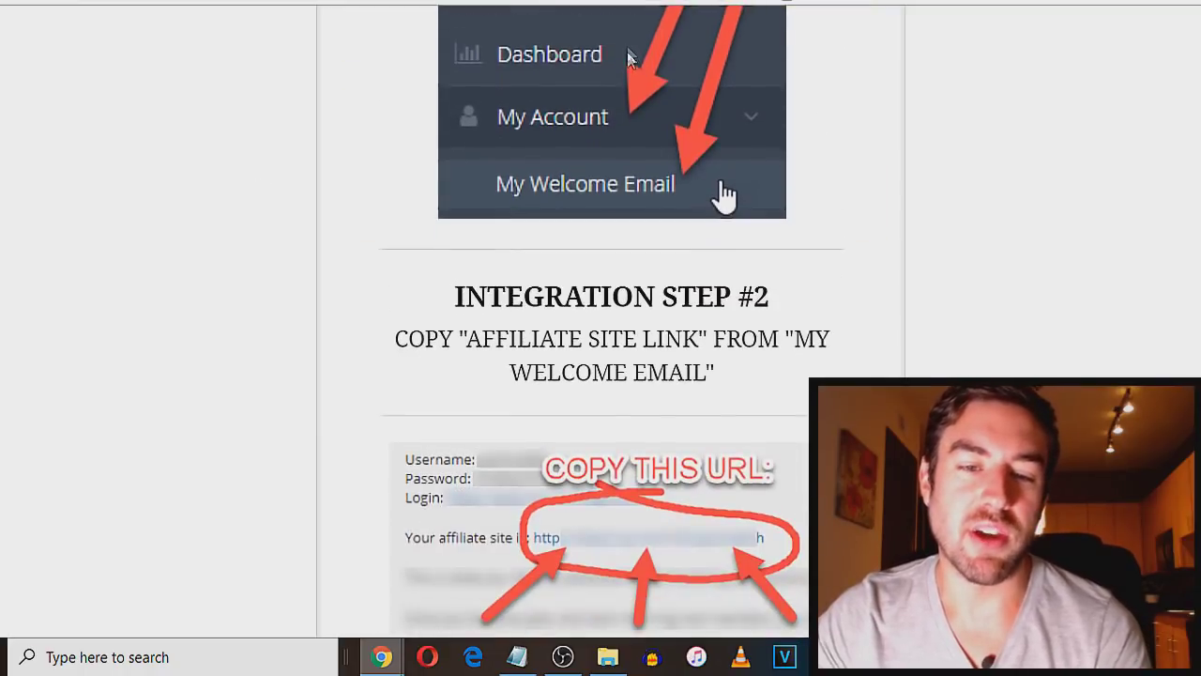
{"action": "scroll", "scroll_direction": "down", "scroll_amount": 3}
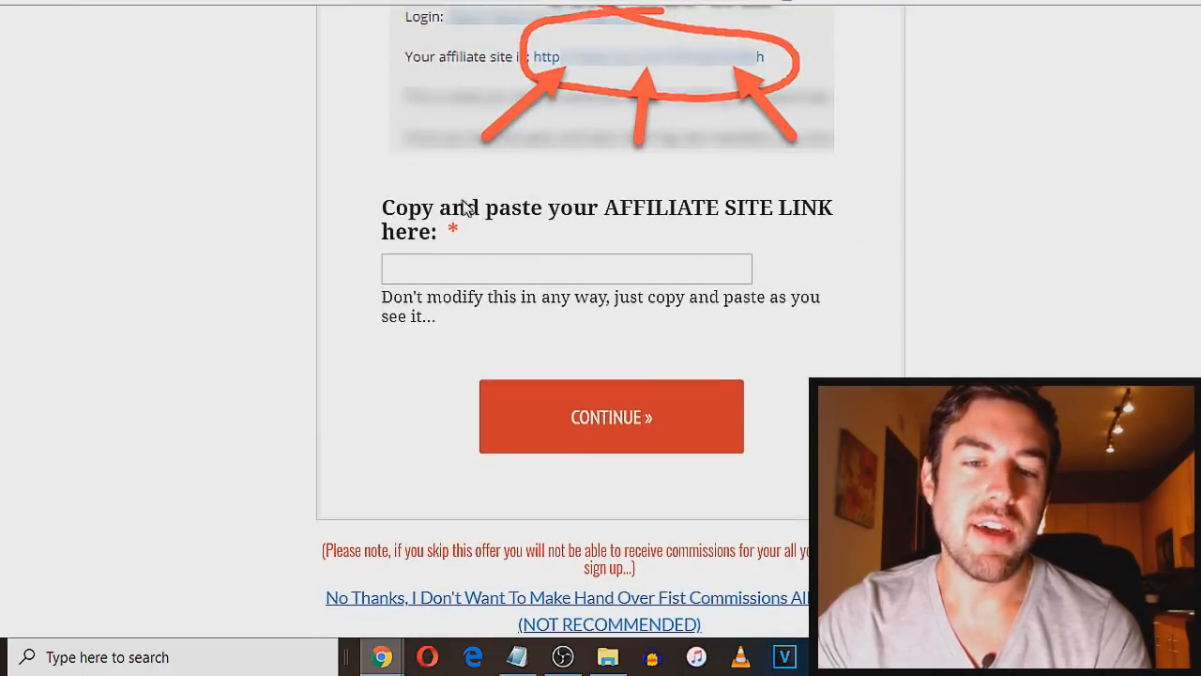
{"action": "mouse_move", "coordinate": [965, 325]}
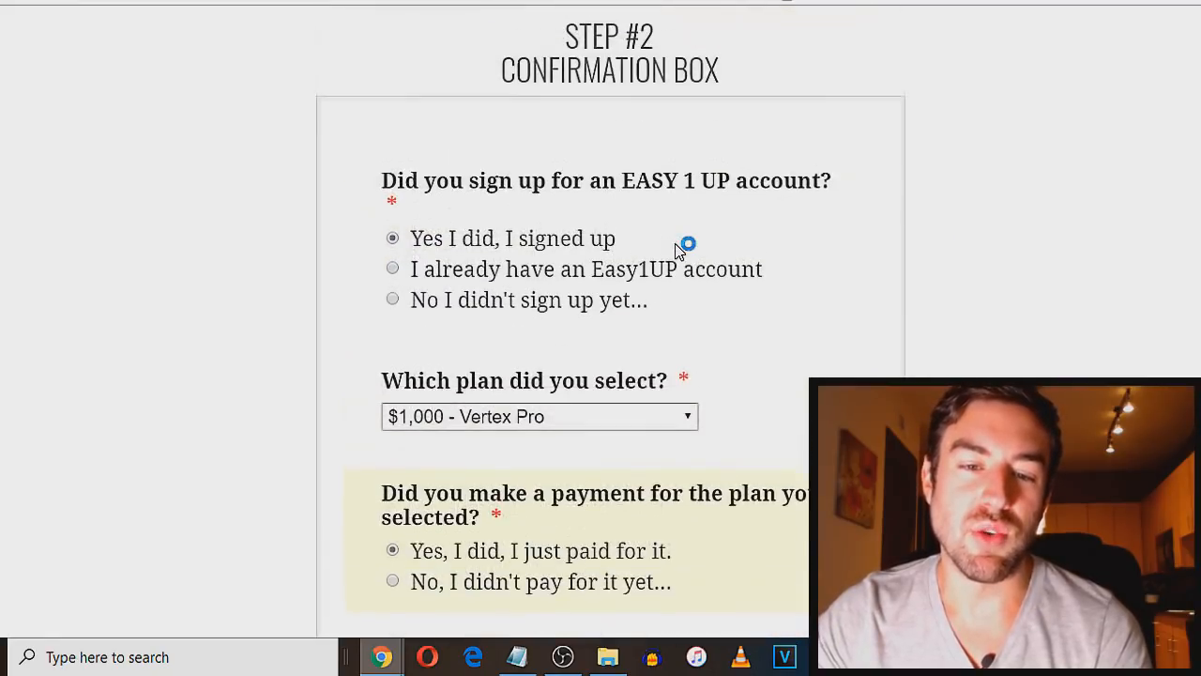
{"action": "scroll", "scroll_direction": "up", "scroll_amount": 3}
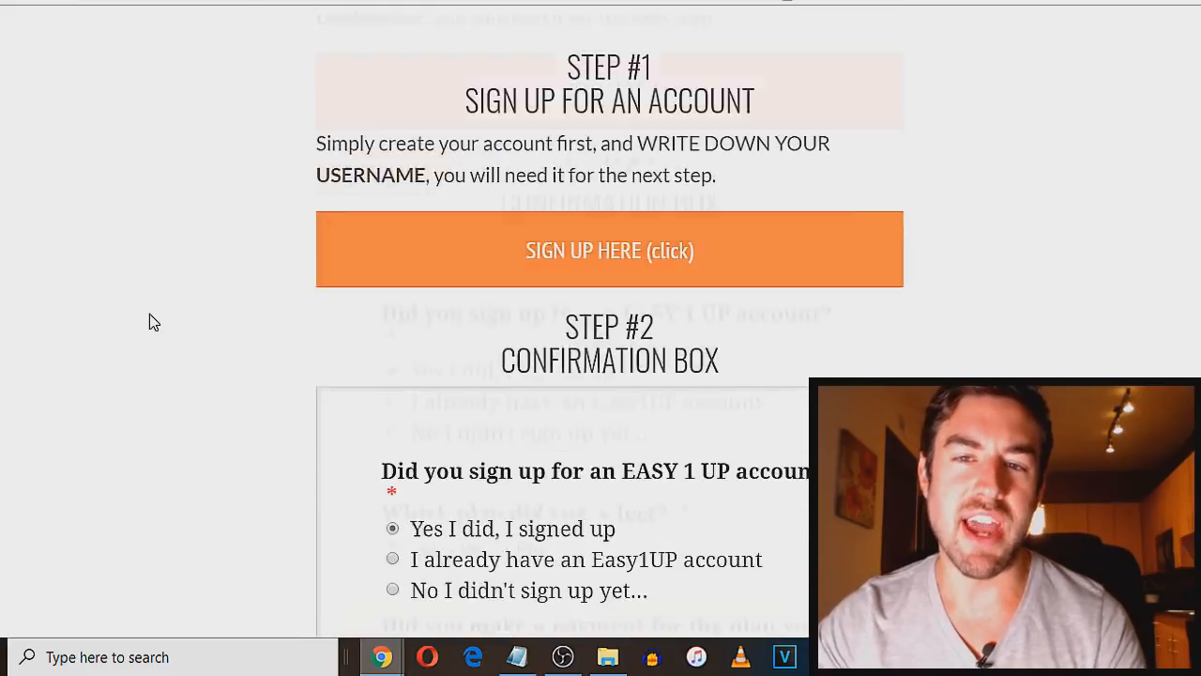
{"action": "scroll", "scroll_direction": "down", "scroll_amount": 3}
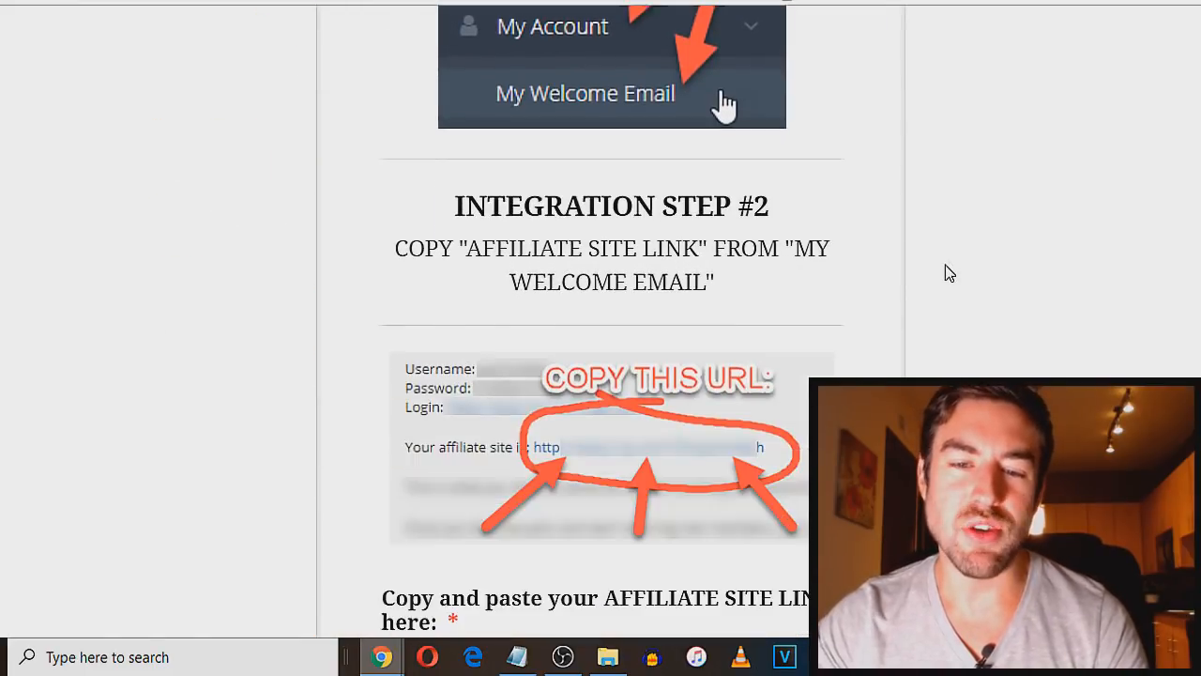
{"action": "scroll", "scroll_direction": "down", "scroll_amount": 3}
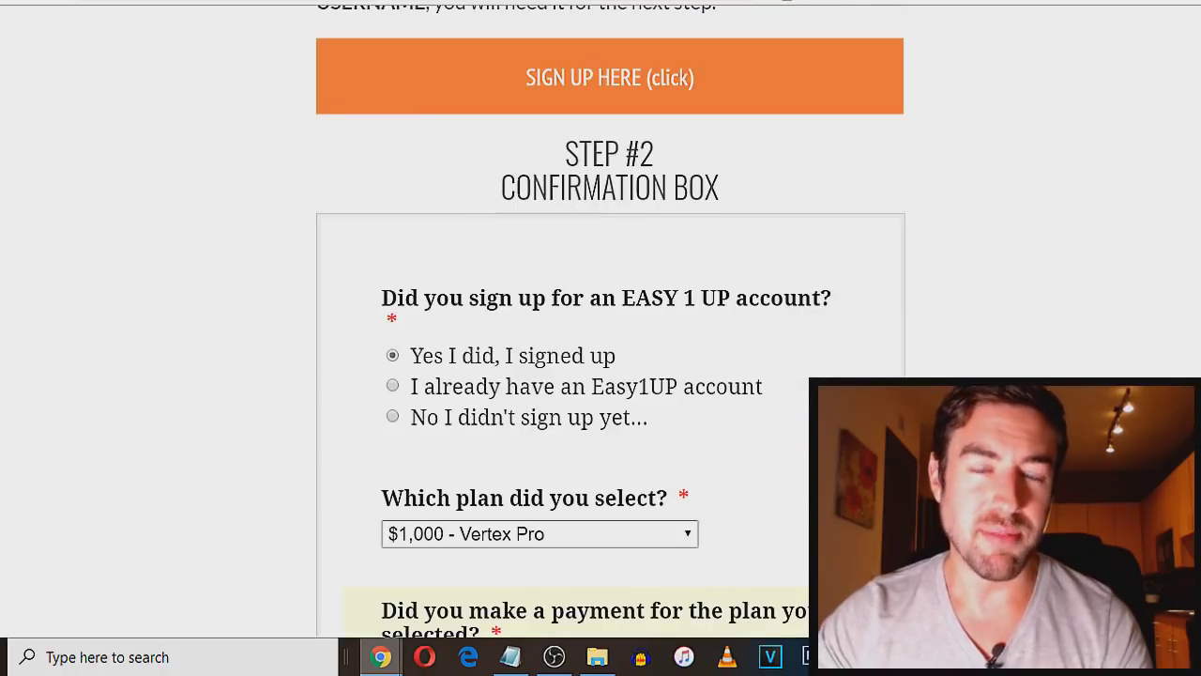
{"action": "left_click", "coordinate": [609, 76]}
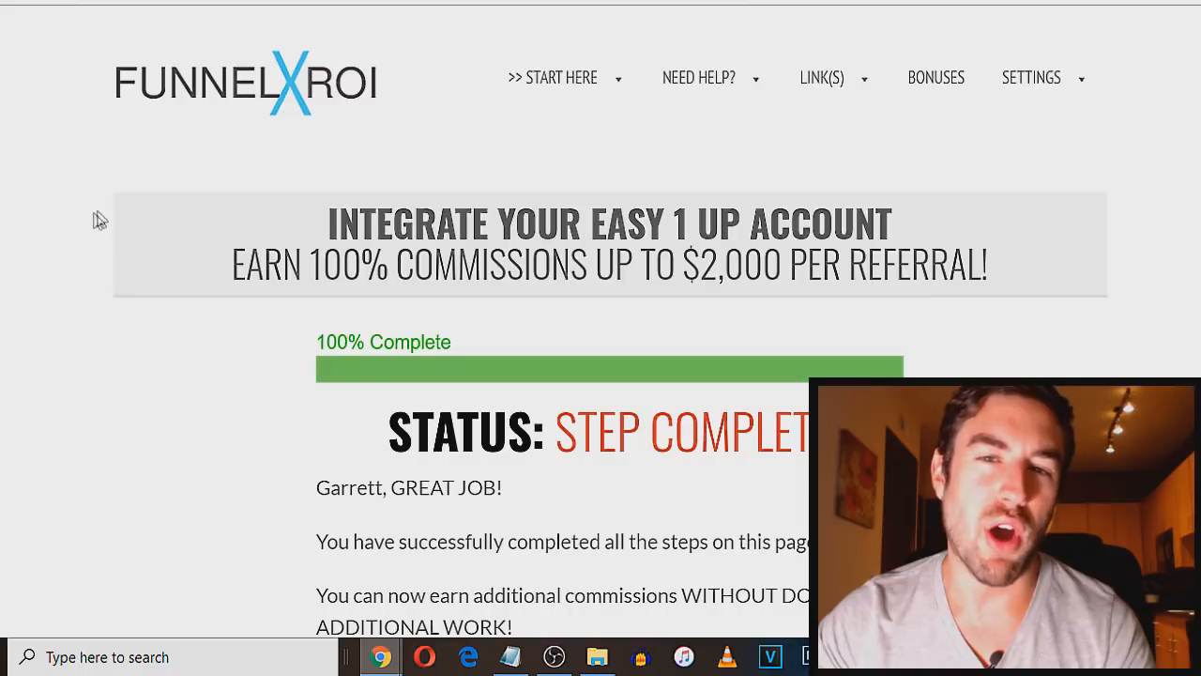
Continue to the GetResponse integration step at its autoresponder test stage
{"action": "left_click", "coordinate": [561, 78]}
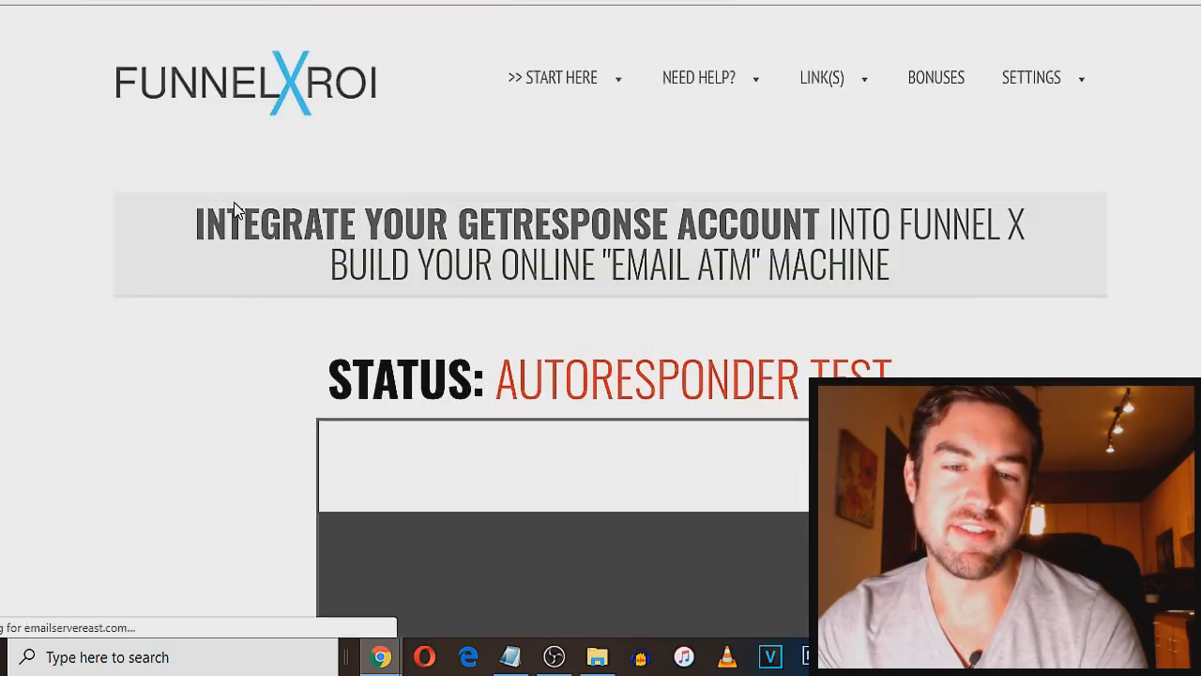
{"action": "scroll", "scroll_direction": "down", "scroll_amount": 3}
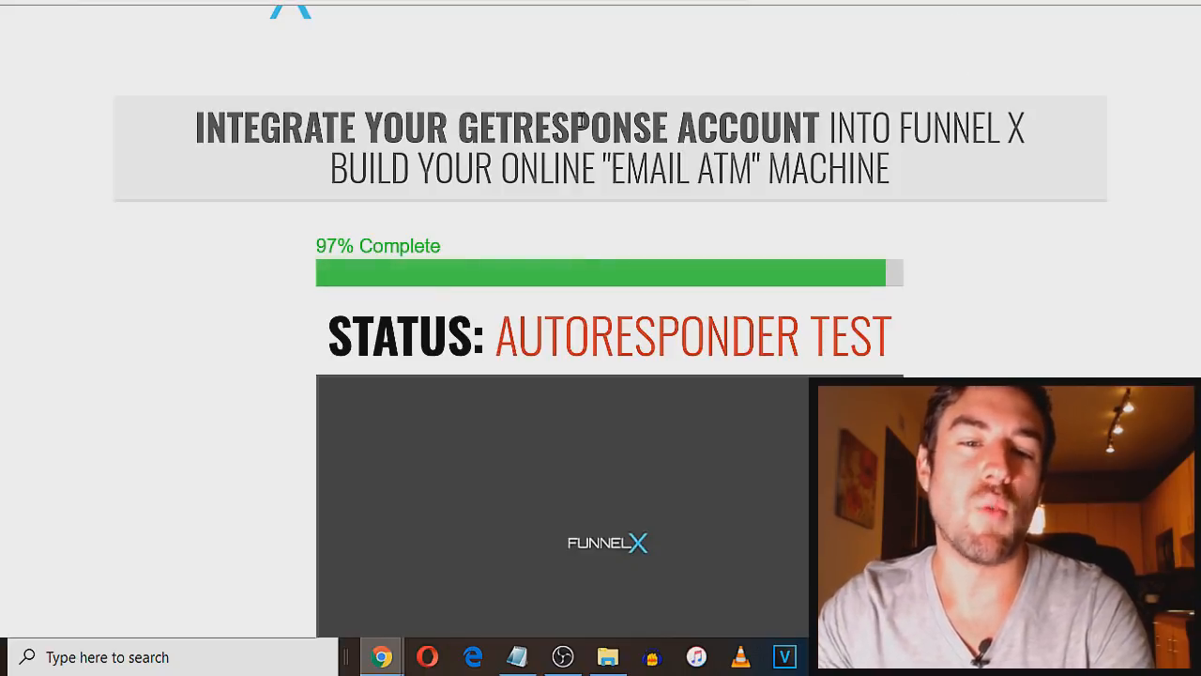
{"action": "scroll", "scroll_direction": "down", "scroll_amount": 3}
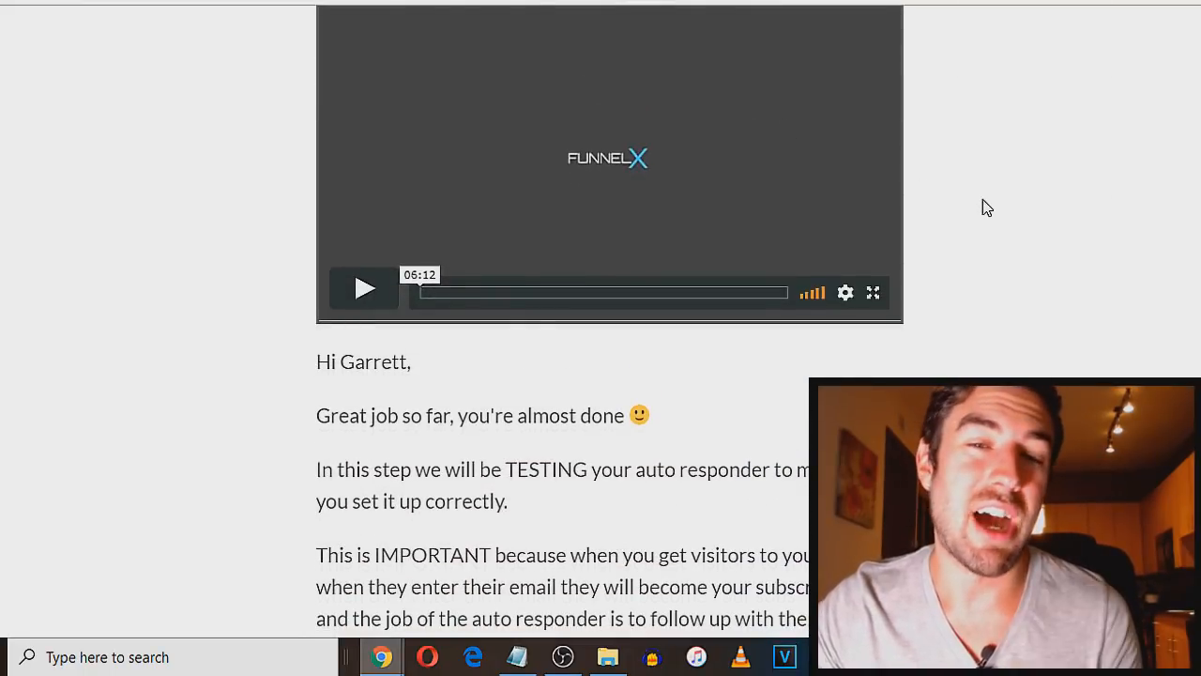
{"action": "scroll", "scroll_direction": "down", "scroll_amount": 3}
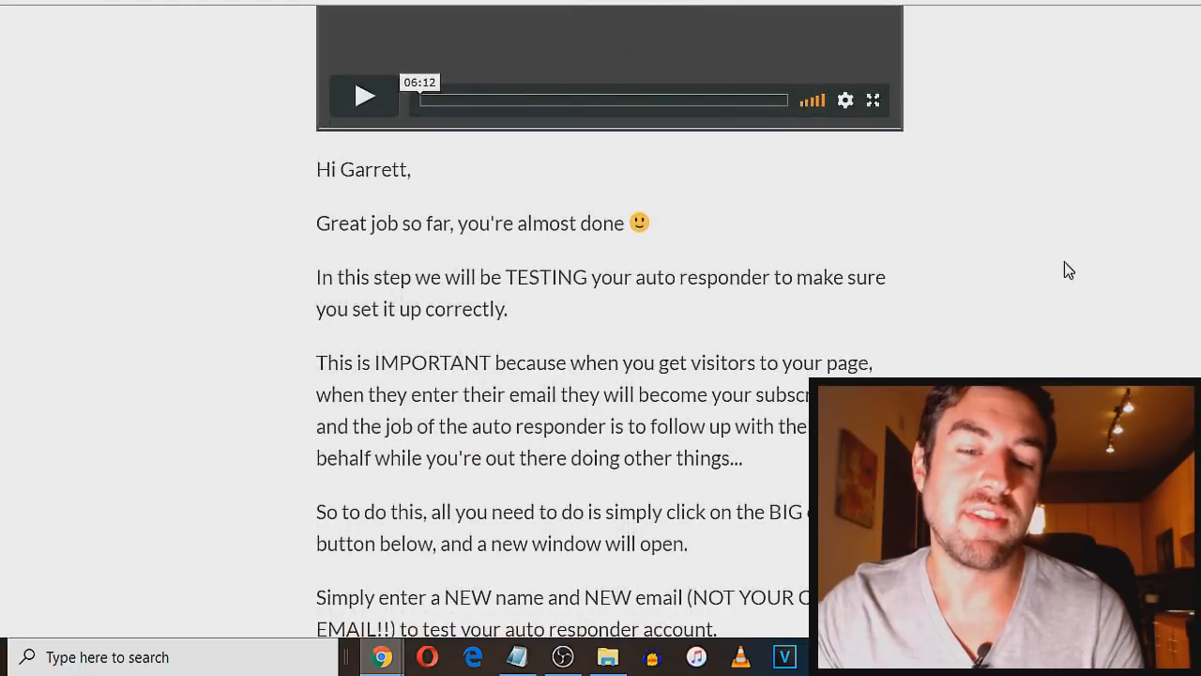
{"action": "scroll", "scroll_direction": "down", "scroll_amount": 3}
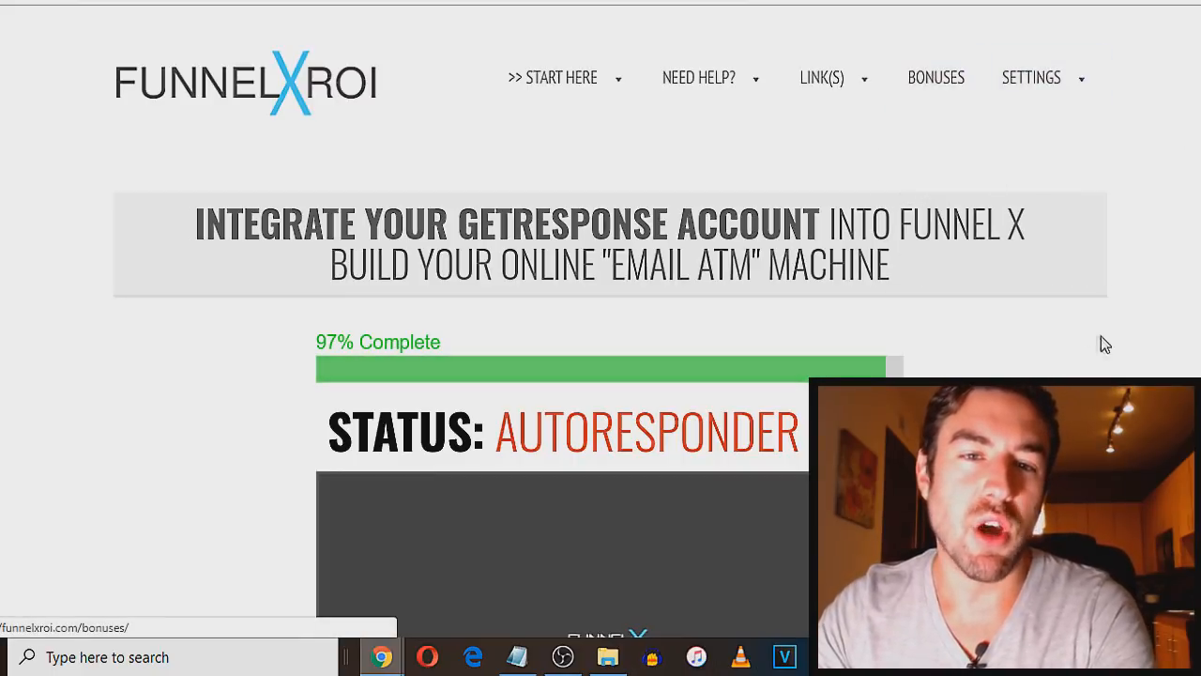
Open 'Your Link(s) to Promote' from the LINK(S) menu to view squeeze page links
{"action": "left_click", "coordinate": [822, 77]}
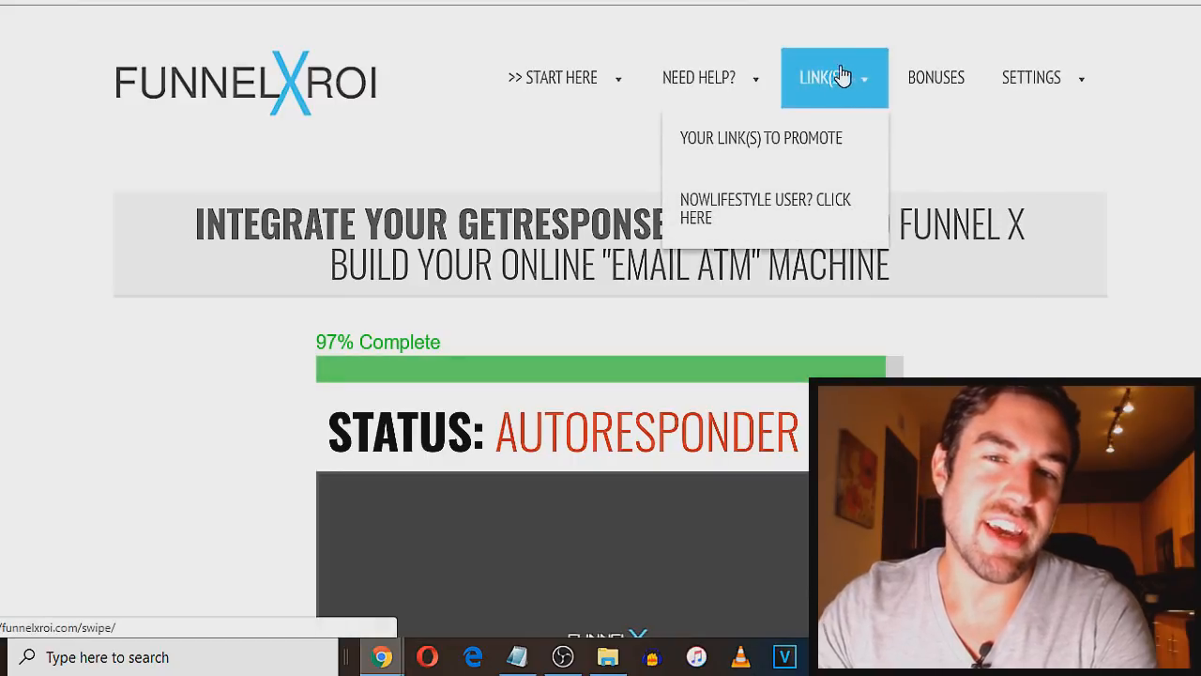
{"action": "right_click", "coordinate": [760, 137]}
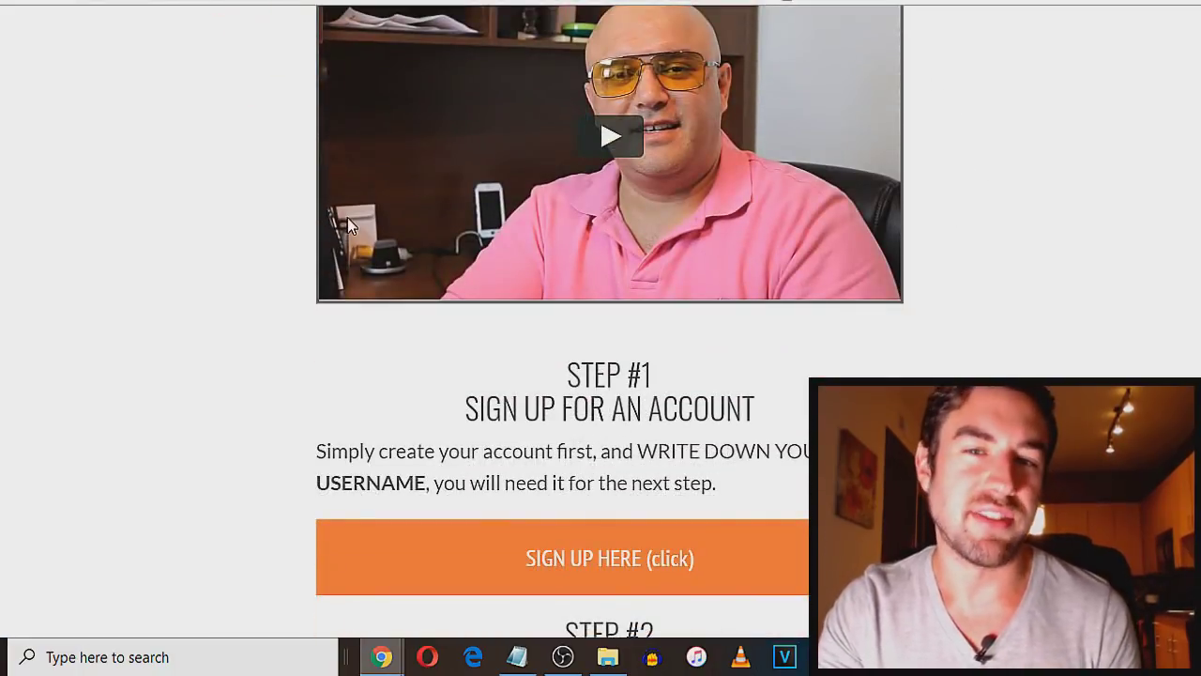
{"action": "scroll", "scroll_direction": "up", "scroll_amount": 3}
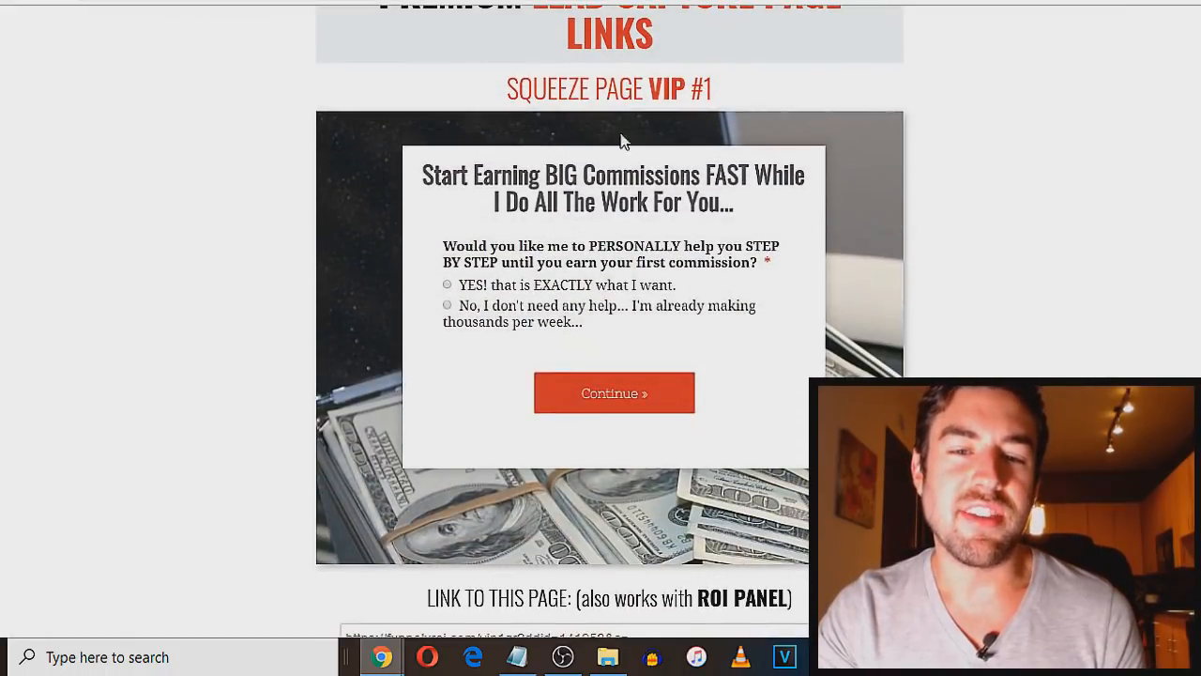
Preview a squeeze page and return to Easy1Up's program level choices
{"action": "scroll", "scroll_direction": "down", "scroll_amount": 3}
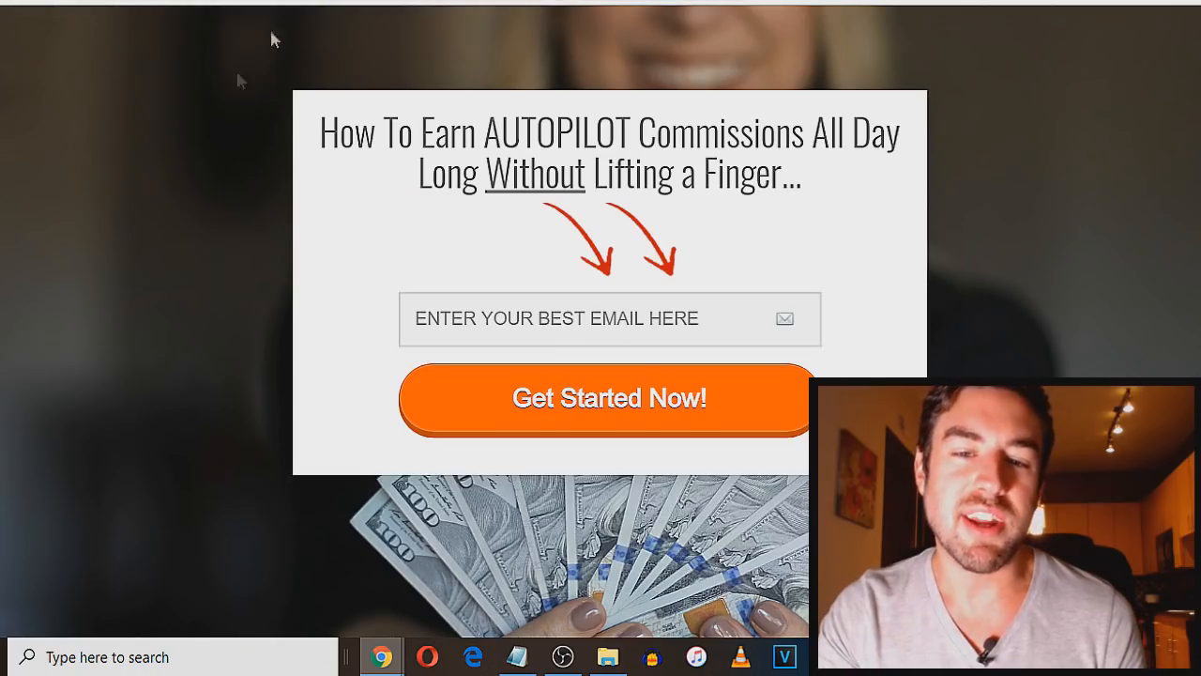
{"action": "mouse_move", "coordinate": [470, 413]}
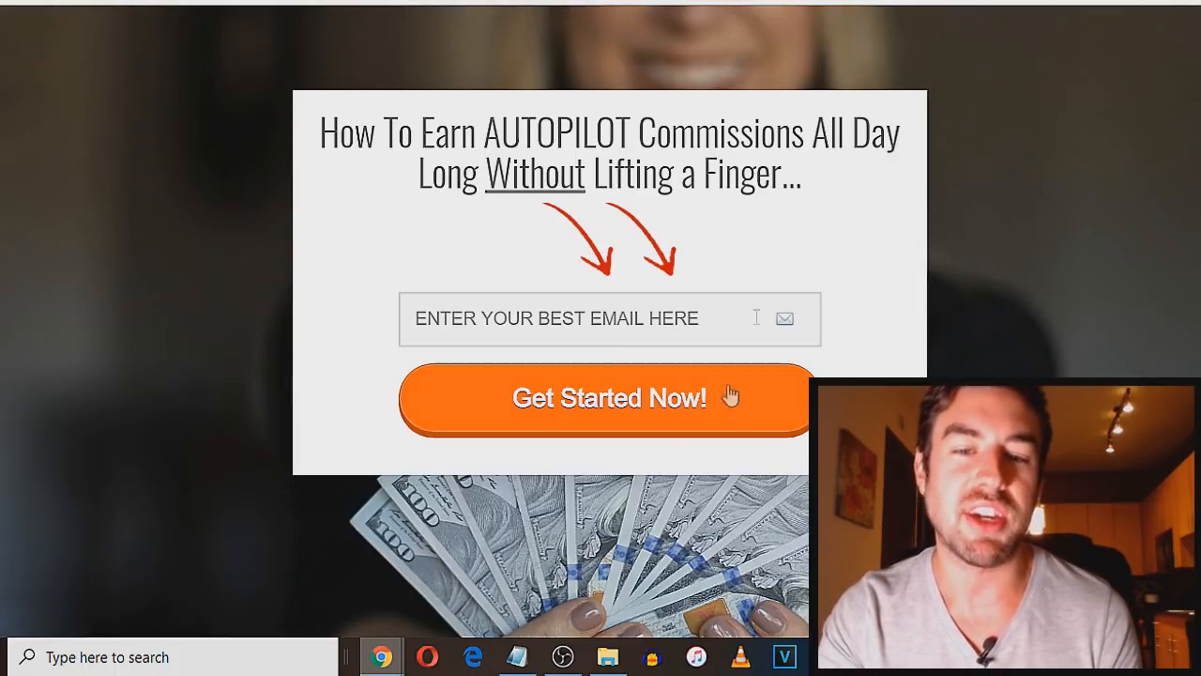
{"action": "left_click", "coordinate": [609, 396]}
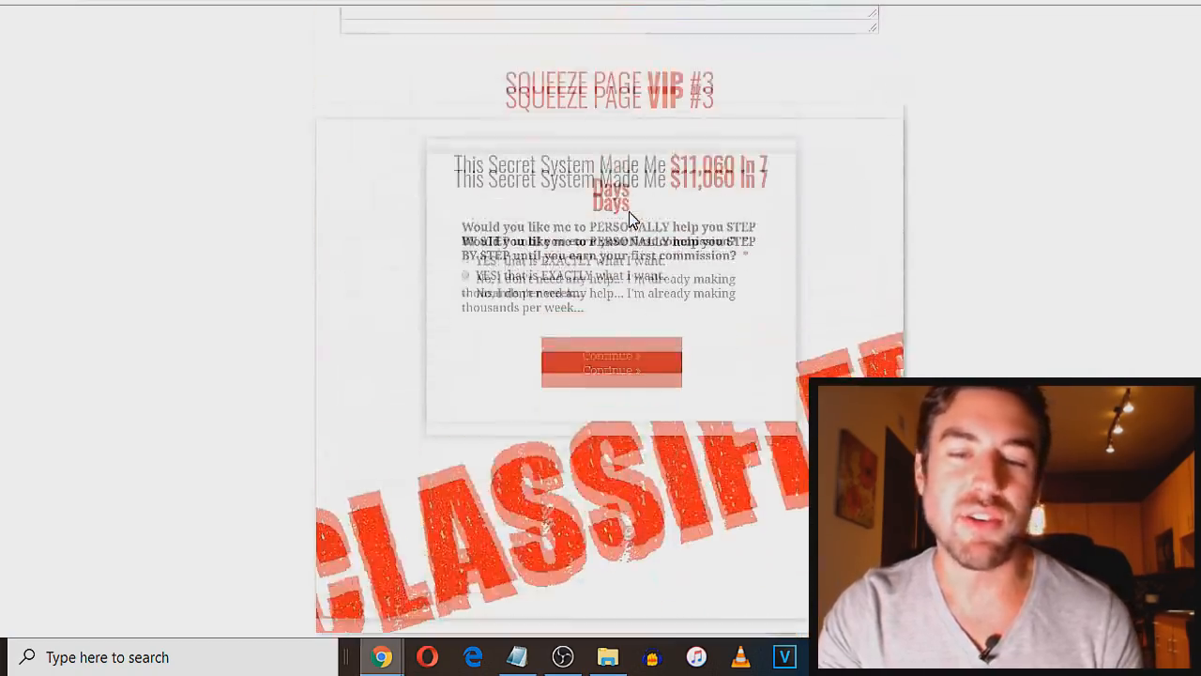
{"action": "scroll", "scroll_direction": "down", "scroll_amount": 3}
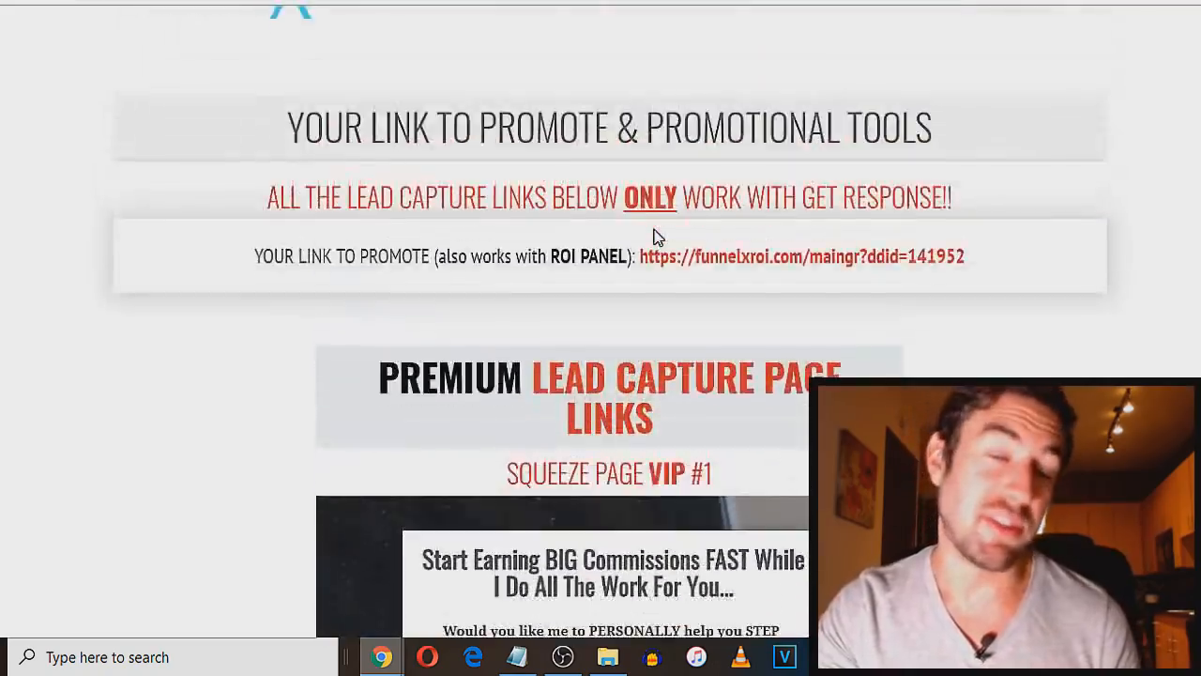
{"action": "scroll", "scroll_direction": "down", "scroll_amount": 3}
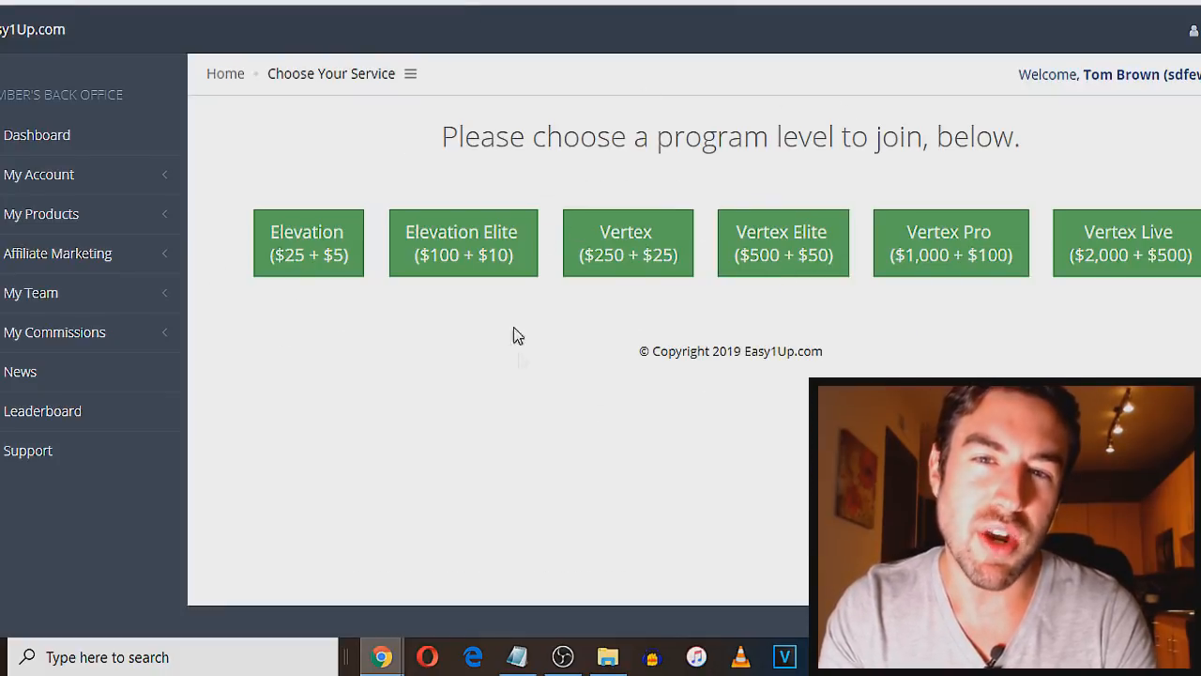
{"action": "mouse_move", "coordinate": [533, 372]}
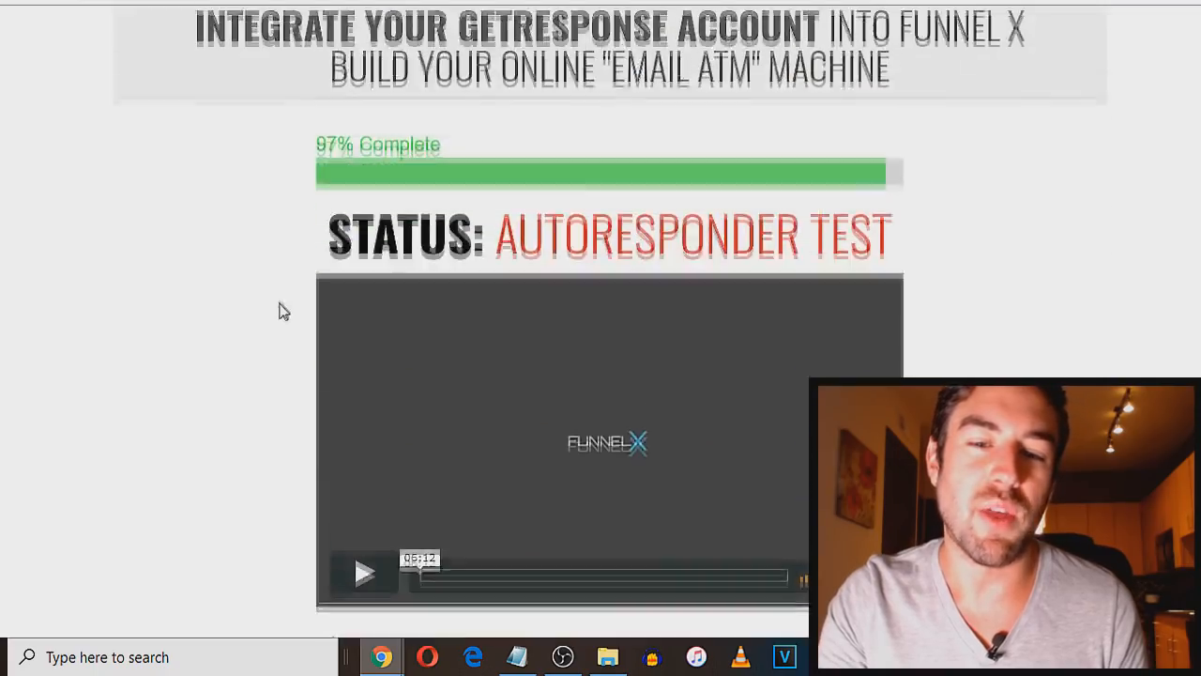
Start and then pause the autoresponder test video
{"action": "left_click", "coordinate": [364, 573]}
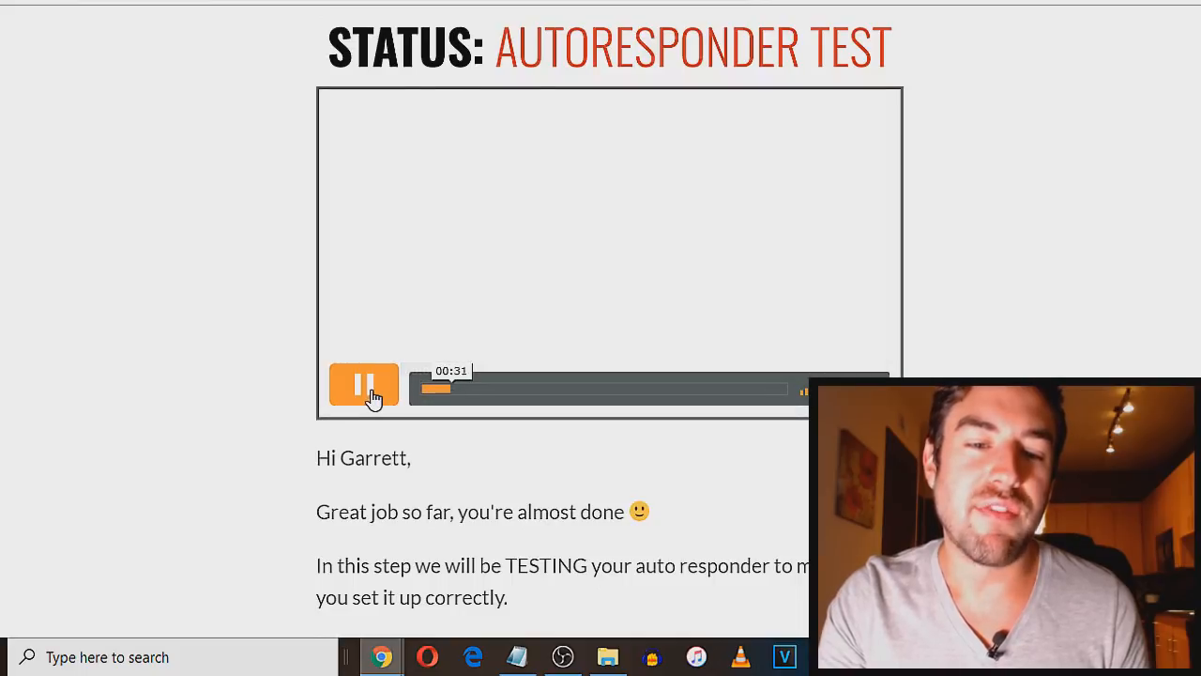
{"action": "left_click", "coordinate": [363, 385]}
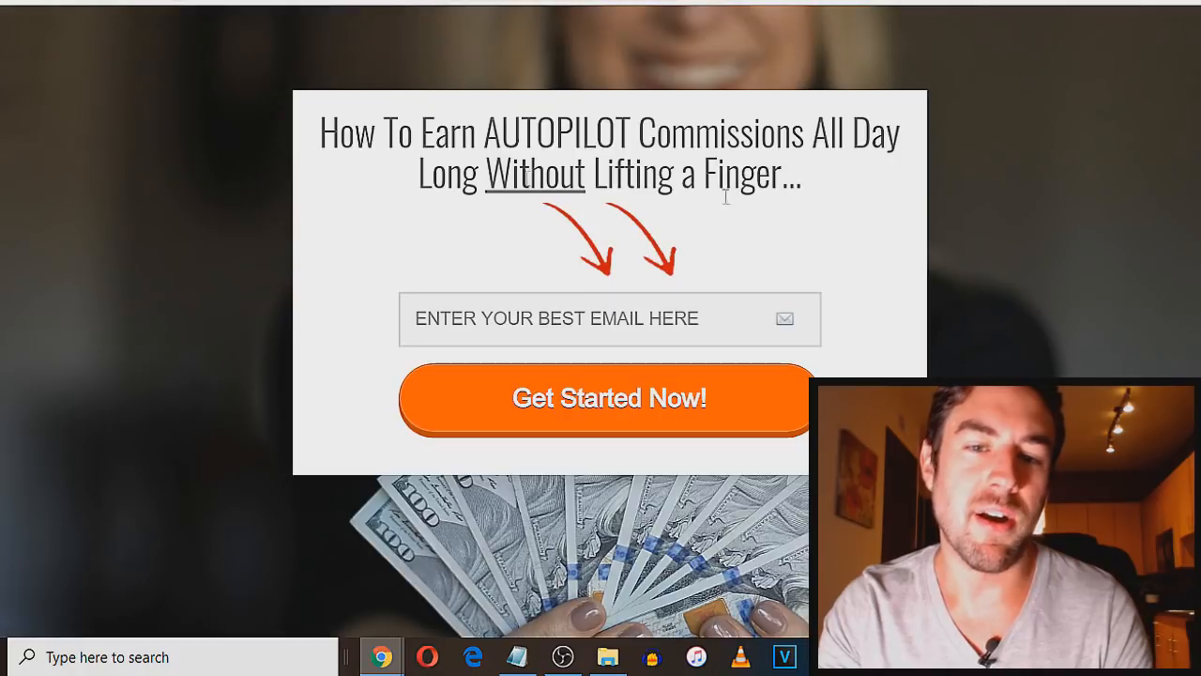
{"action": "mouse_move", "coordinate": [15, 377]}
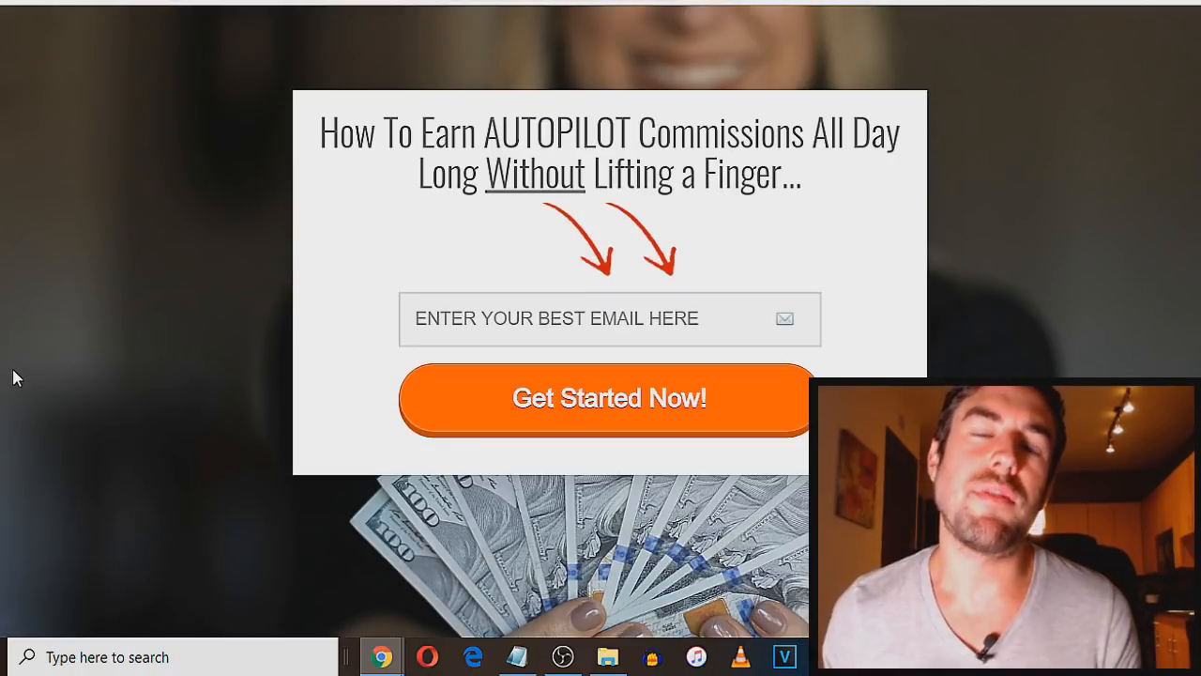